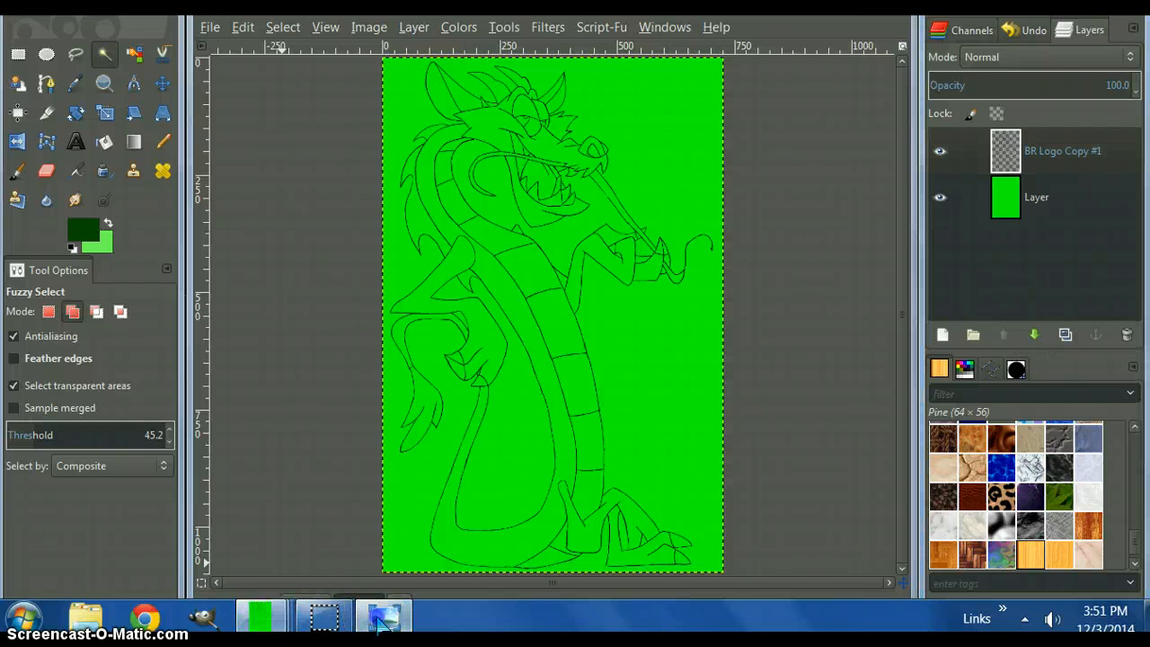
Step: Browse through several sample logo images in the viewer, then return to GIMP
{"action": "left_click", "coordinate": [381, 615]}
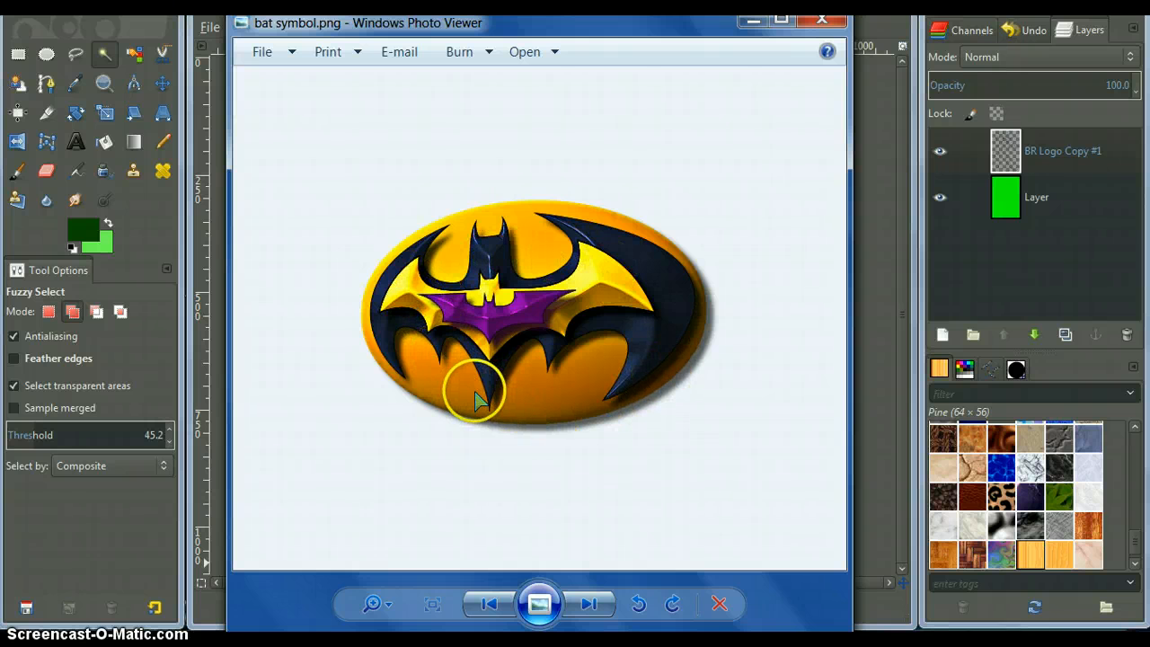
{"action": "mouse_move", "coordinate": [489, 338]}
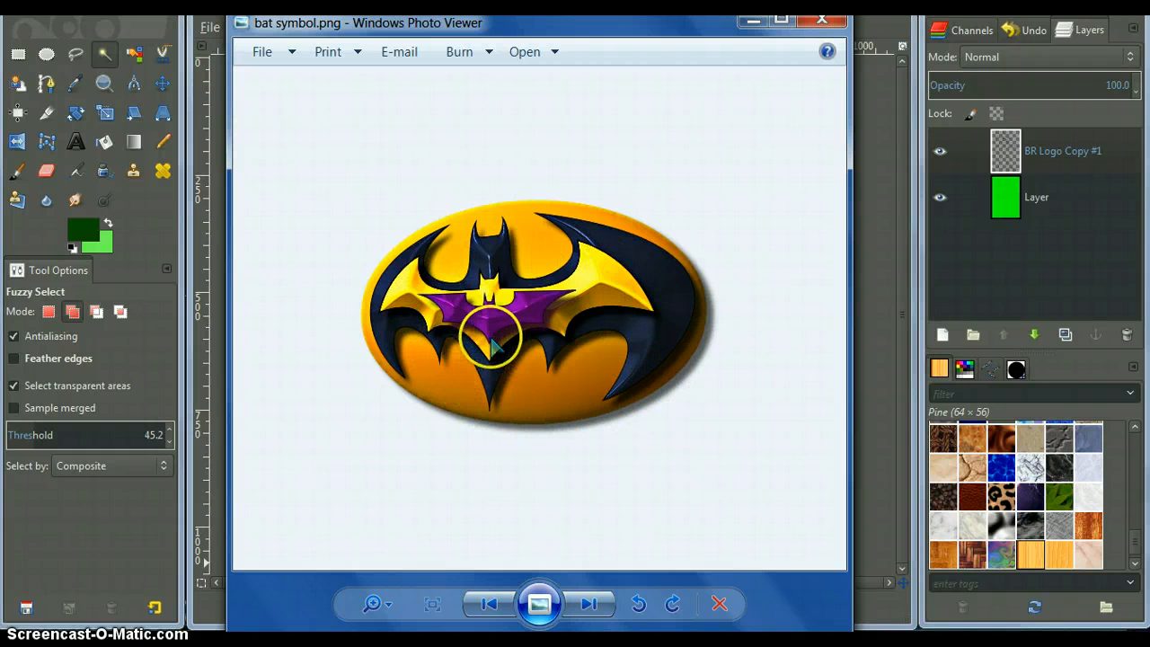
{"action": "left_click", "coordinate": [590, 604]}
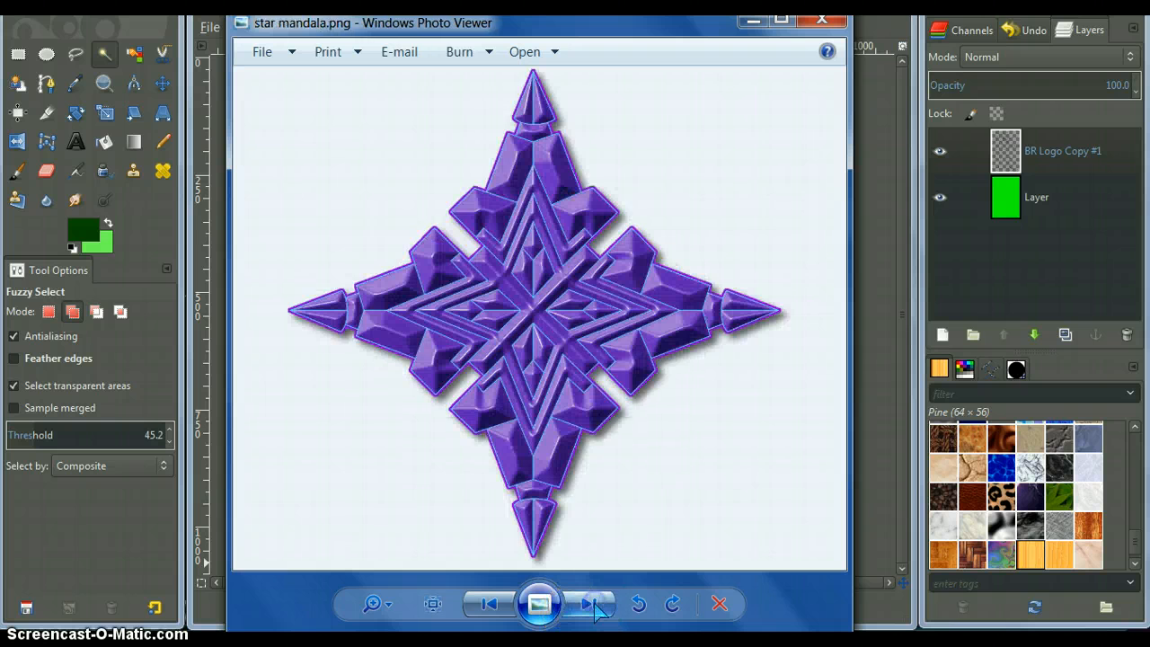
{"action": "left_click", "coordinate": [585, 603]}
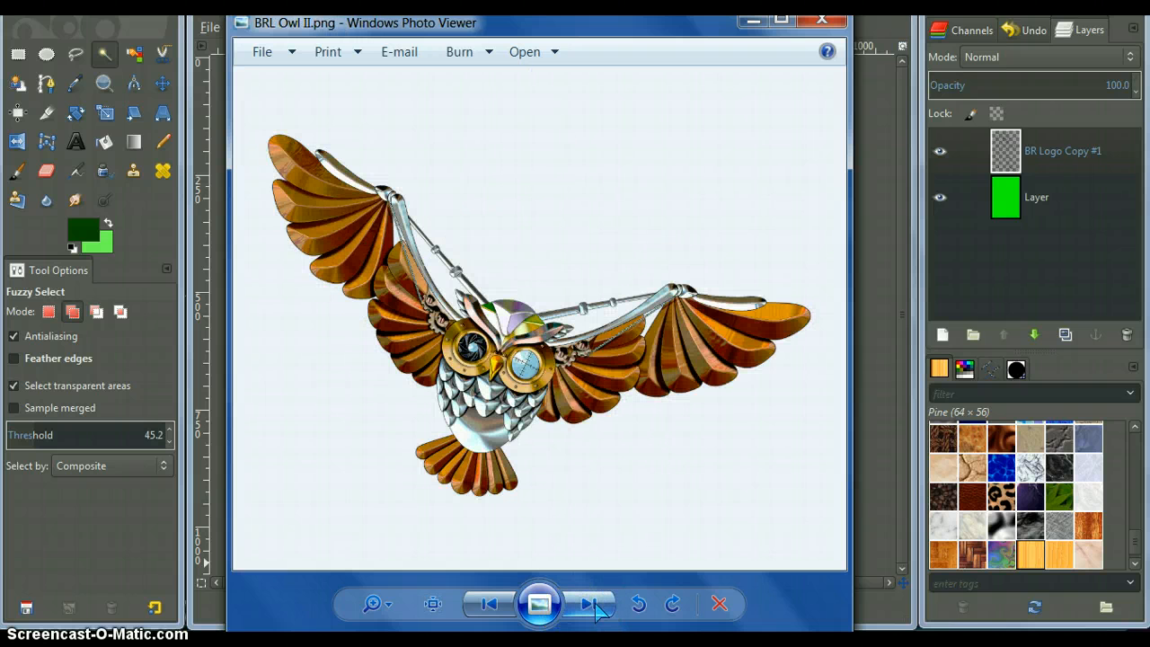
{"action": "left_click", "coordinate": [590, 604]}
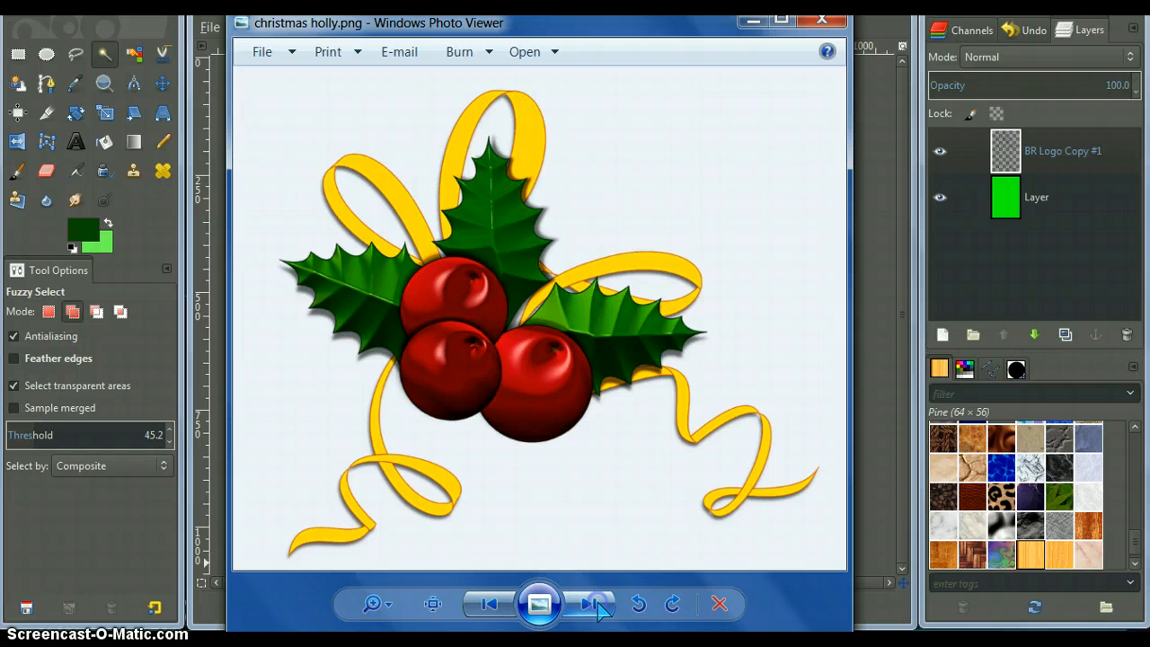
{"action": "left_click", "coordinate": [589, 604]}
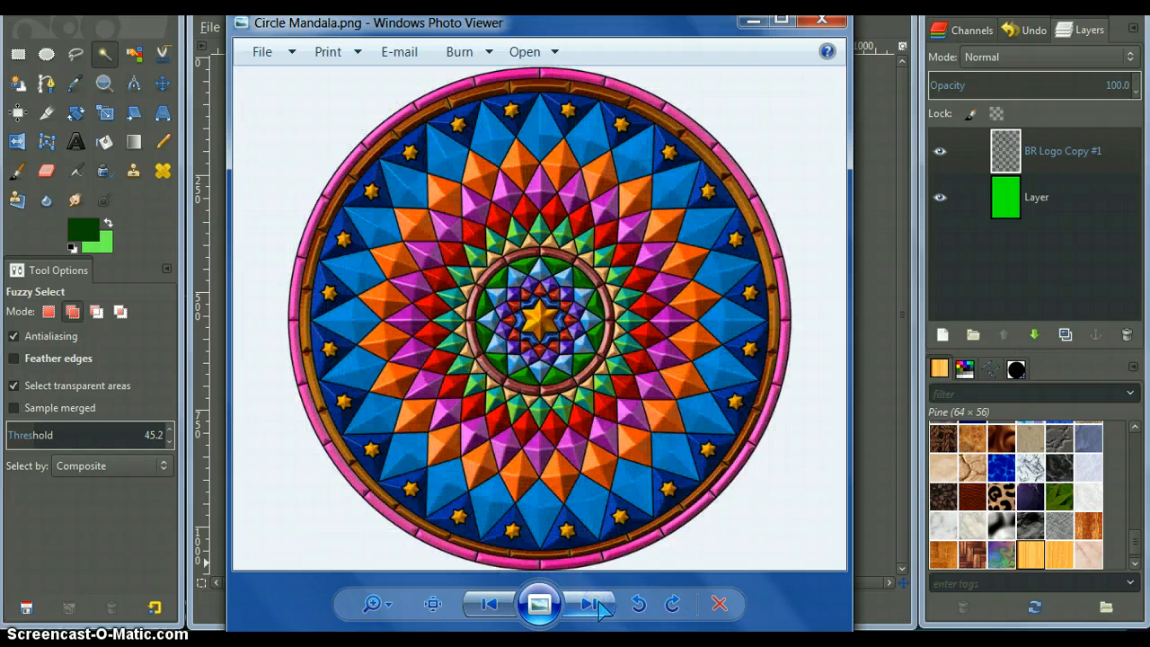
{"action": "left_click", "coordinate": [588, 604]}
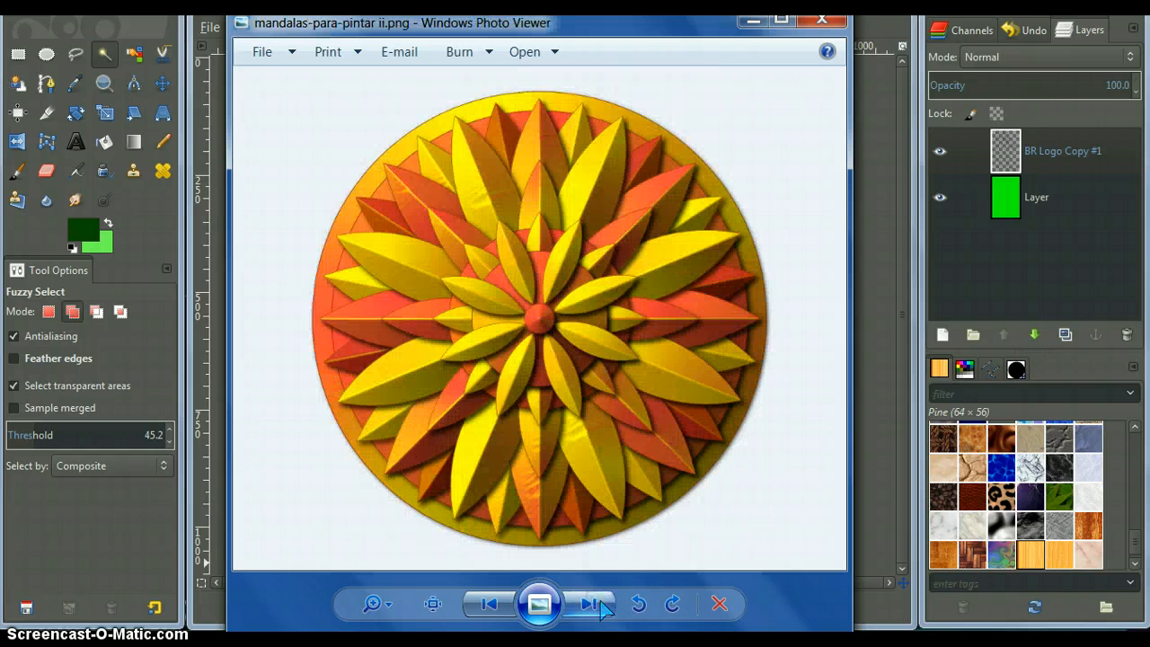
{"action": "left_click", "coordinate": [587, 604]}
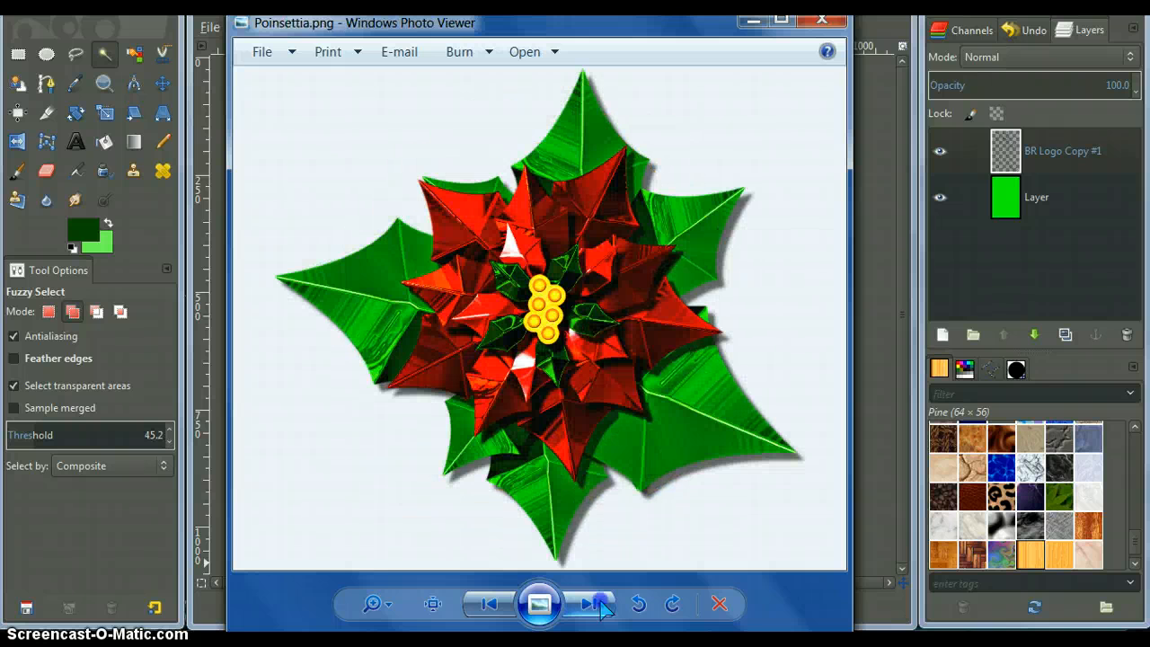
{"action": "left_click", "coordinate": [589, 603]}
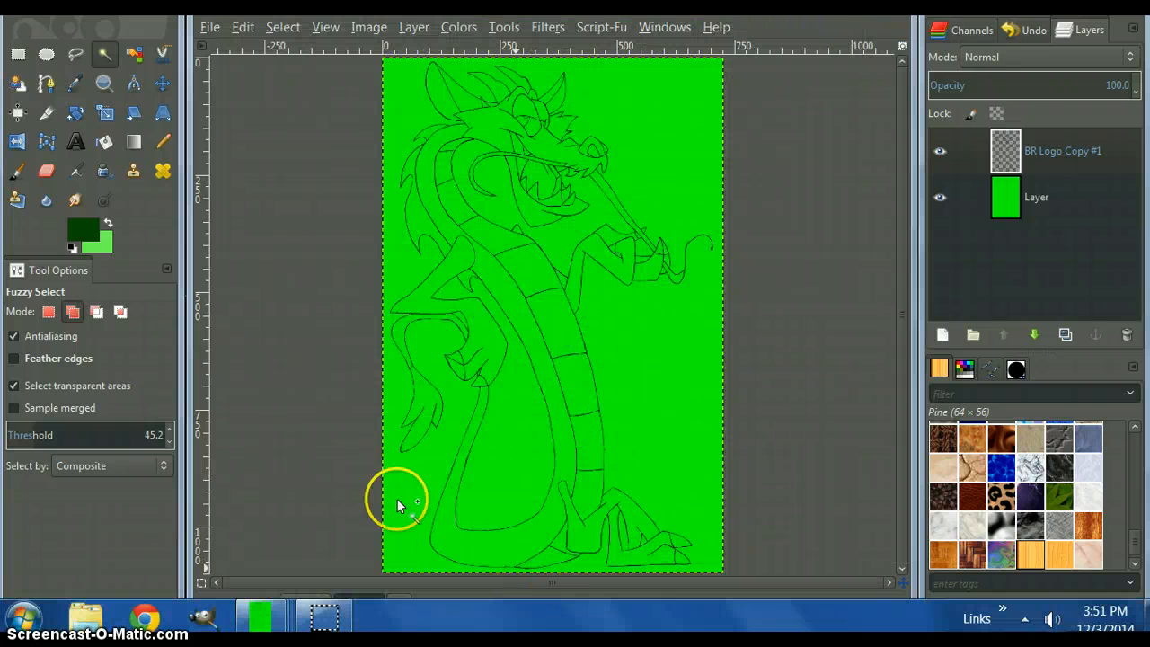
{"action": "mouse_move", "coordinate": [530, 266]}
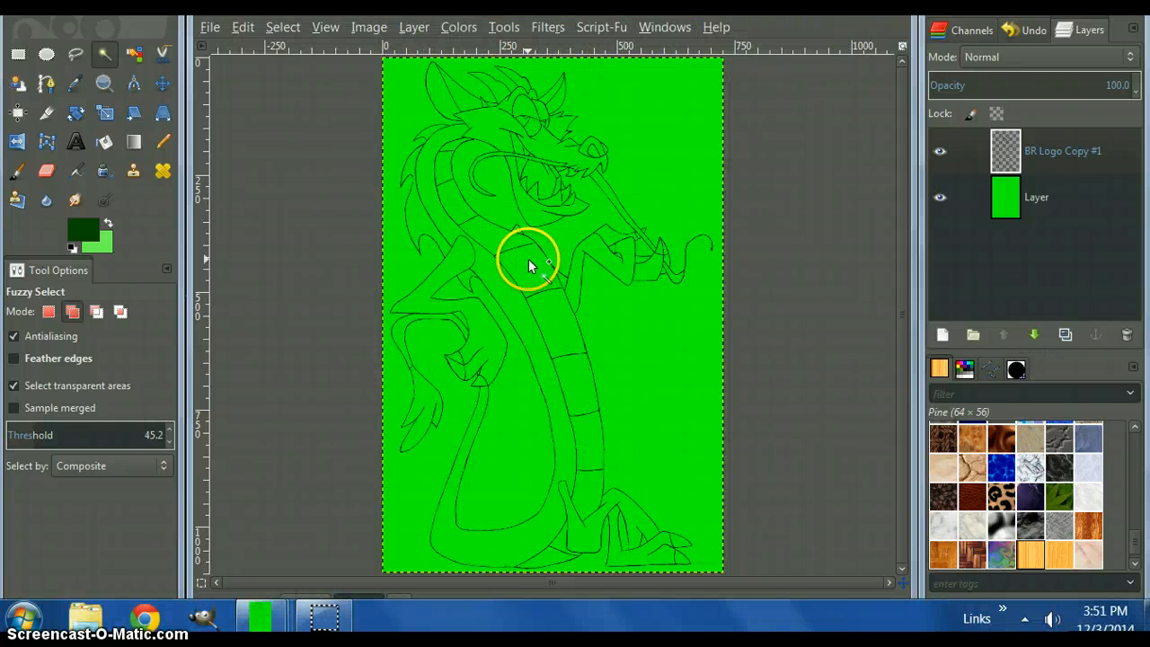
{"action": "mouse_move", "coordinate": [548, 27]}
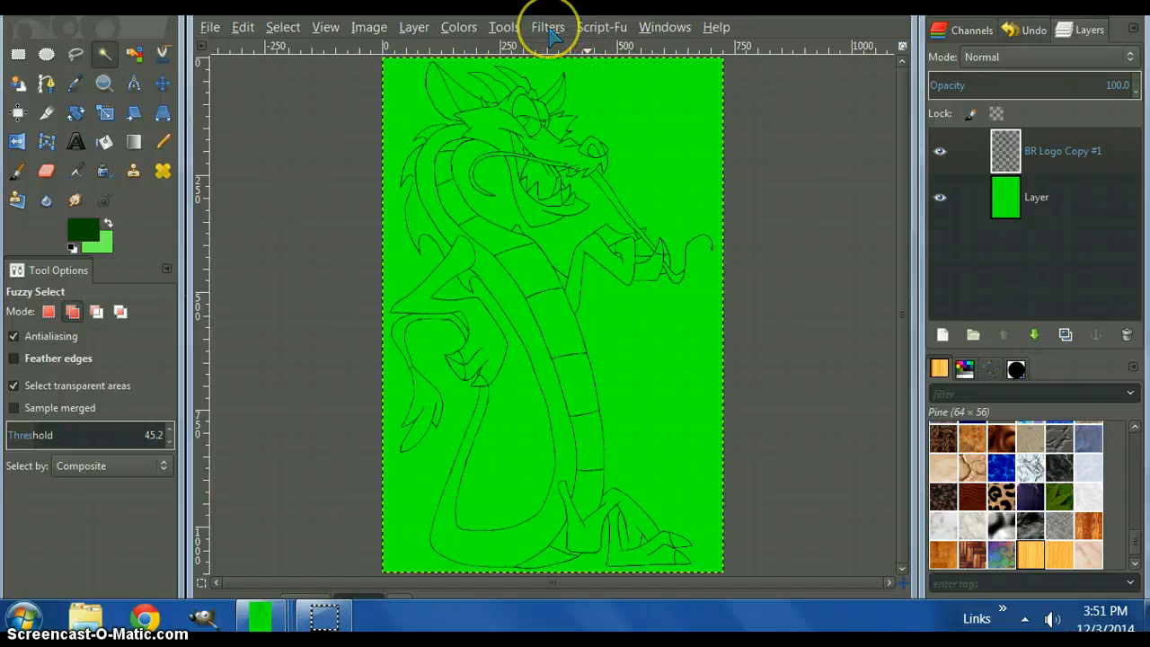
Step: Choose the Bevel Reflect logo effect and add a transparent Layer #1 above BR Logo Copy
{"action": "left_click", "coordinate": [548, 26]}
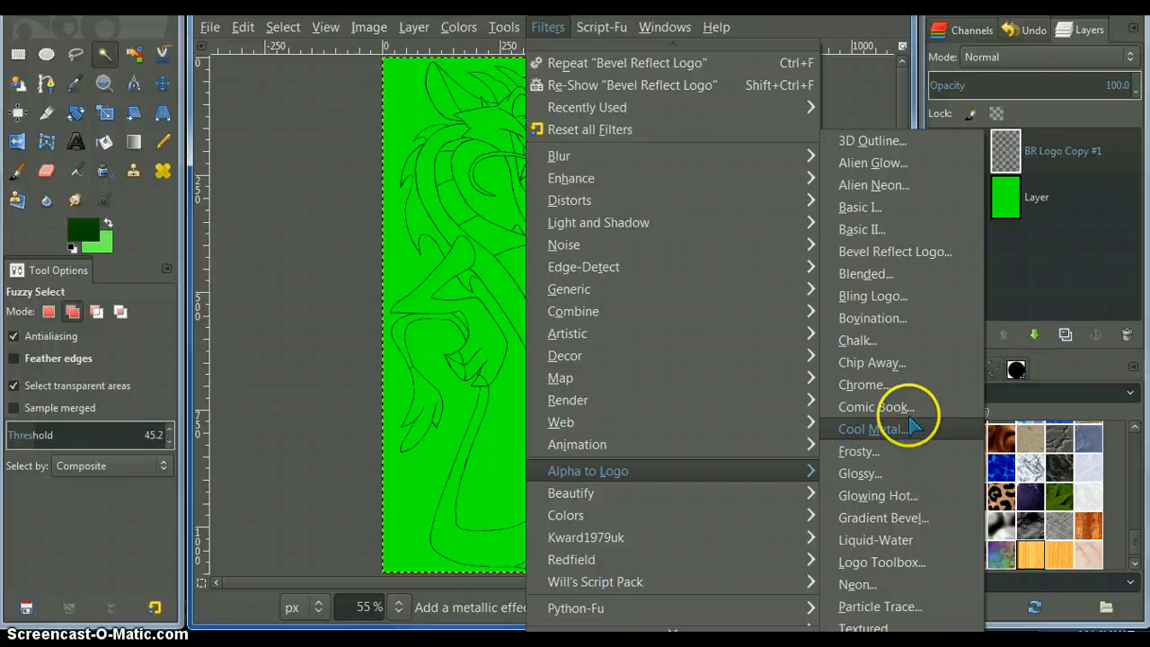
{"action": "mouse_move", "coordinate": [895, 252]}
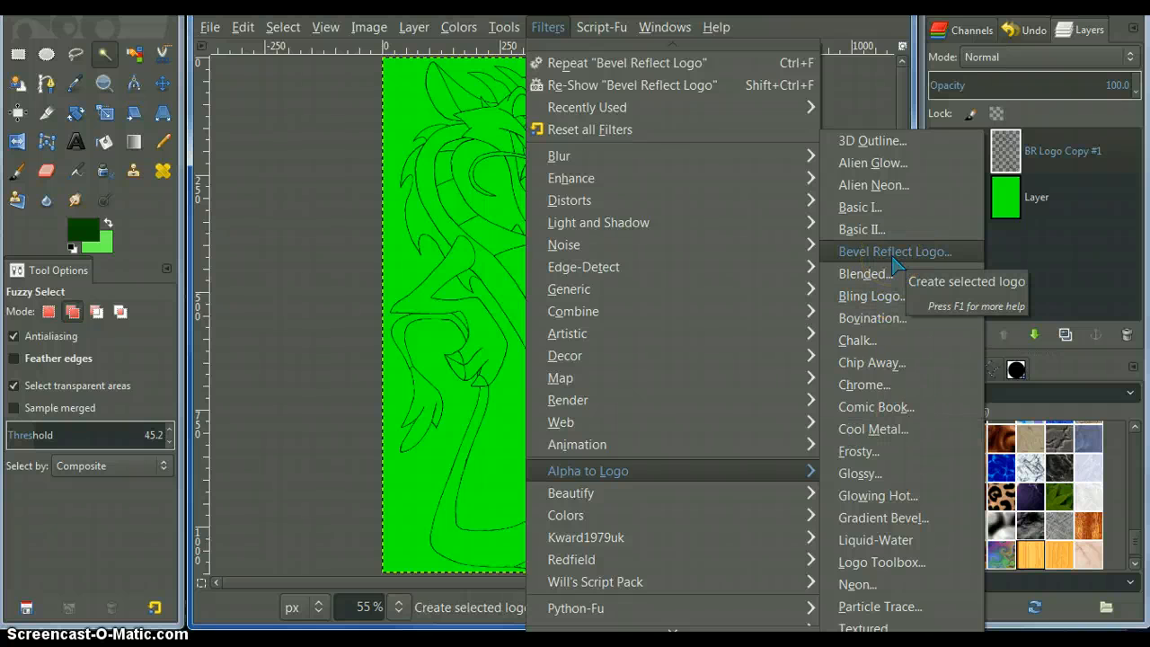
{"action": "left_click", "coordinate": [895, 252]}
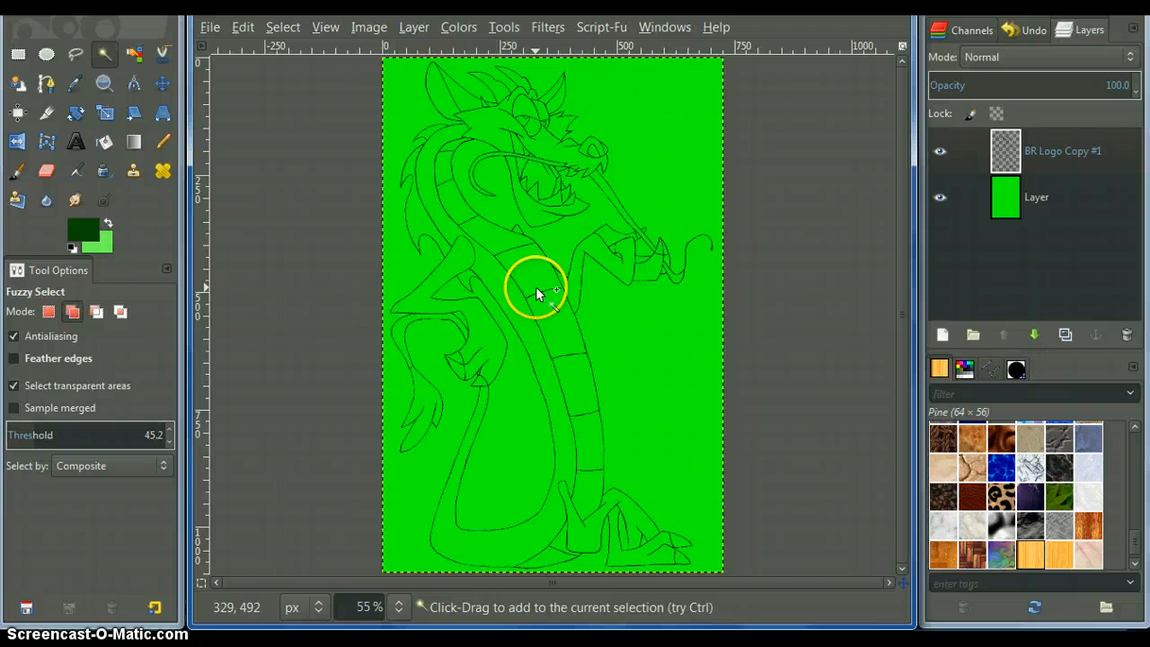
{"action": "mouse_move", "coordinate": [503, 543]}
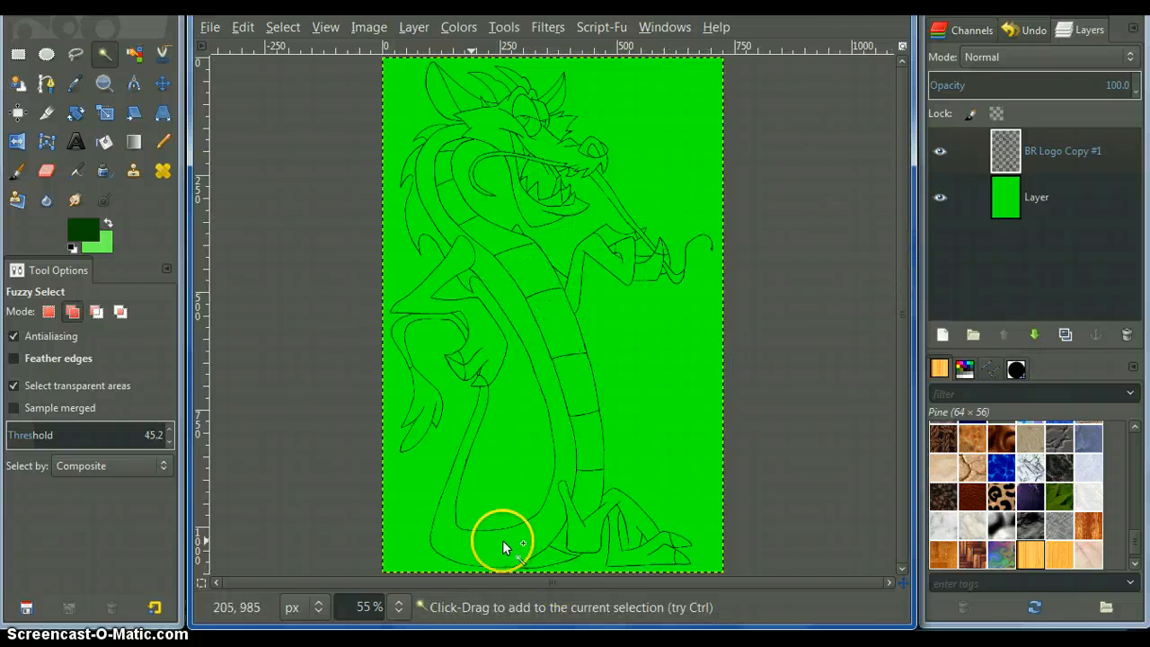
{"action": "mouse_move", "coordinate": [618, 302]}
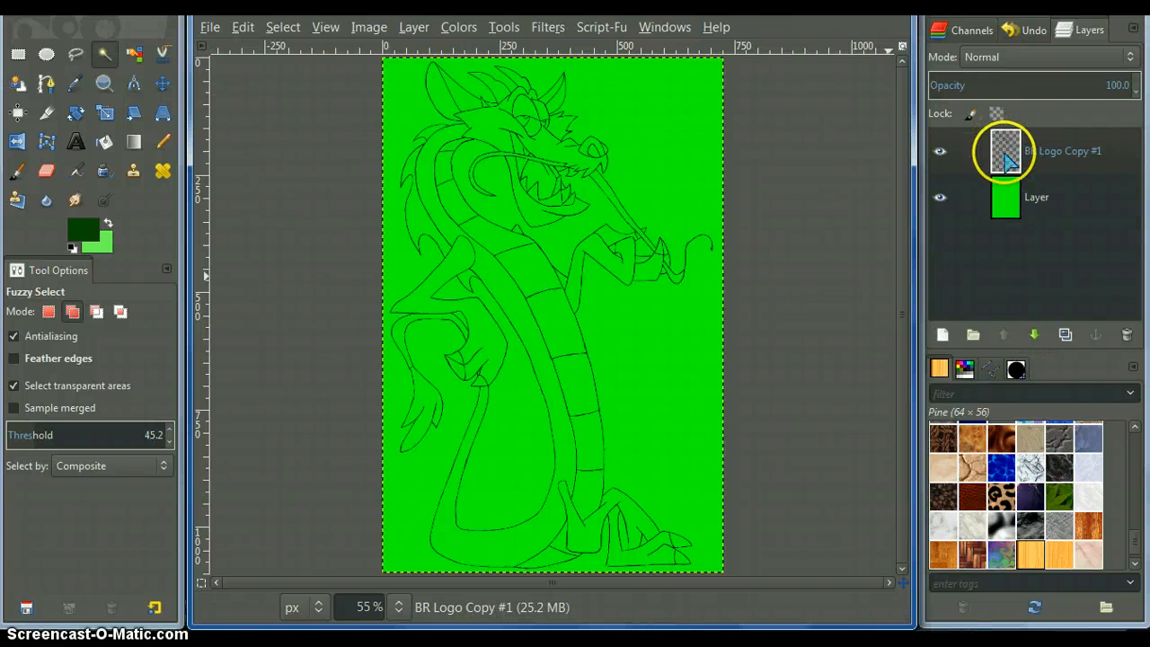
{"action": "left_click", "coordinate": [1005, 196]}
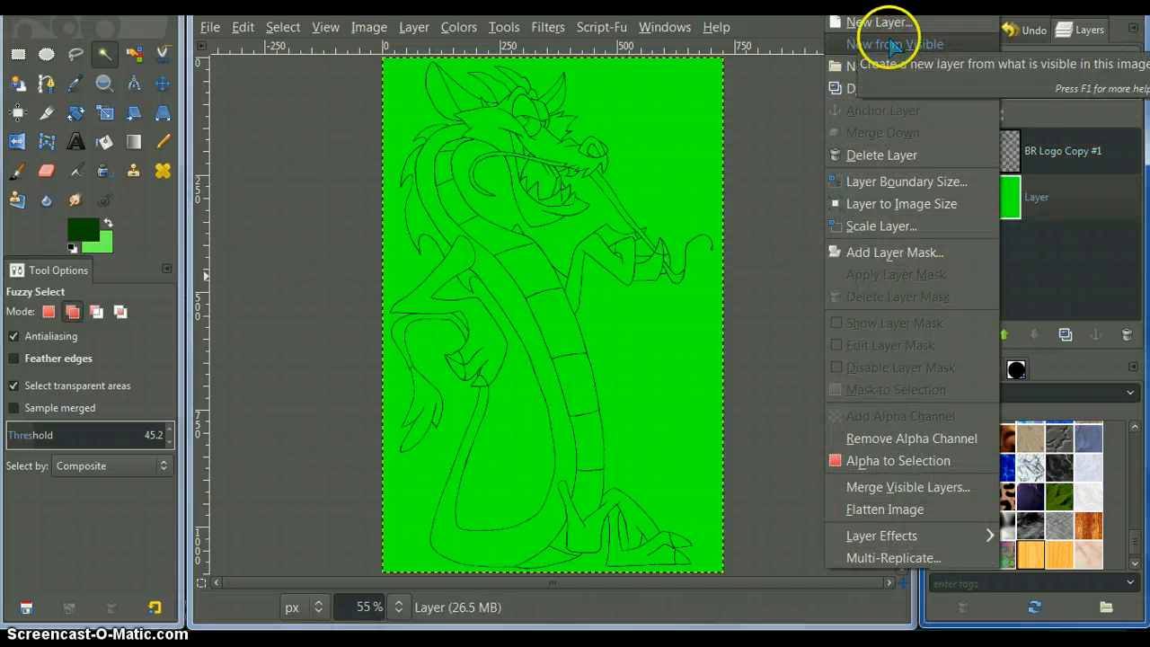
{"action": "left_click", "coordinate": [881, 21]}
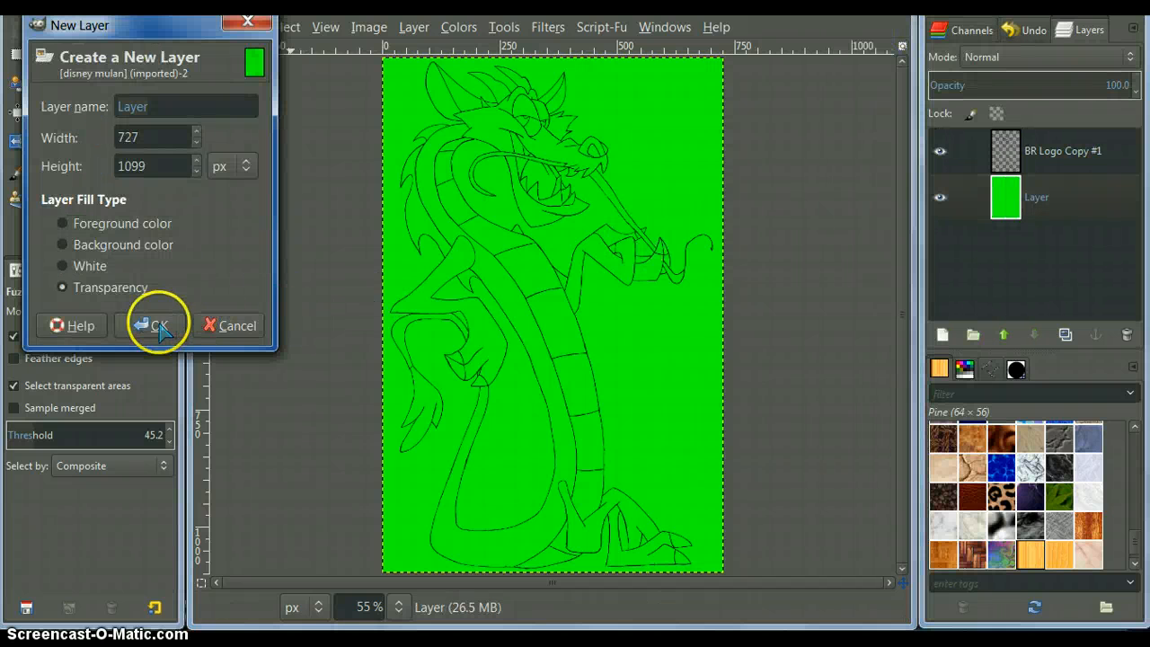
{"action": "left_click", "coordinate": [160, 325]}
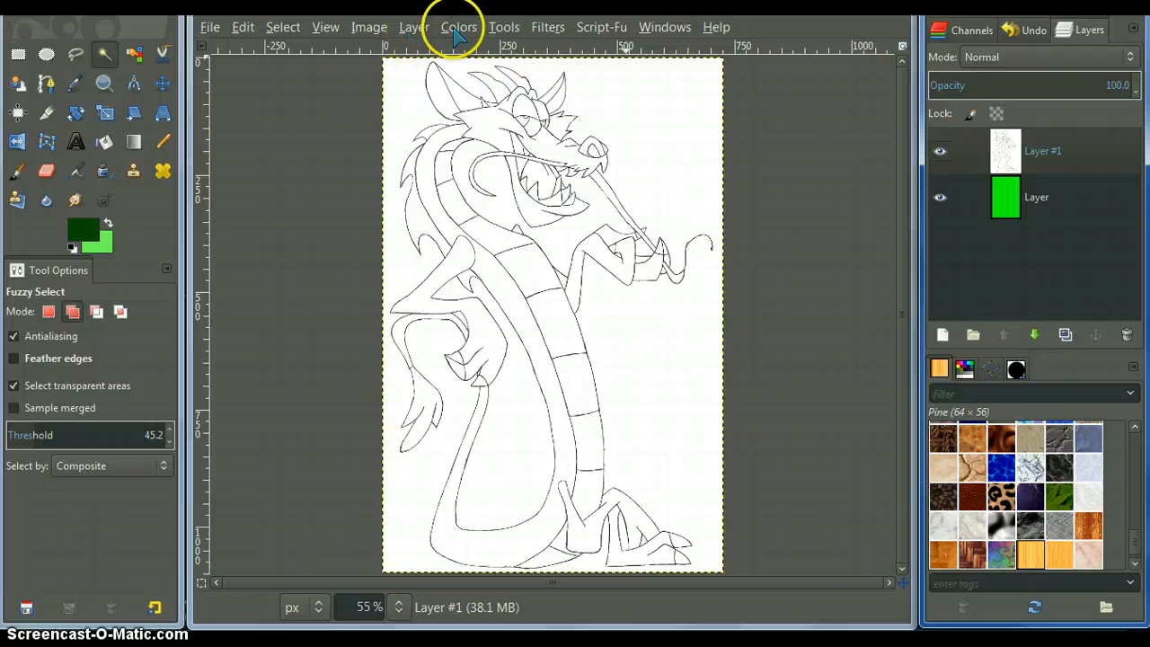
Step: Run Color to Alpha on Layer #1 with white as the colour turned transparent
{"action": "left_click", "coordinate": [414, 27]}
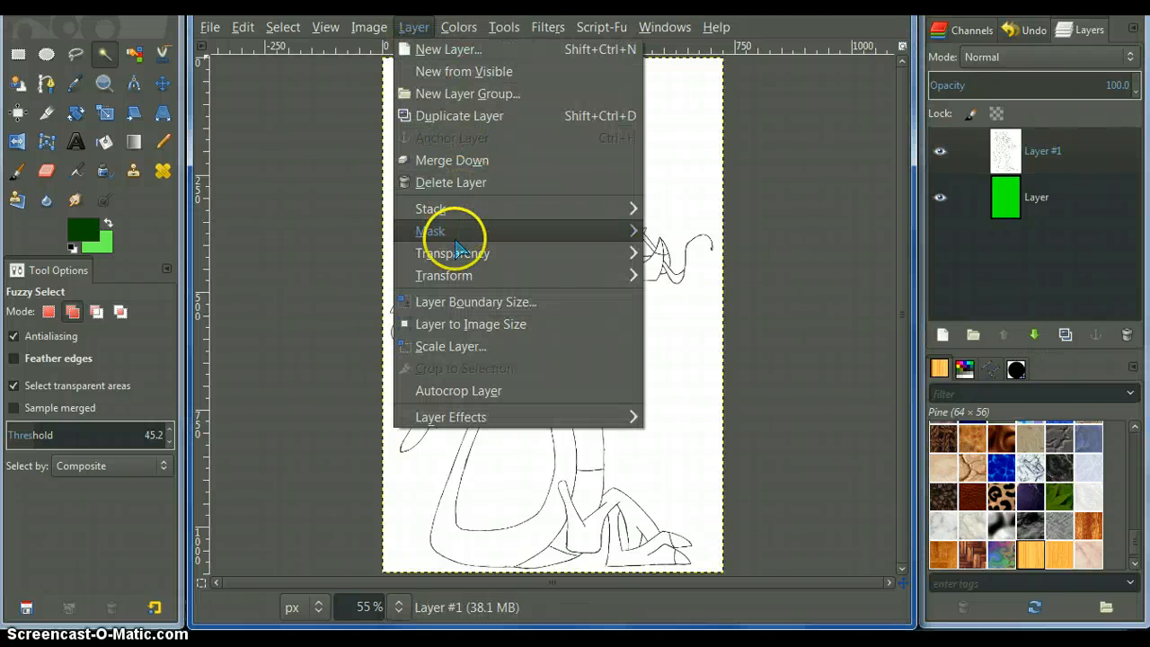
{"action": "mouse_move", "coordinate": [453, 251]}
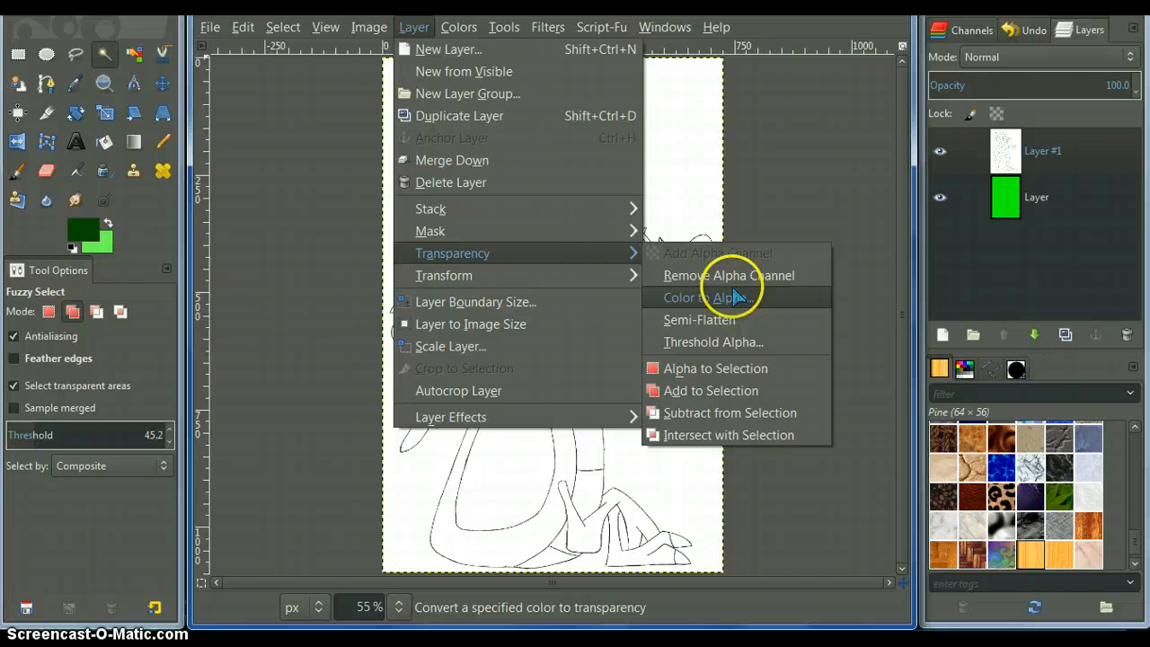
{"action": "mouse_move", "coordinate": [705, 298]}
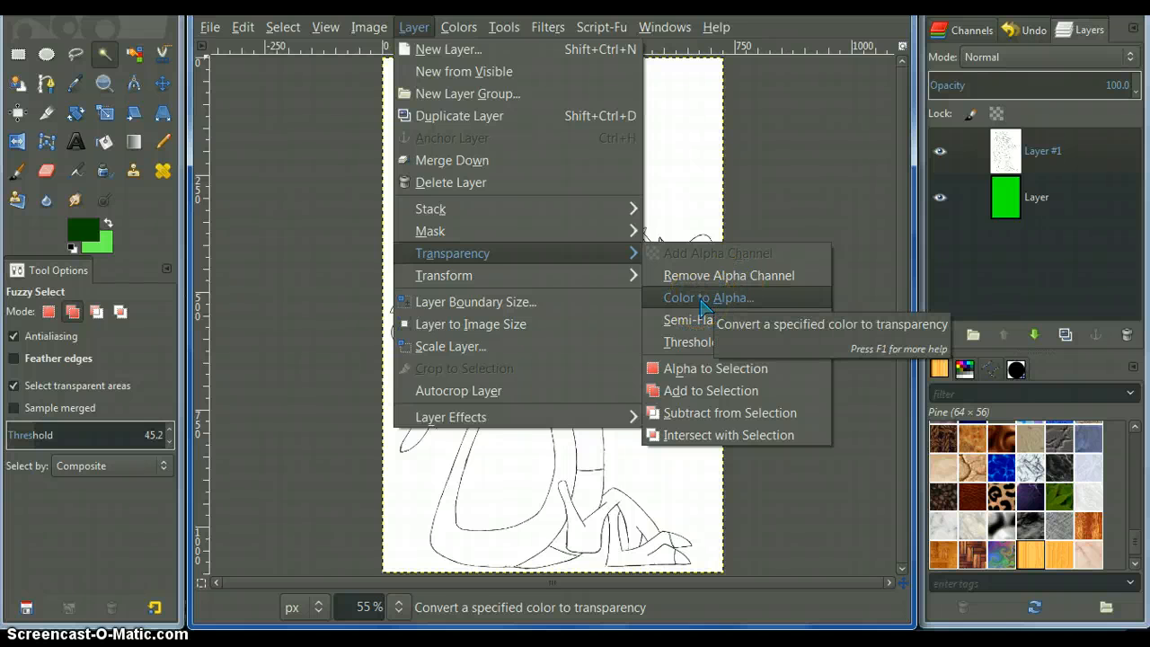
{"action": "left_click", "coordinate": [709, 298]}
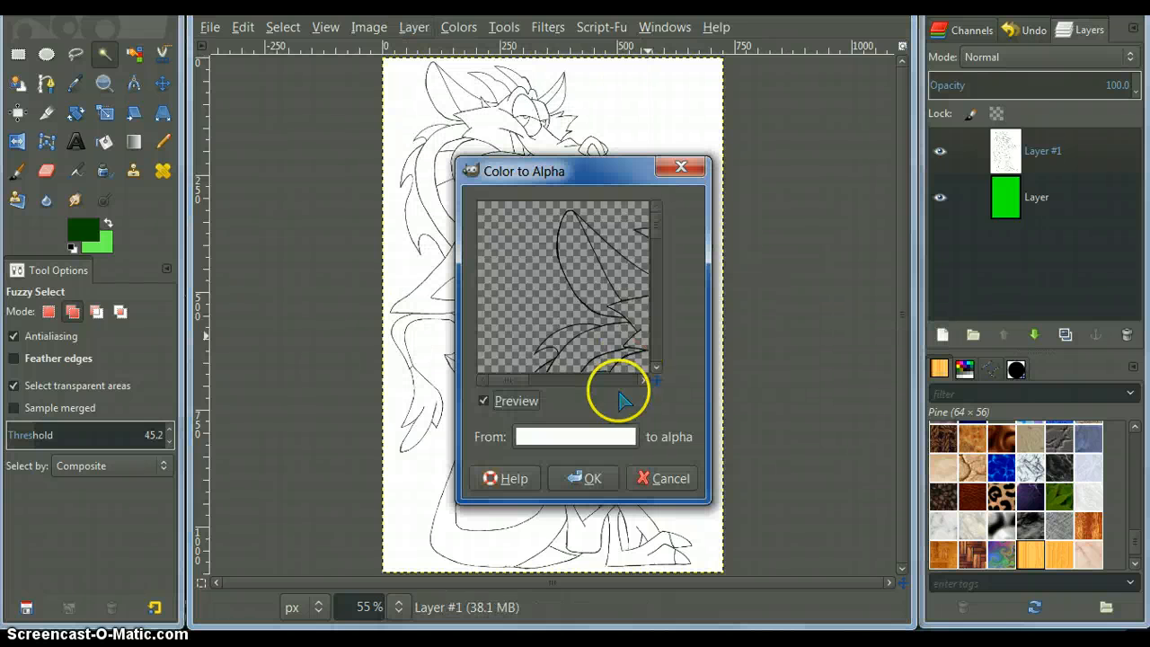
{"action": "mouse_move", "coordinate": [557, 440]}
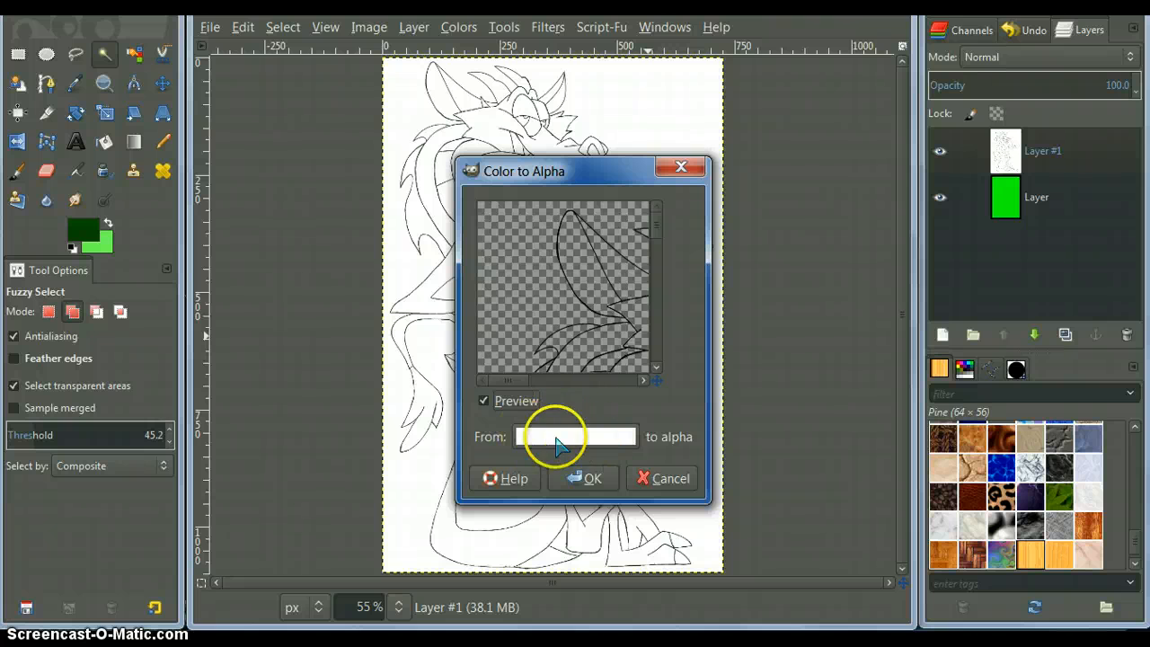
{"action": "left_click", "coordinate": [586, 478]}
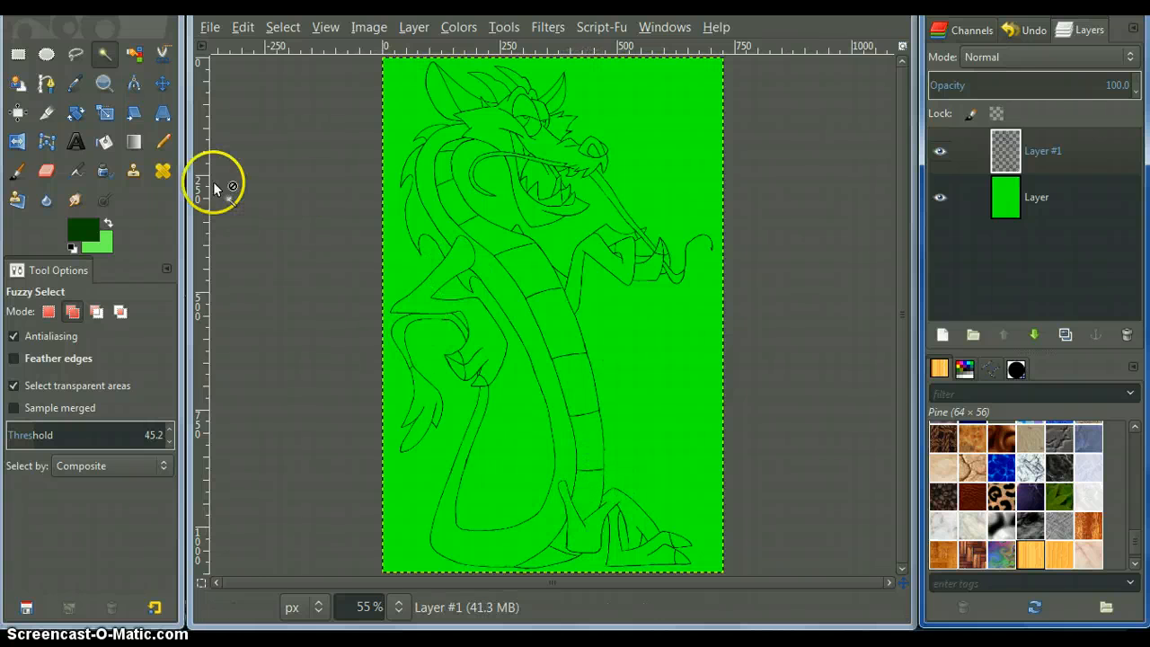
{"action": "mouse_move", "coordinate": [104, 54]}
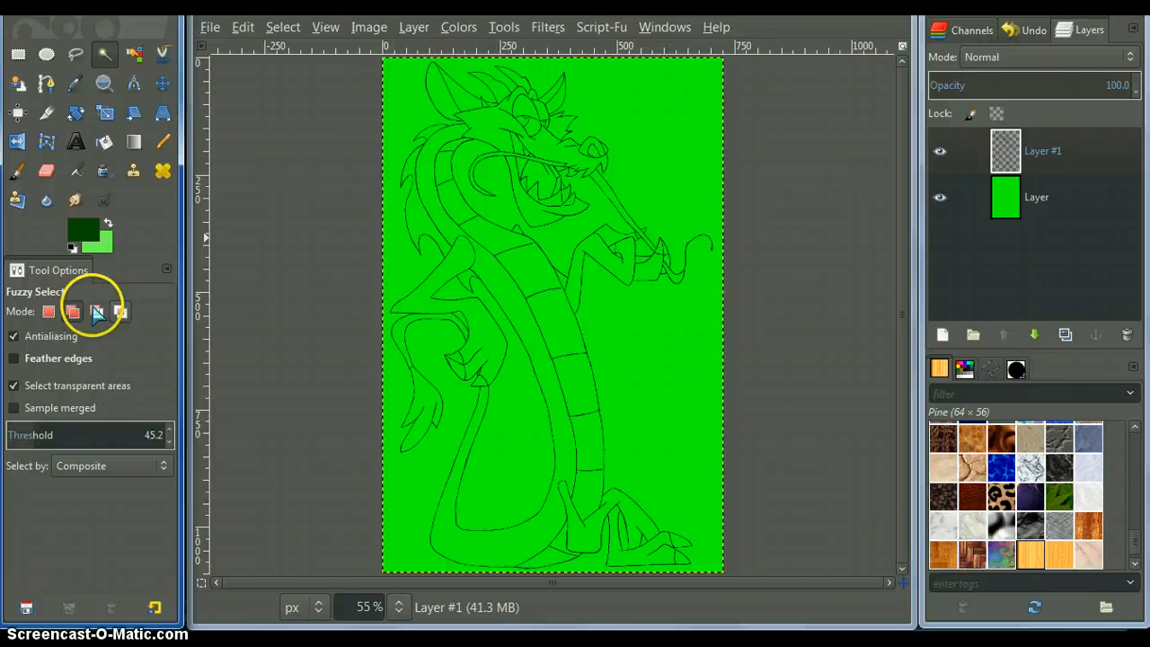
{"action": "mouse_move", "coordinate": [331, 201]}
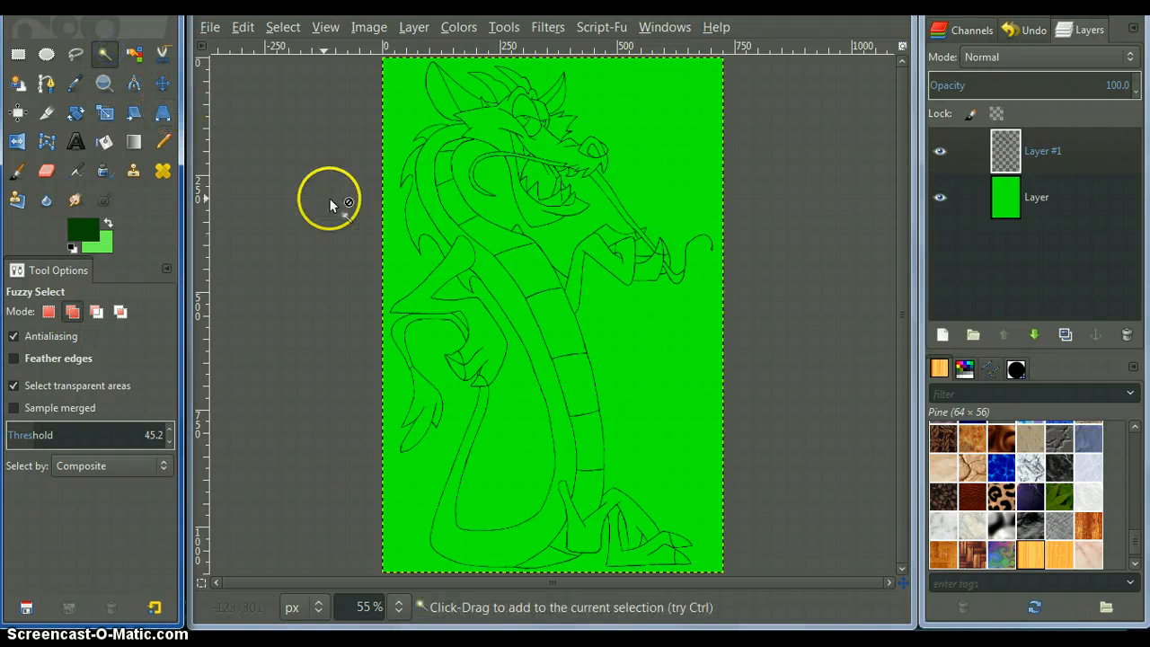
{"action": "mouse_move", "coordinate": [608, 477]}
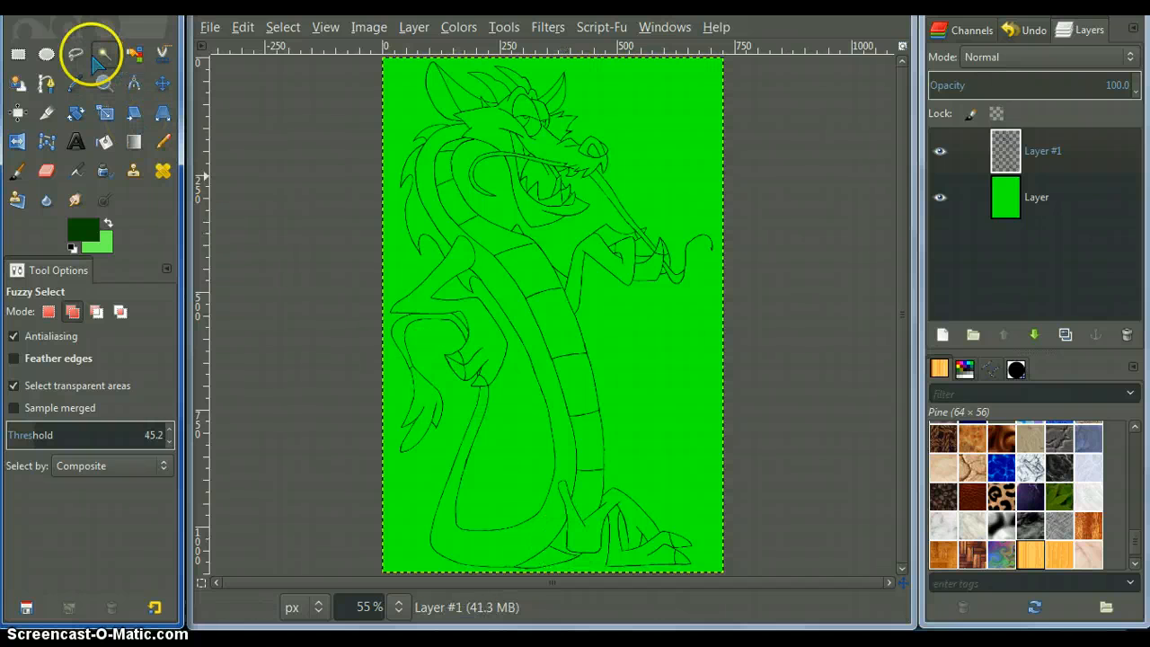
{"action": "mouse_move", "coordinate": [104, 54]}
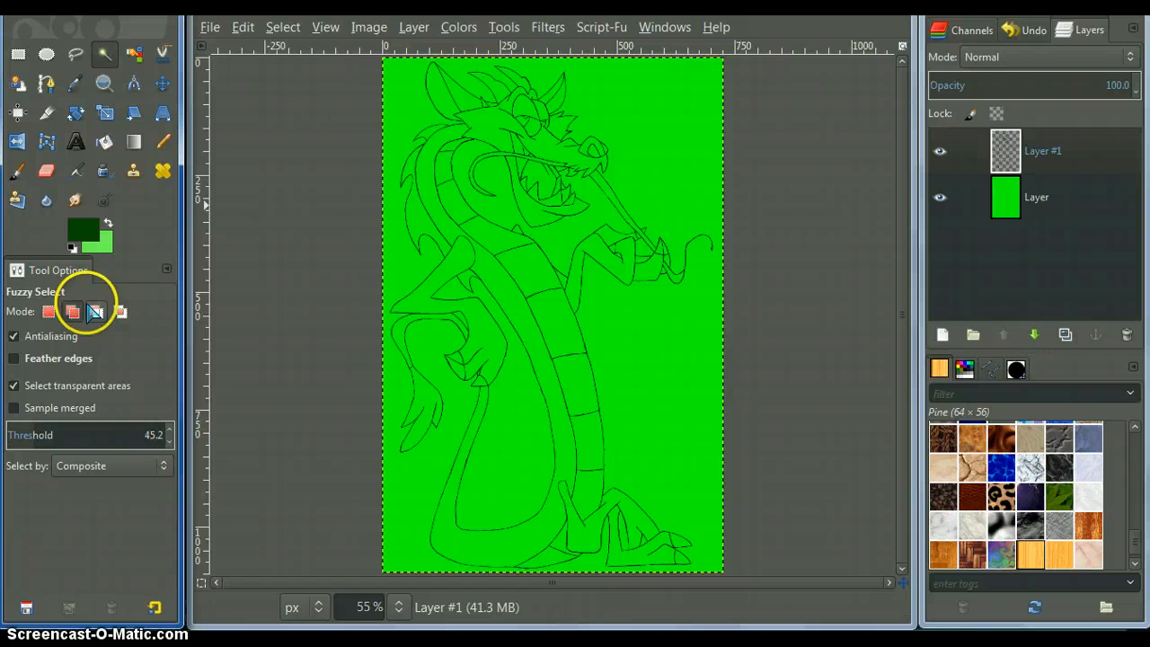
{"action": "mouse_move", "coordinate": [72, 313]}
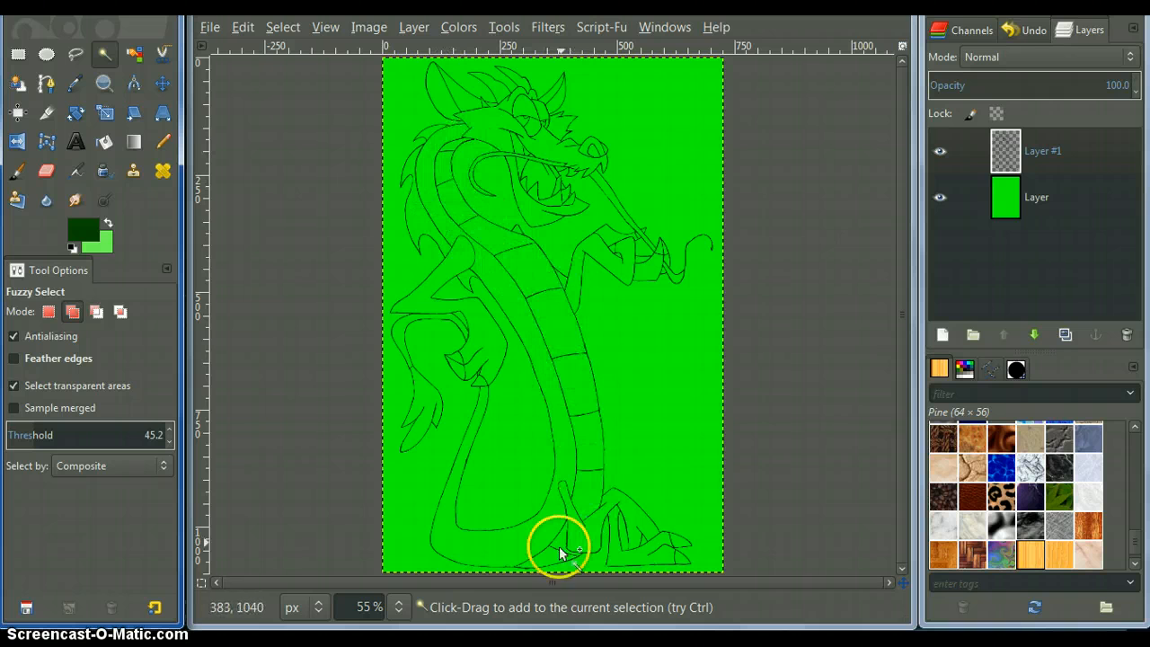
{"action": "mouse_move", "coordinate": [453, 151]}
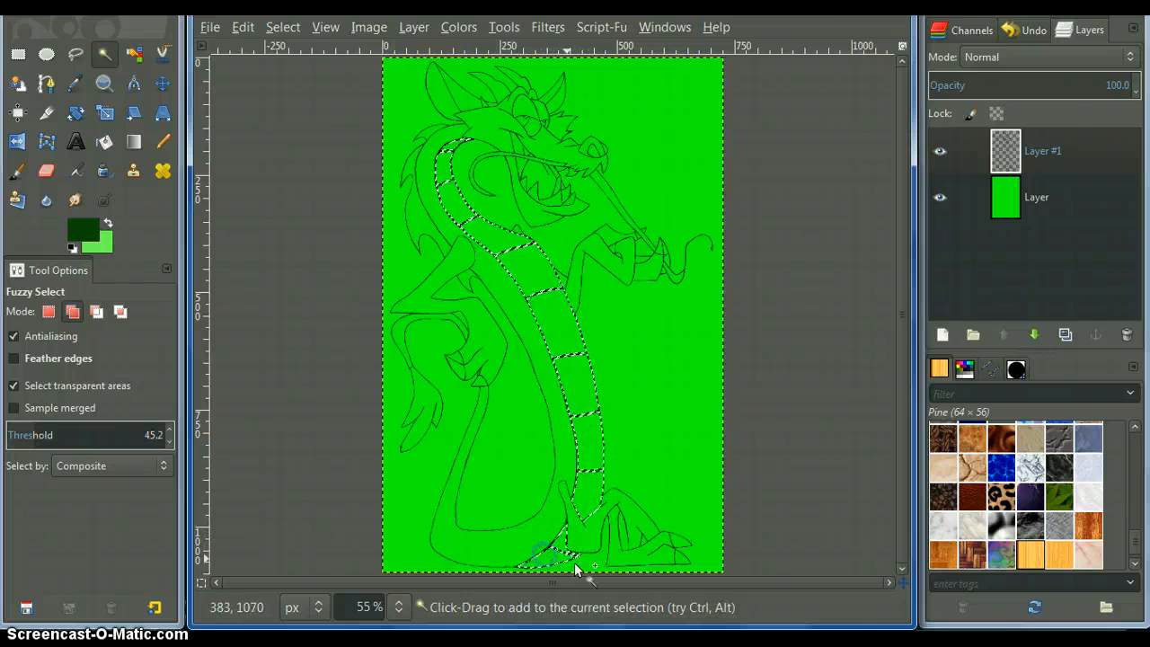
Step: Add the lowest chest-strip section to the fuzzy selection
{"action": "left_click", "coordinate": [458, 579]}
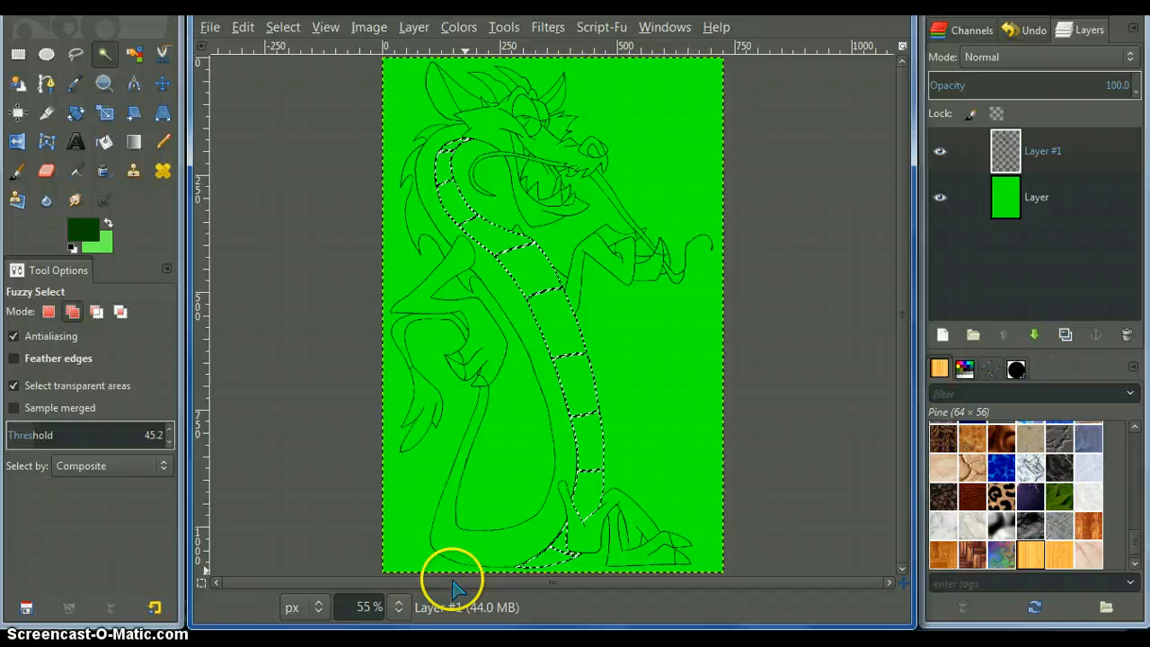
{"action": "left_click", "coordinate": [367, 607]}
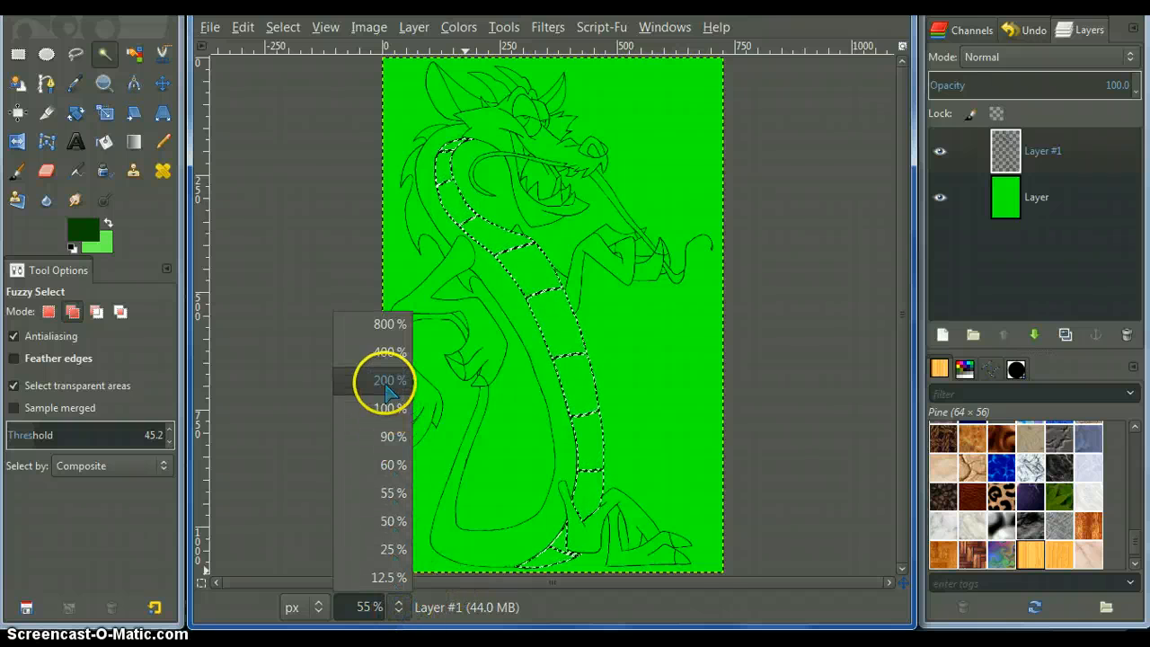
Step: At 200% zoom, free-select a closed polygon around the strip behind the front claw, adding it
{"action": "left_click", "coordinate": [389, 381]}
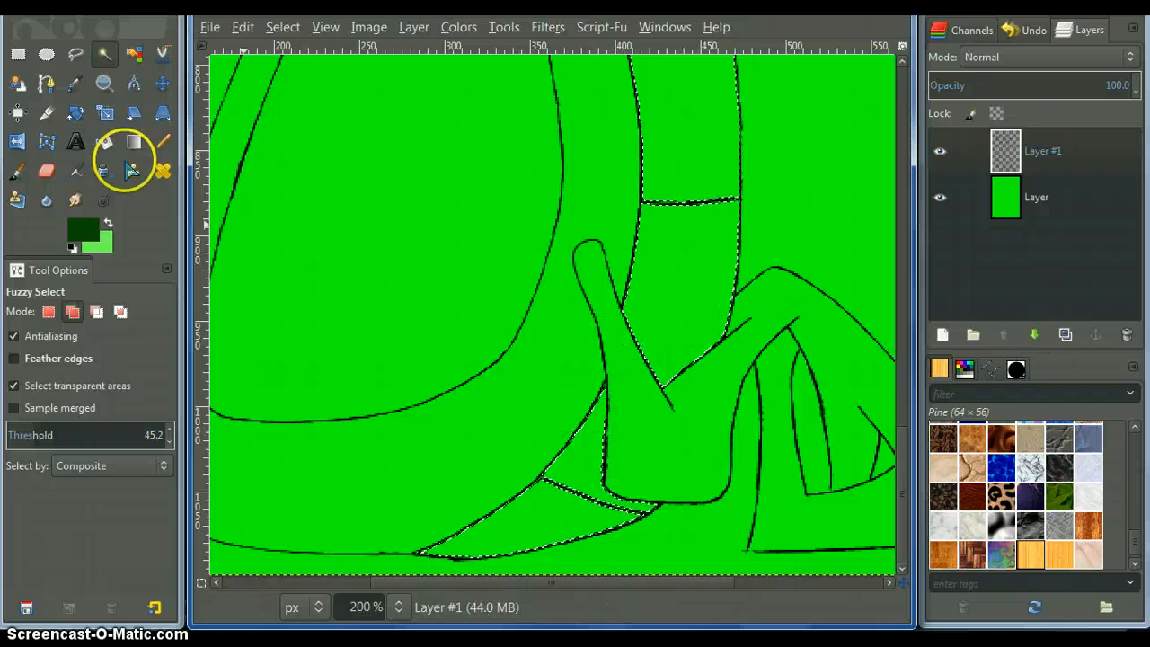
{"action": "left_click", "coordinate": [75, 54]}
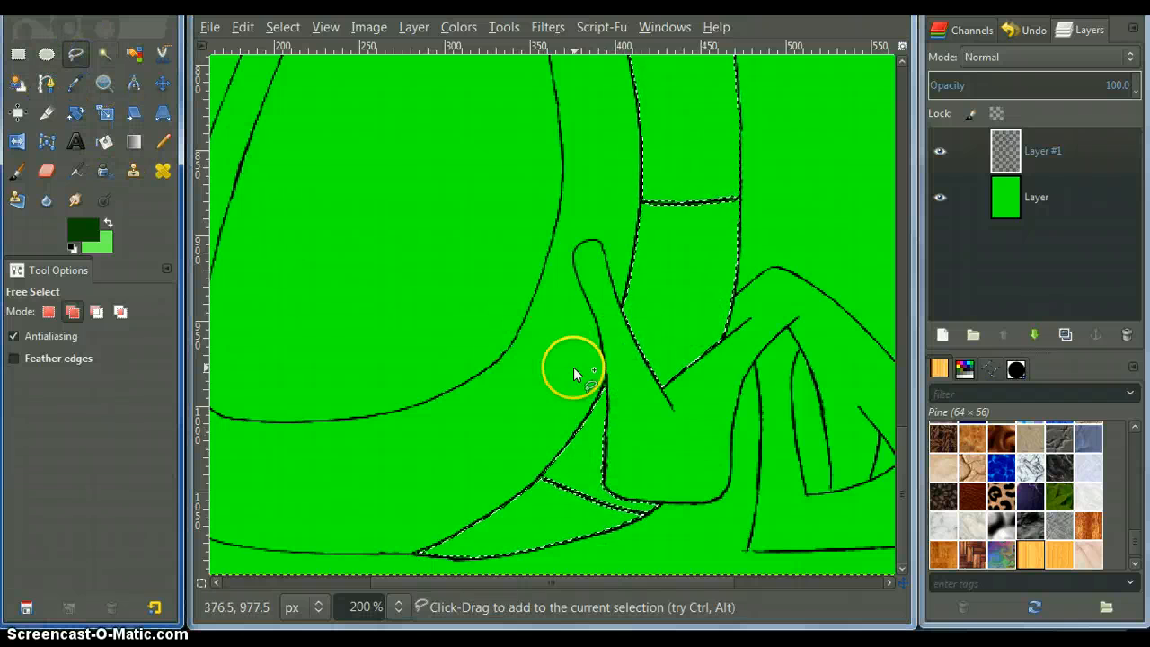
{"action": "mouse_move", "coordinate": [625, 414]}
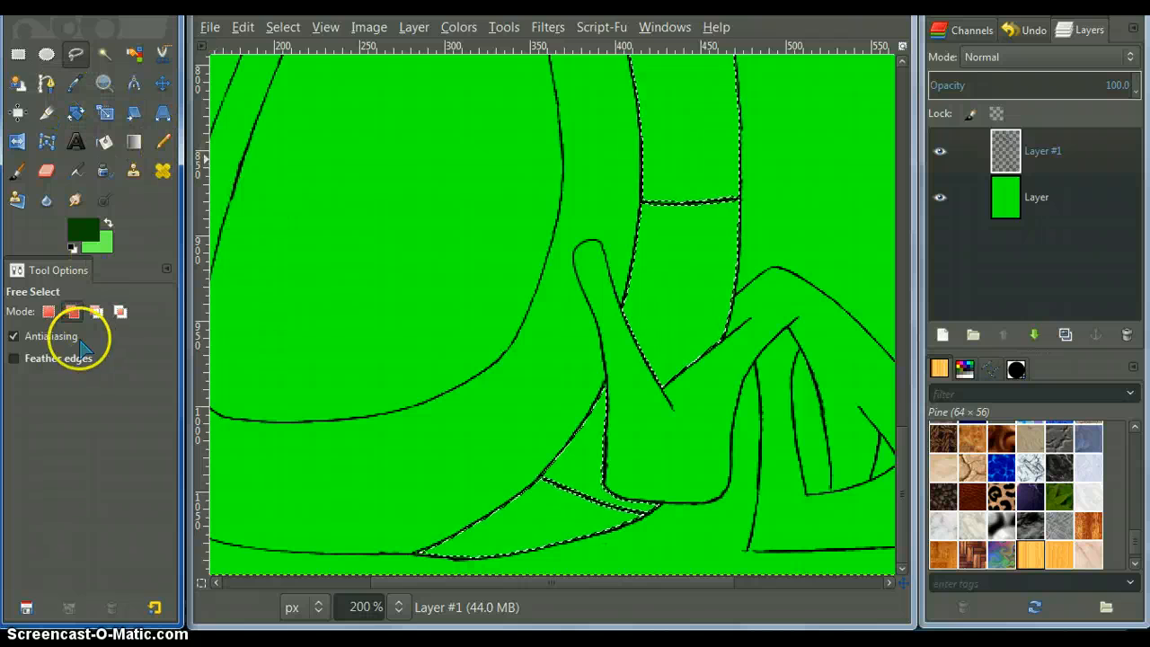
{"action": "mouse_move", "coordinate": [75, 53]}
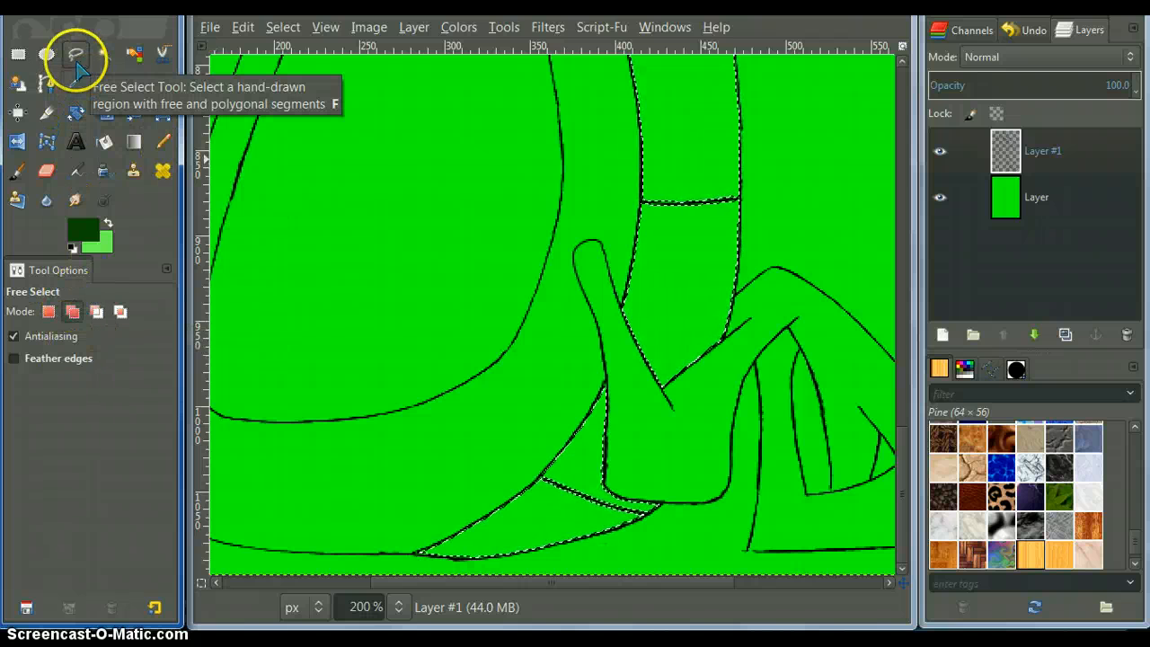
{"action": "mouse_move", "coordinate": [72, 313]}
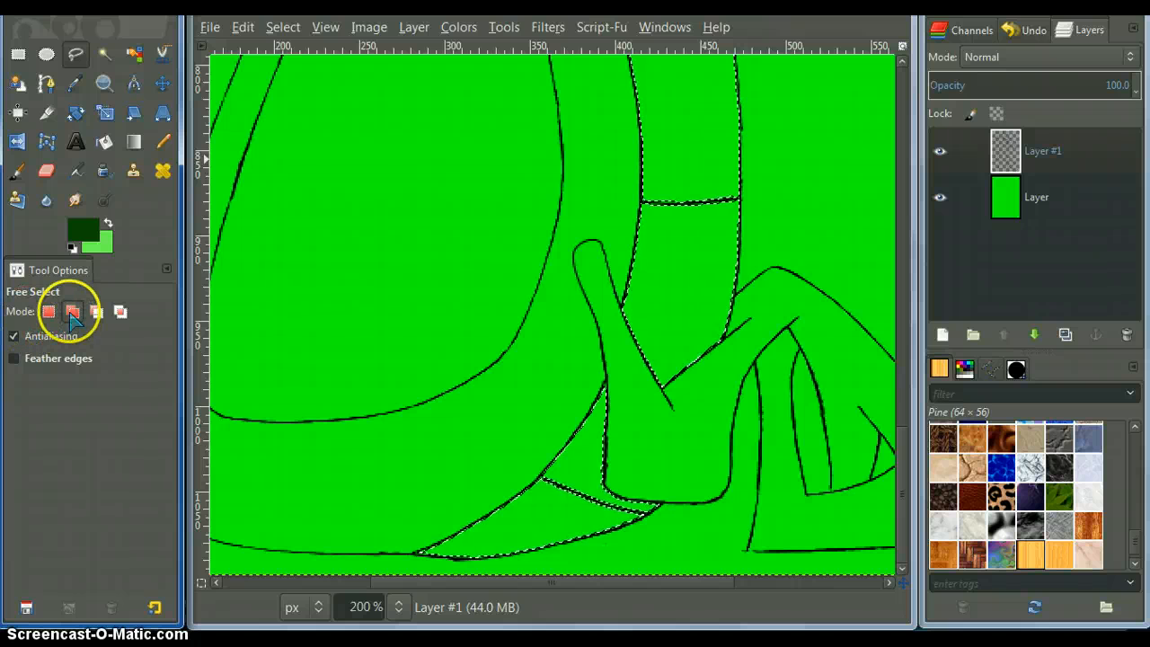
{"action": "mouse_move", "coordinate": [75, 54]}
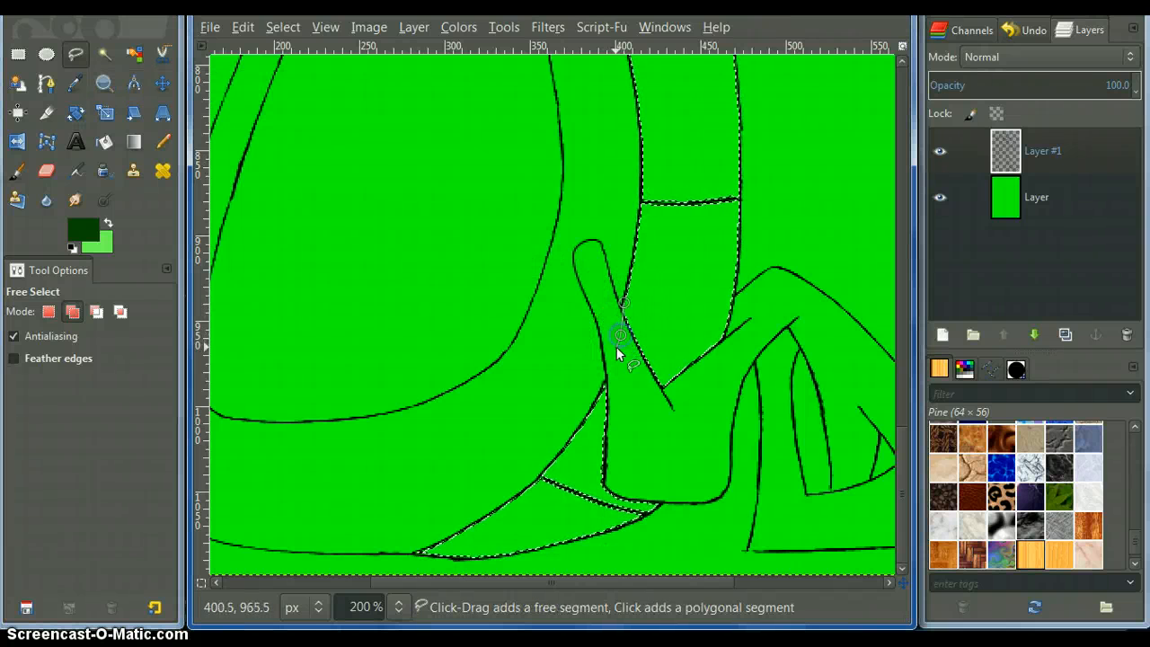
{"action": "left_click", "coordinate": [620, 345]}
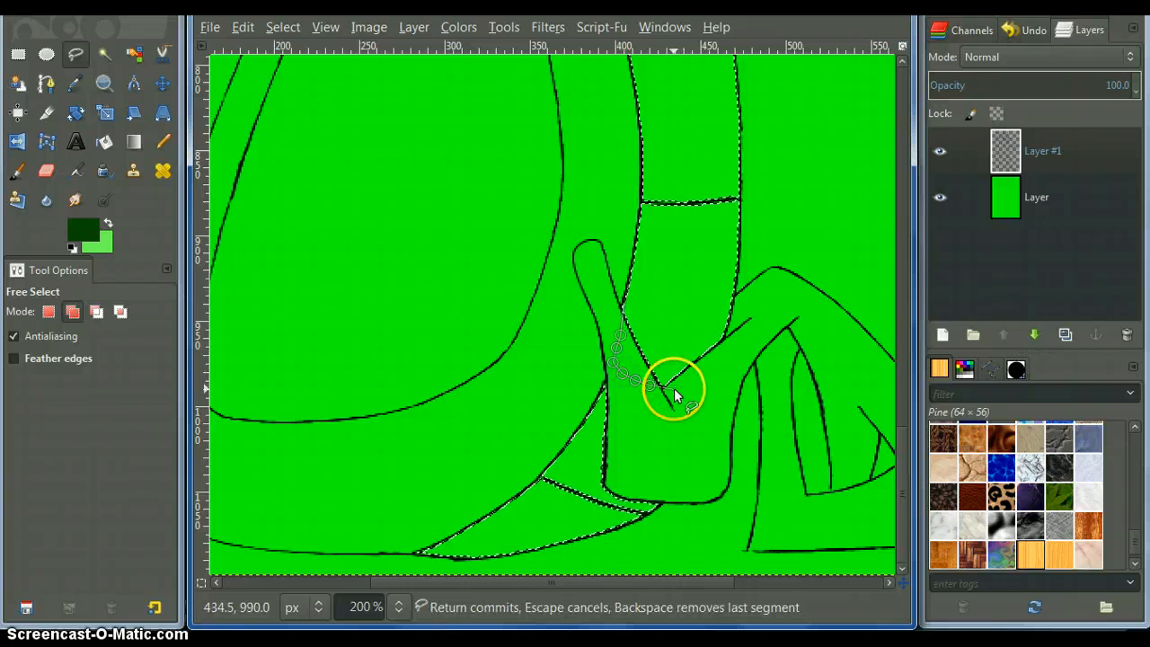
{"action": "left_click", "coordinate": [692, 404]}
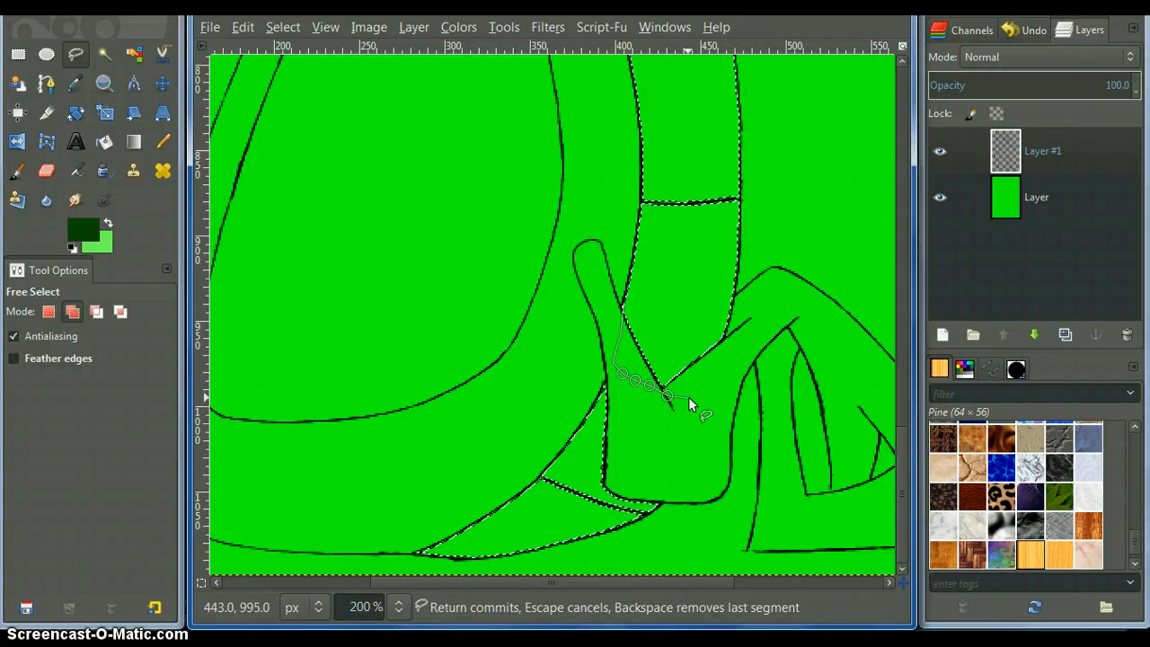
{"action": "left_click", "coordinate": [719, 359]}
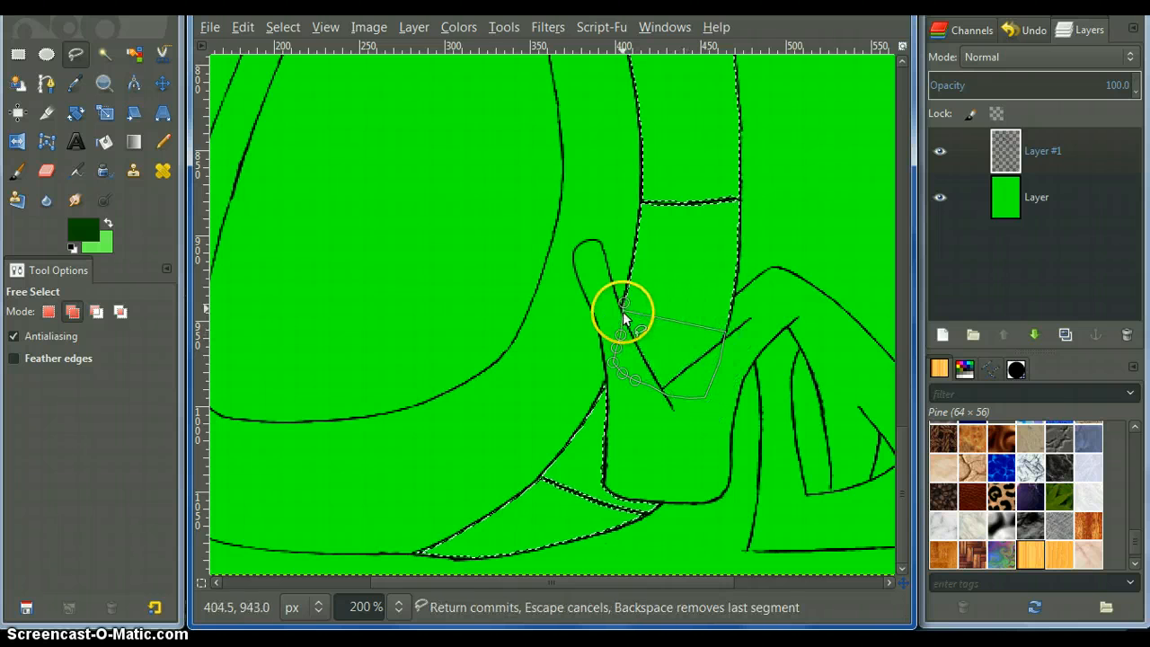
{"action": "left_click", "coordinate": [625, 305]}
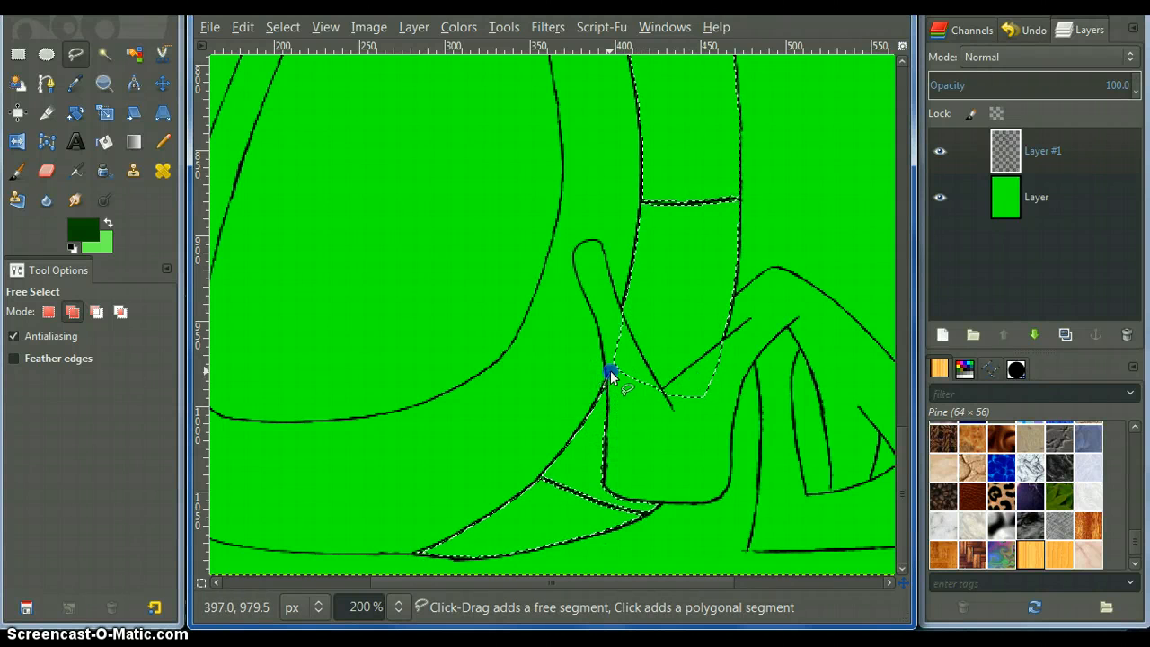
{"action": "left_click", "coordinate": [651, 391]}
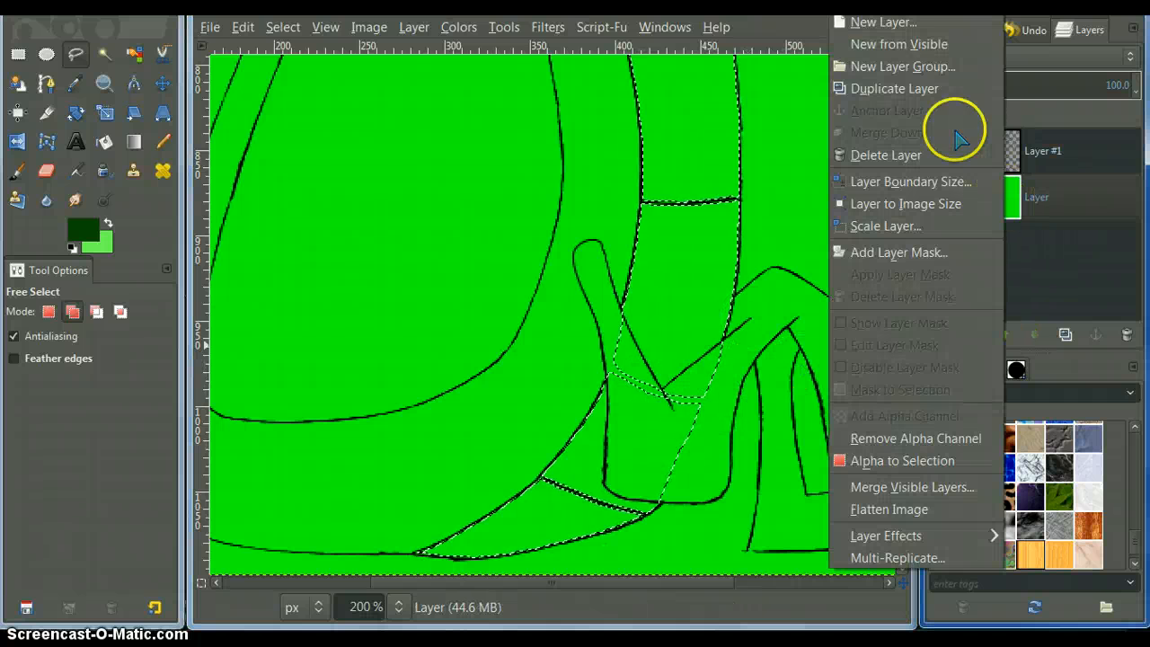
Step: Create transparent Layer #2 and fill the chest-strip selection with white
{"action": "left_click", "coordinate": [882, 21]}
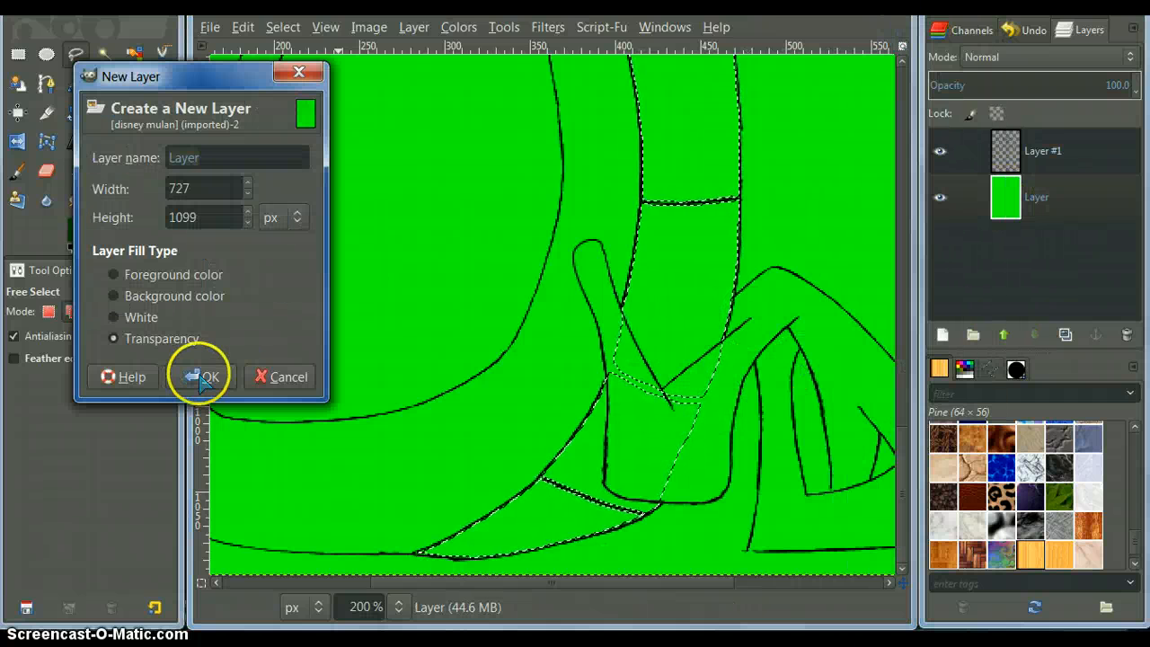
{"action": "left_click", "coordinate": [208, 377]}
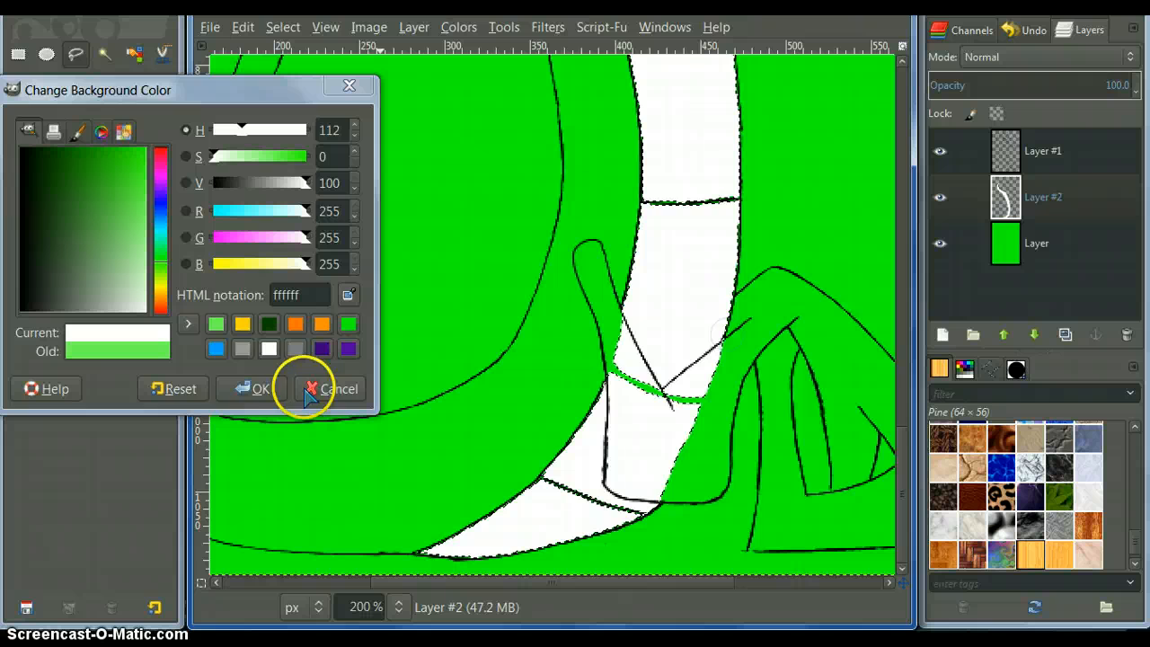
{"action": "left_click", "coordinate": [338, 388]}
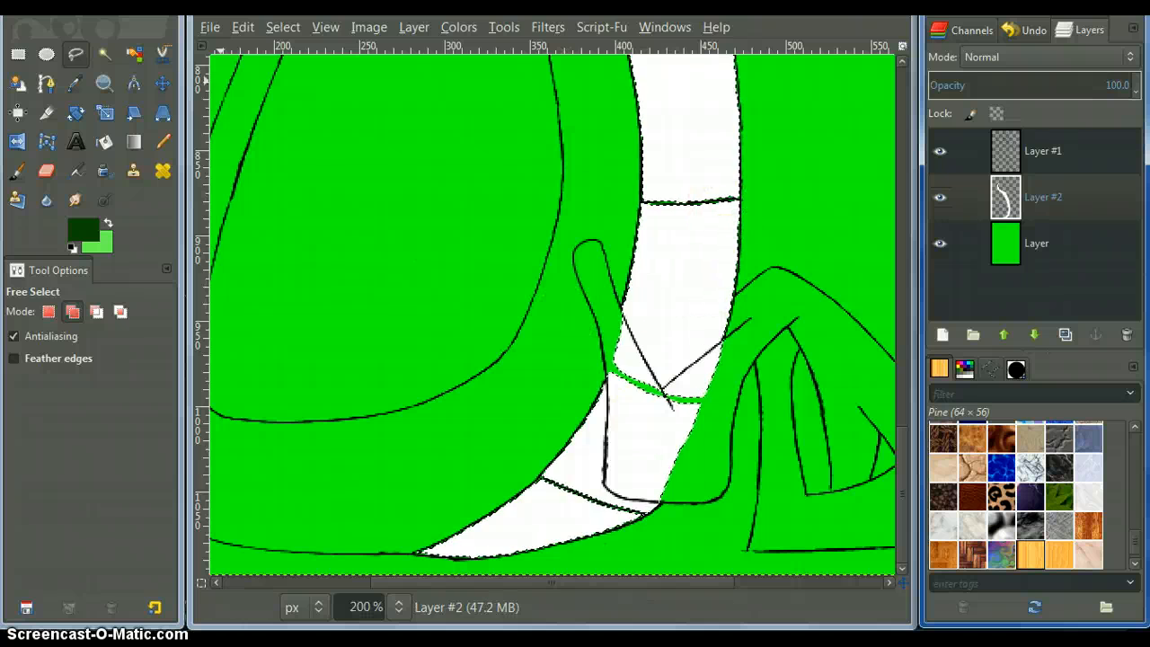
Step: Set orange foreground with yellow background and switch to the Blend gradient tool
{"action": "left_click", "coordinate": [83, 225]}
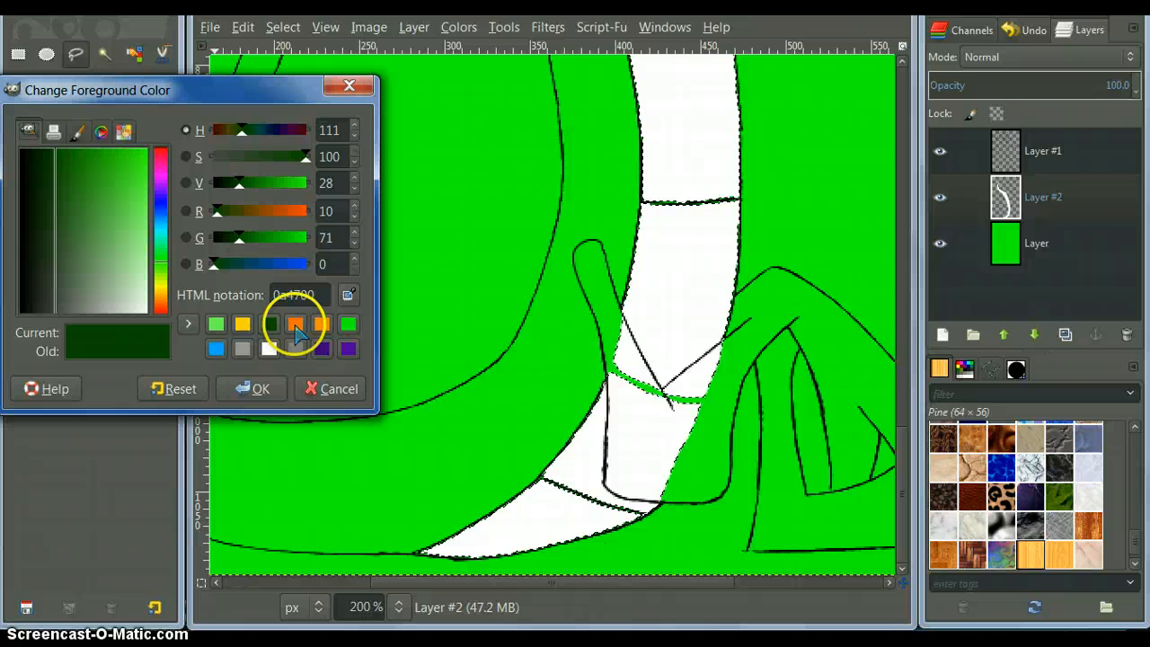
{"action": "left_click", "coordinate": [295, 323]}
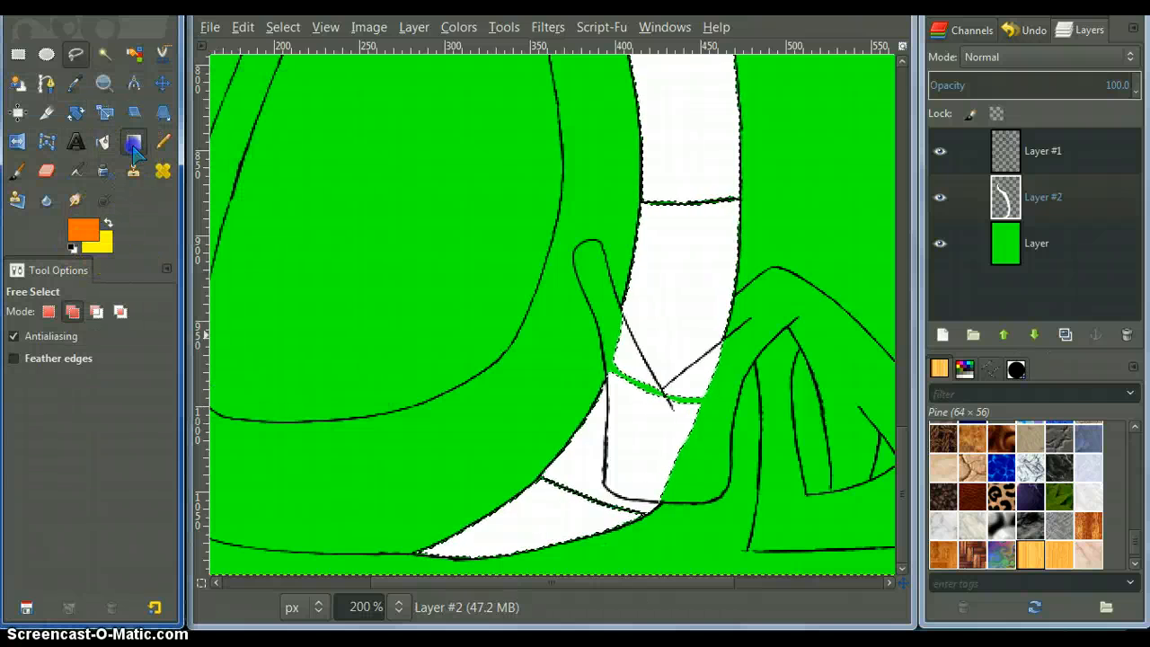
{"action": "left_click", "coordinate": [133, 142]}
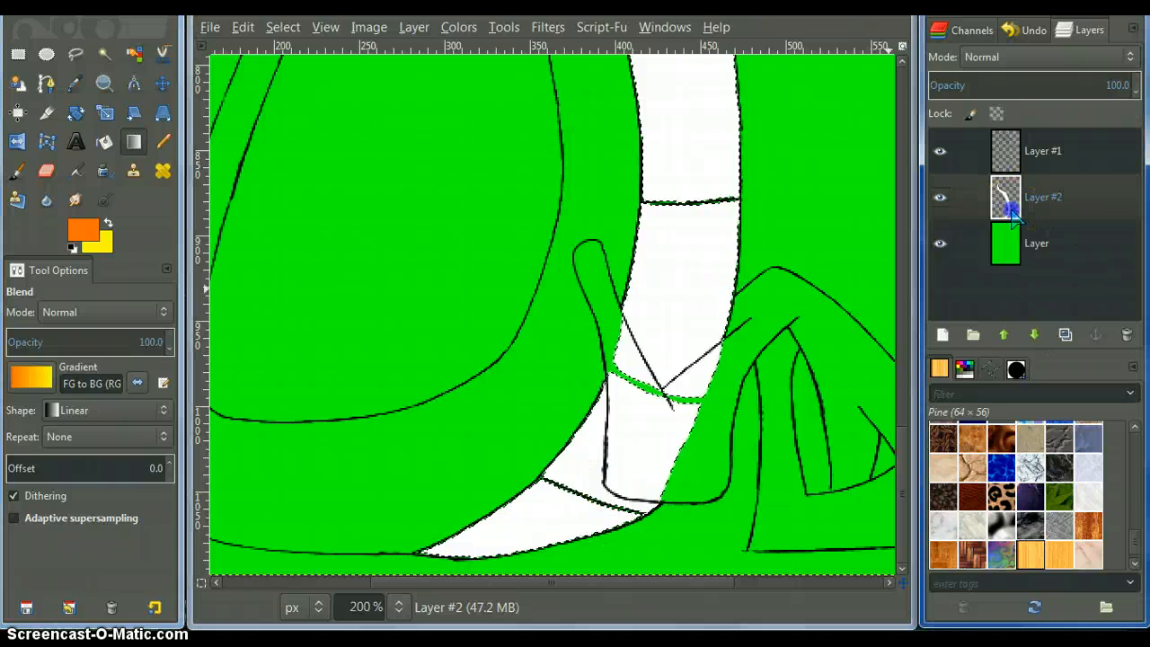
Step: Apply the flat bevel with linear contour and the orange-yellow gradient to the strip
{"action": "left_click", "coordinate": [547, 27]}
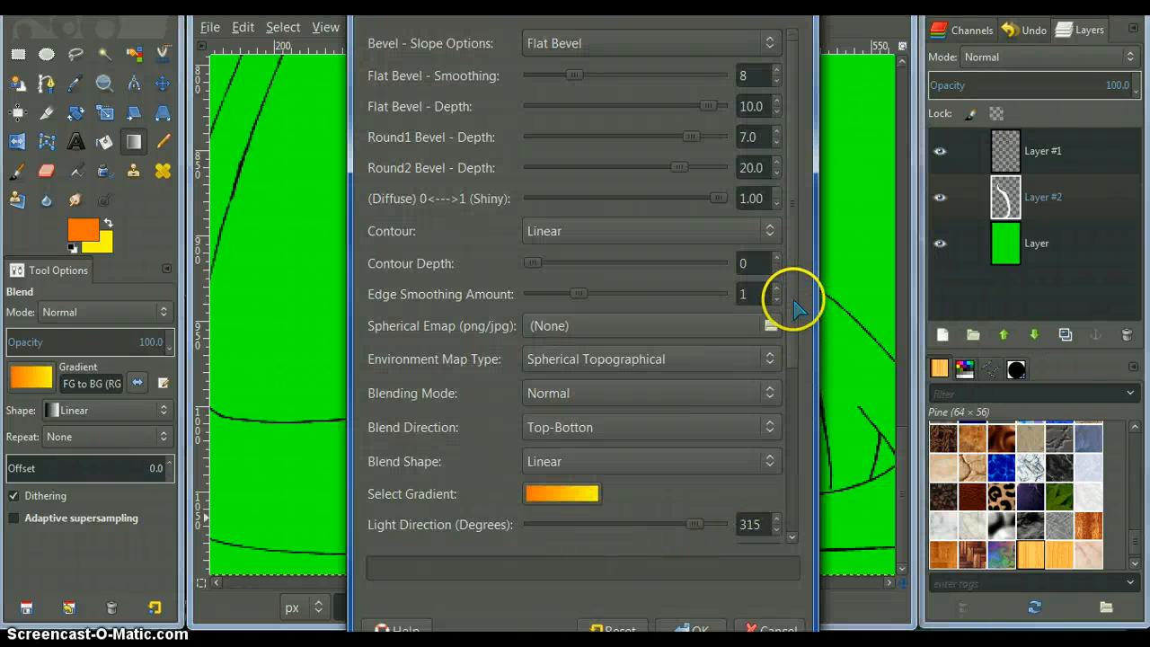
{"action": "mouse_move", "coordinate": [705, 288]}
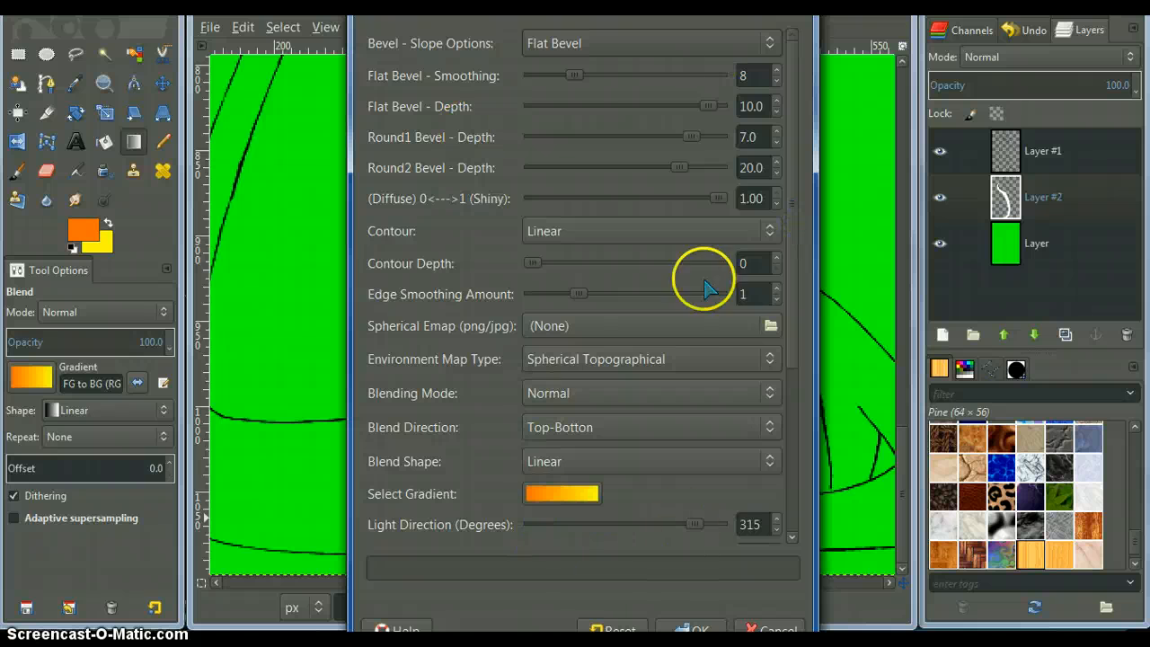
{"action": "mouse_move", "coordinate": [567, 368]}
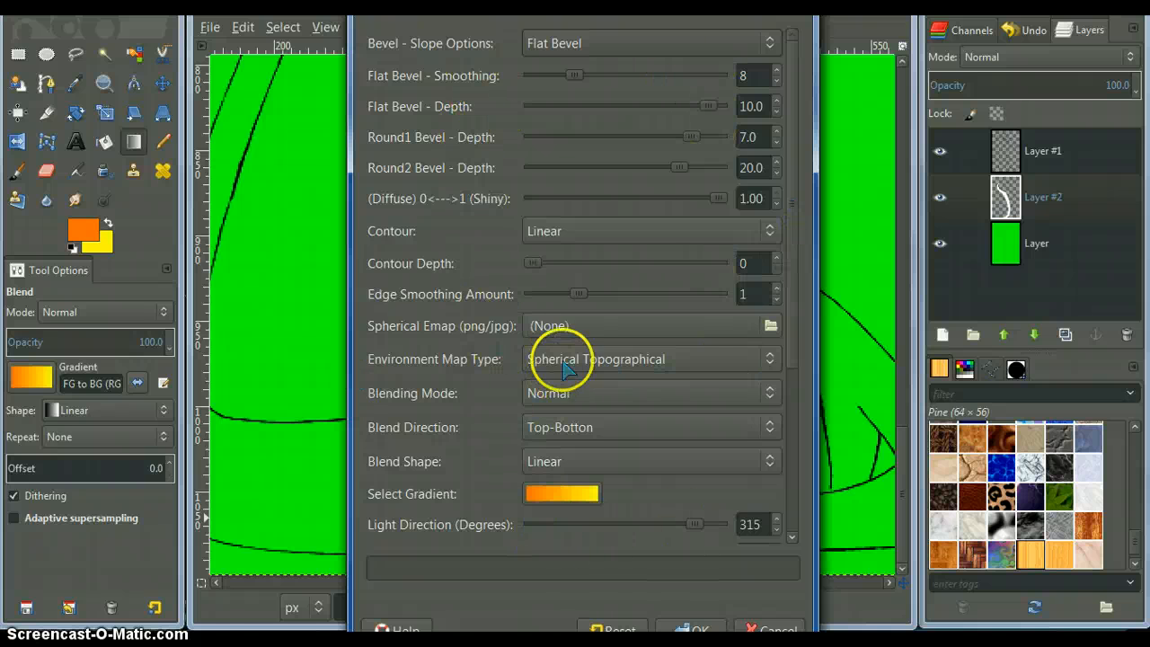
{"action": "mouse_move", "coordinate": [668, 560]}
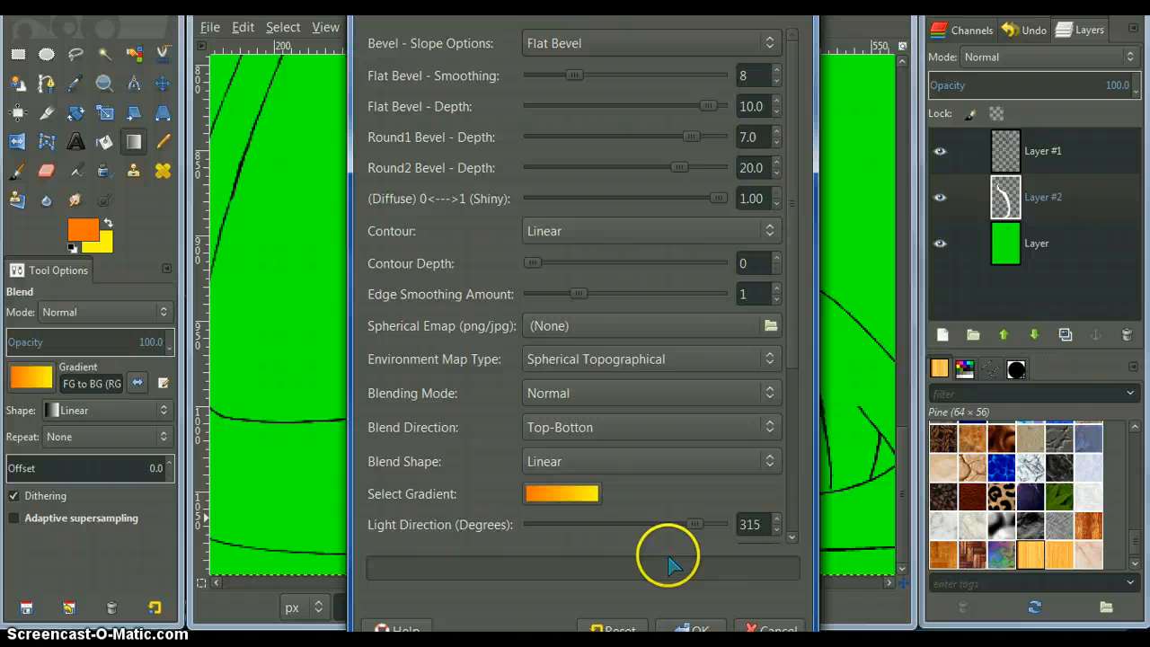
{"action": "mouse_move", "coordinate": [543, 94]}
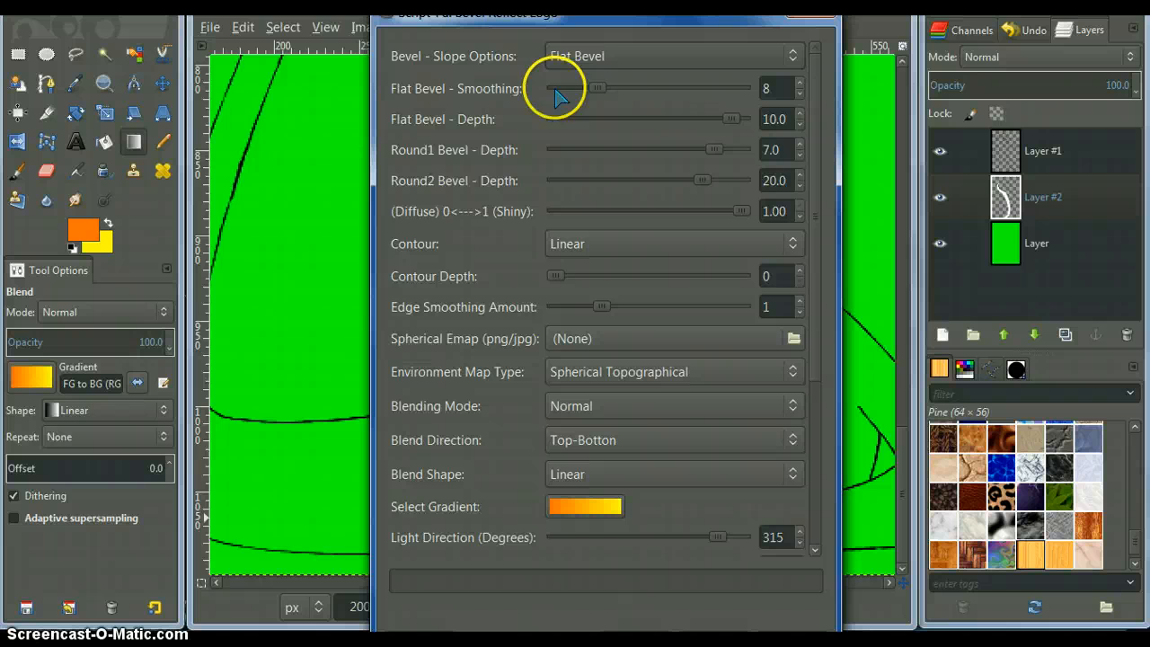
{"action": "mouse_move", "coordinate": [564, 97]}
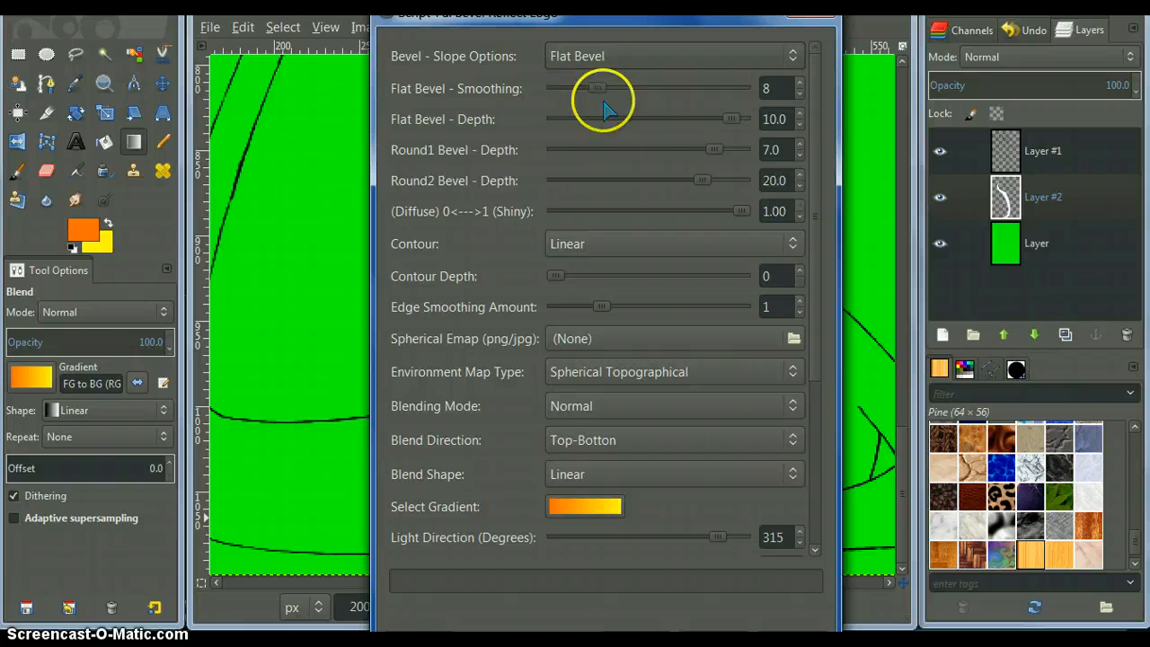
{"action": "mouse_move", "coordinate": [529, 309]}
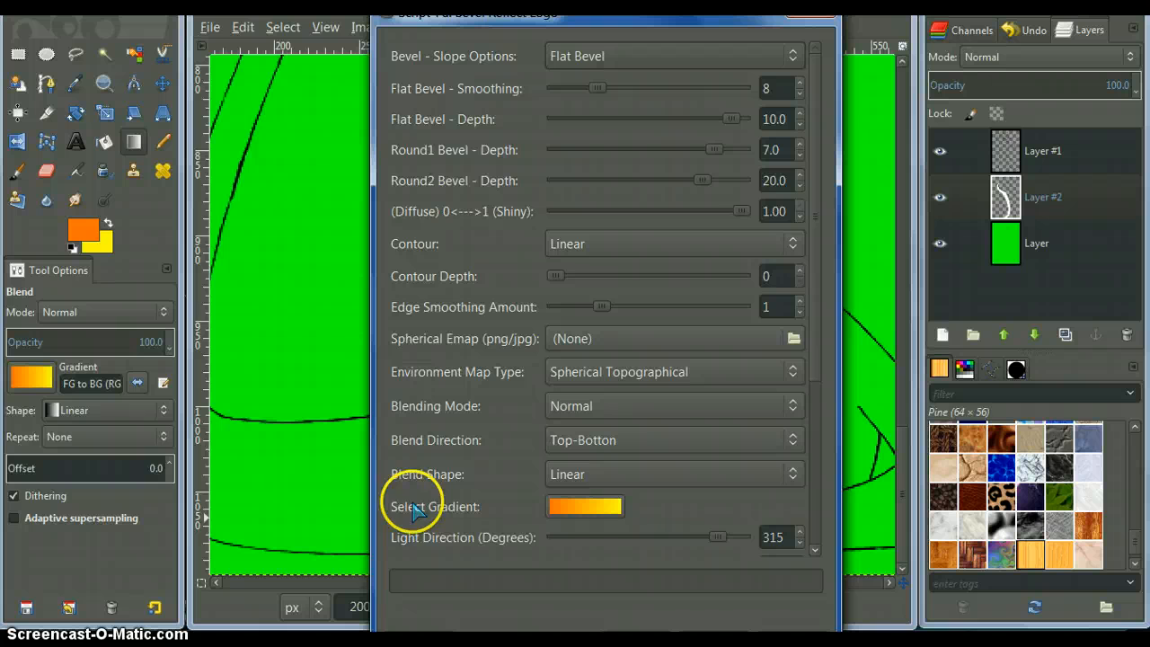
{"action": "mouse_move", "coordinate": [126, 215]}
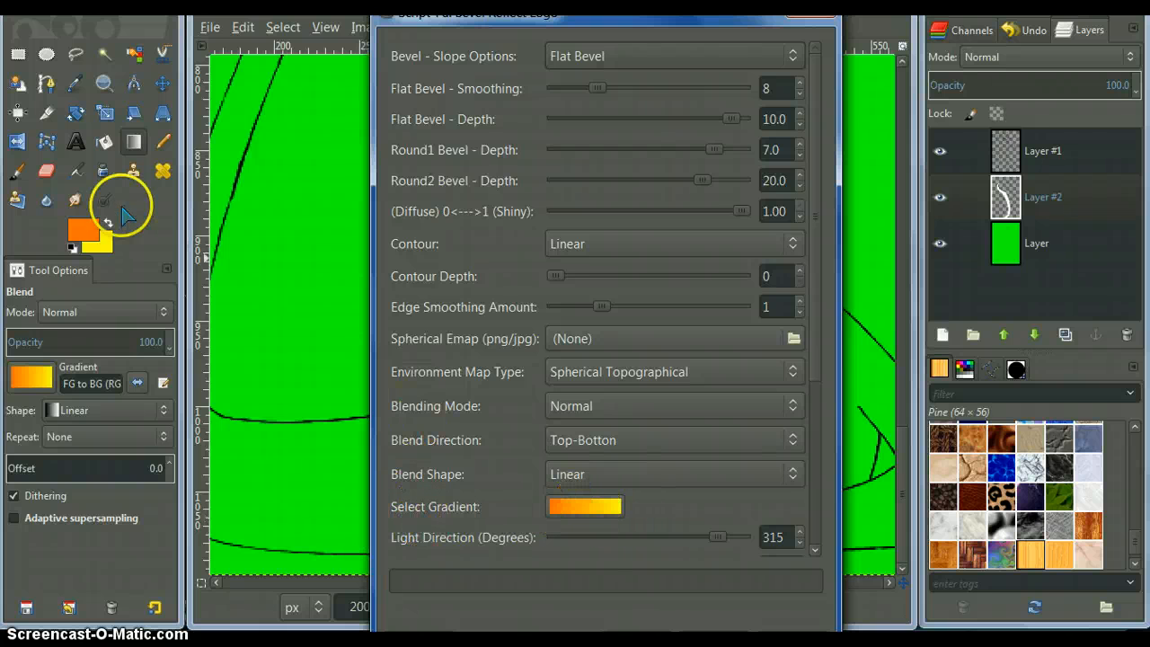
{"action": "mouse_move", "coordinate": [106, 260]}
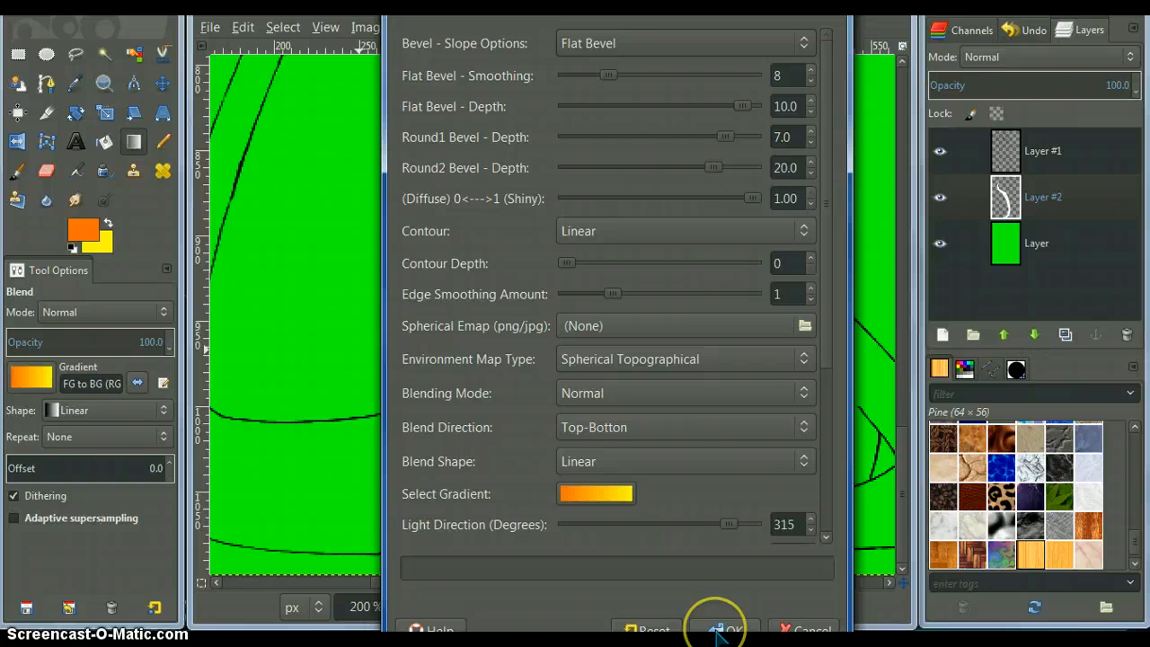
{"action": "left_click", "coordinate": [723, 627]}
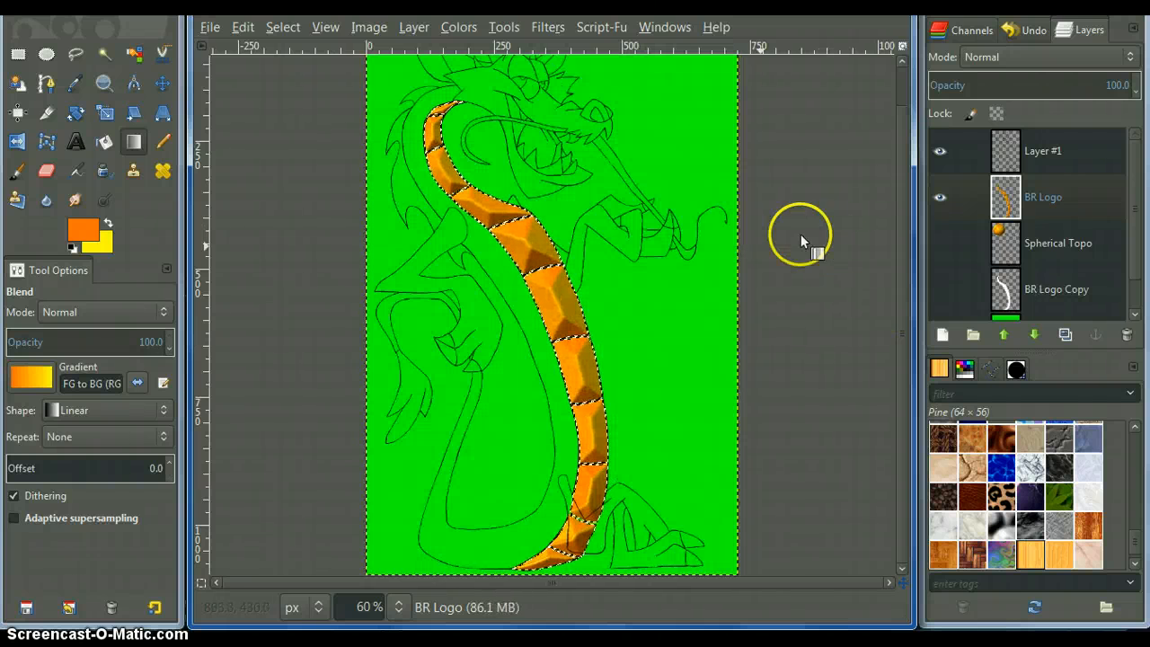
Step: Zoom to 100% and then 400% to examine the beveled strip's edges
{"action": "left_click", "coordinate": [369, 607]}
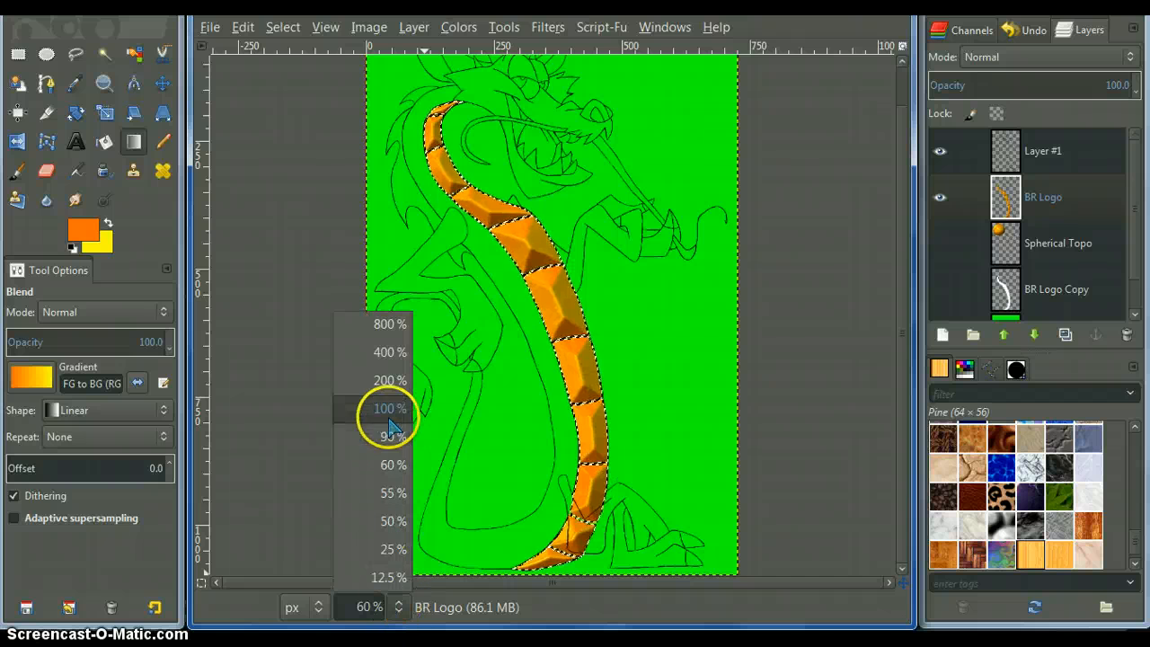
{"action": "left_click", "coordinate": [283, 27]}
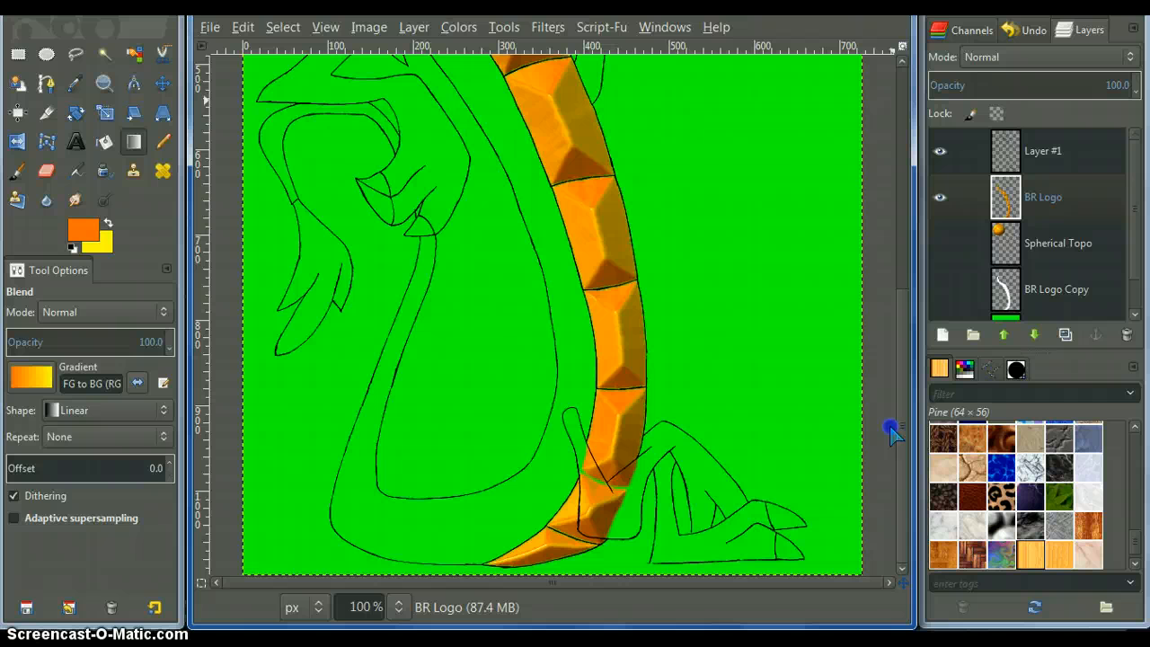
{"action": "left_click", "coordinate": [399, 607]}
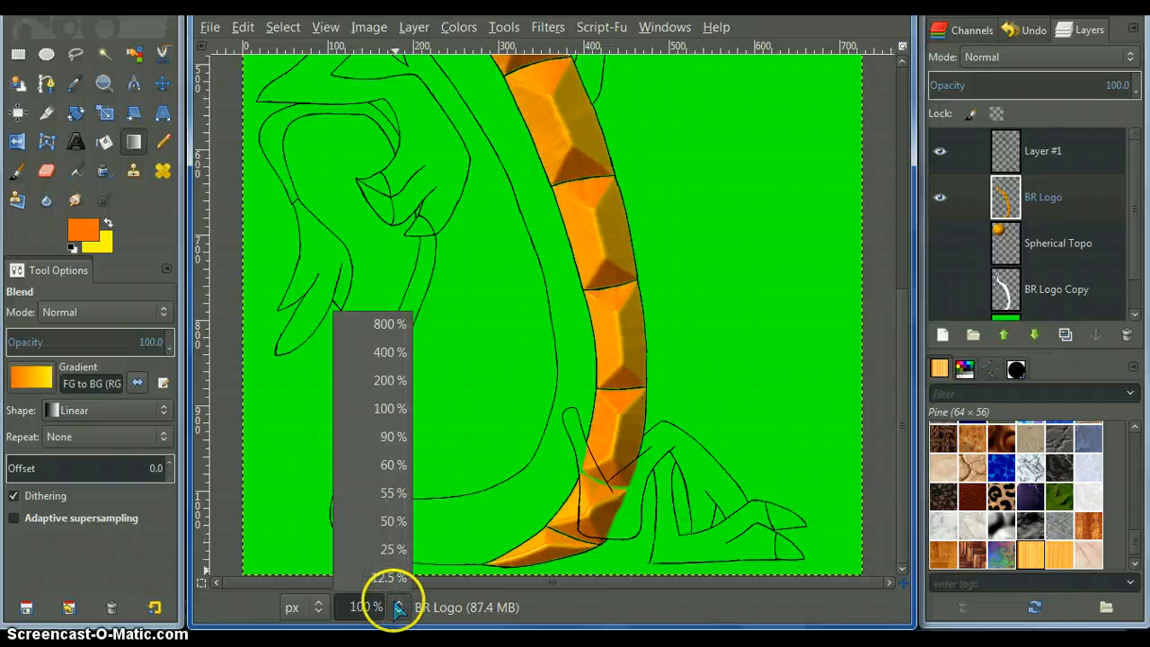
{"action": "mouse_move", "coordinate": [392, 352]}
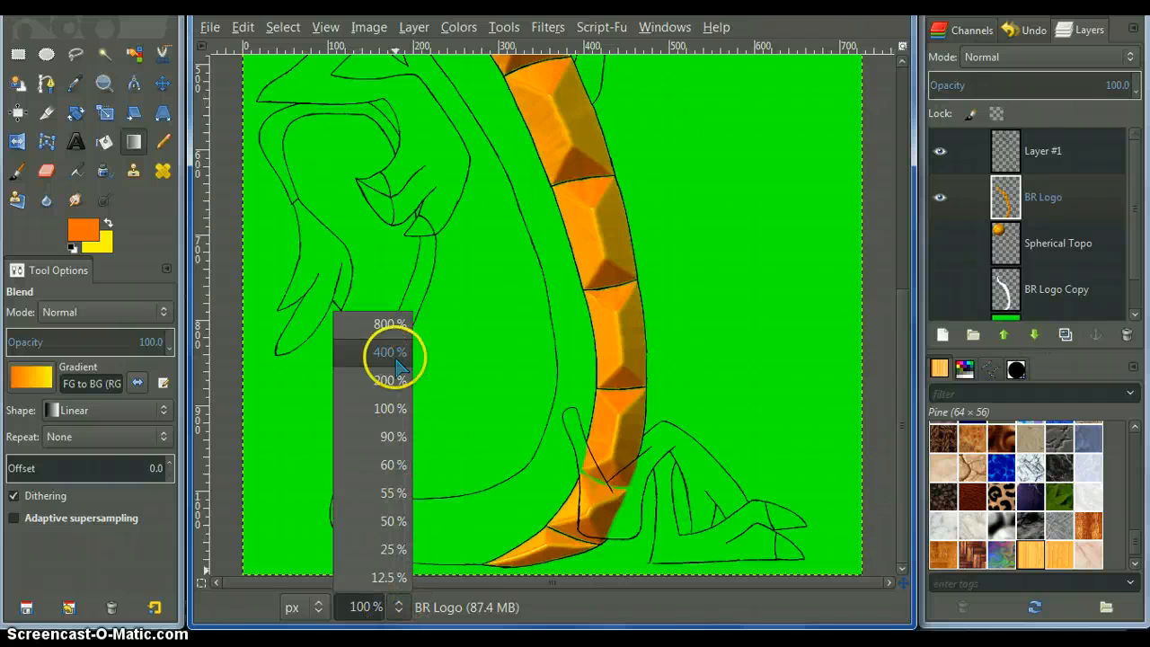
{"action": "left_click", "coordinate": [388, 350]}
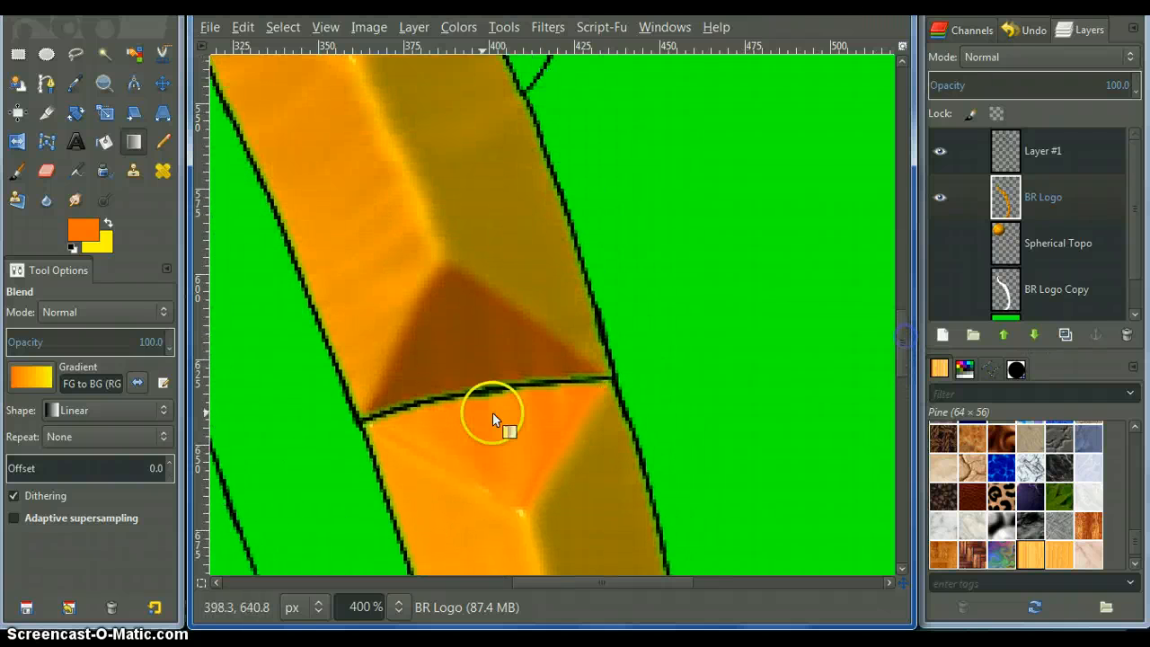
{"action": "mouse_move", "coordinate": [692, 440]}
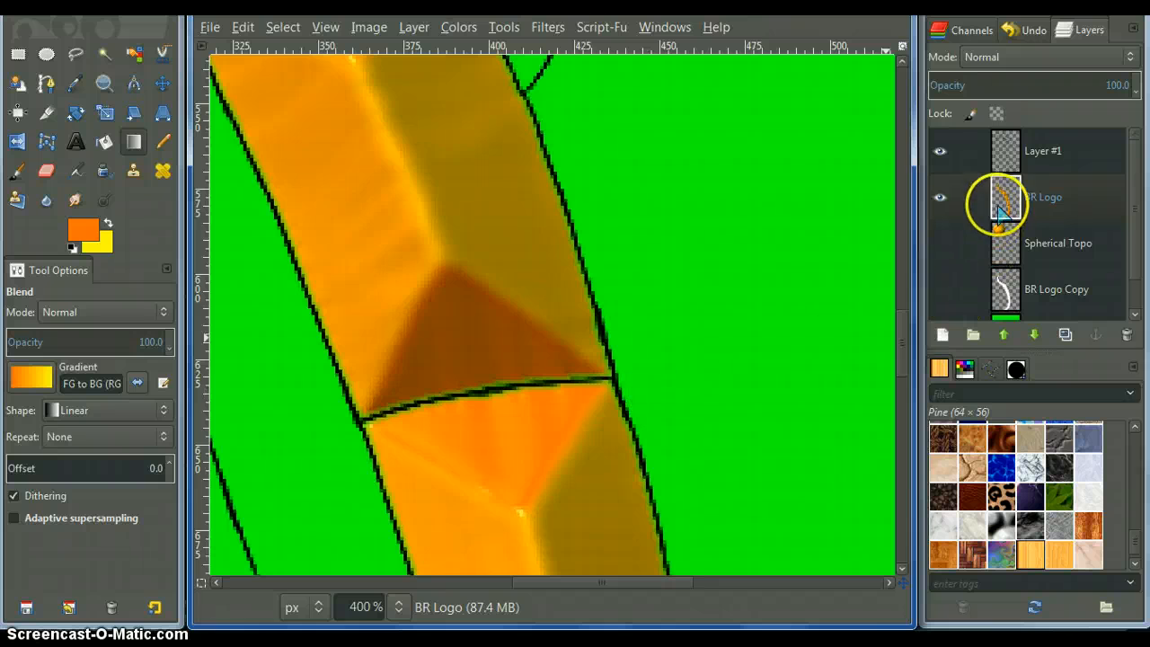
Step: Duplicate the BR Logo strip layer and soften it with a 2-pixel Gaussian blur
{"action": "left_click", "coordinate": [1036, 333]}
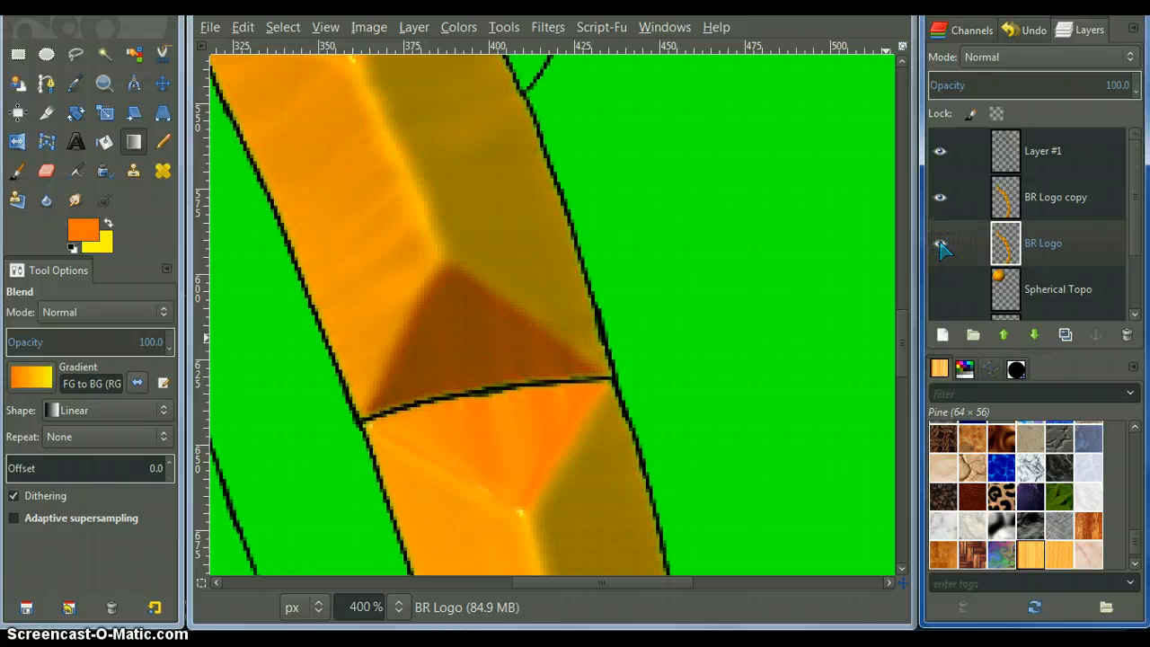
{"action": "left_click", "coordinate": [942, 242]}
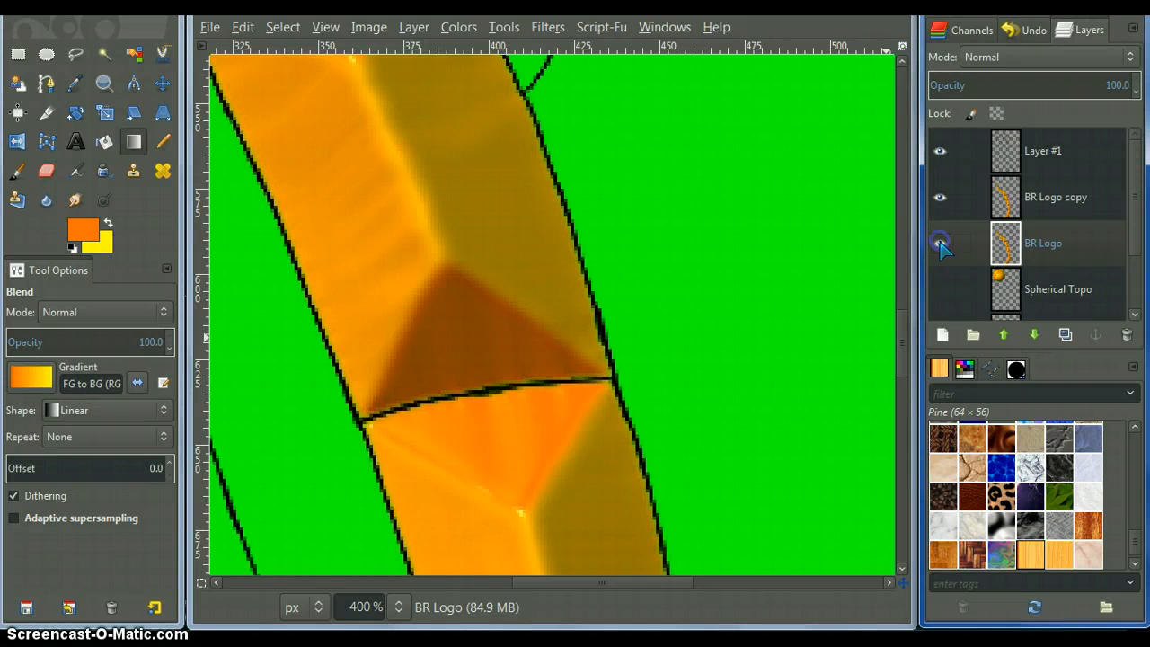
{"action": "left_click", "coordinate": [942, 242]}
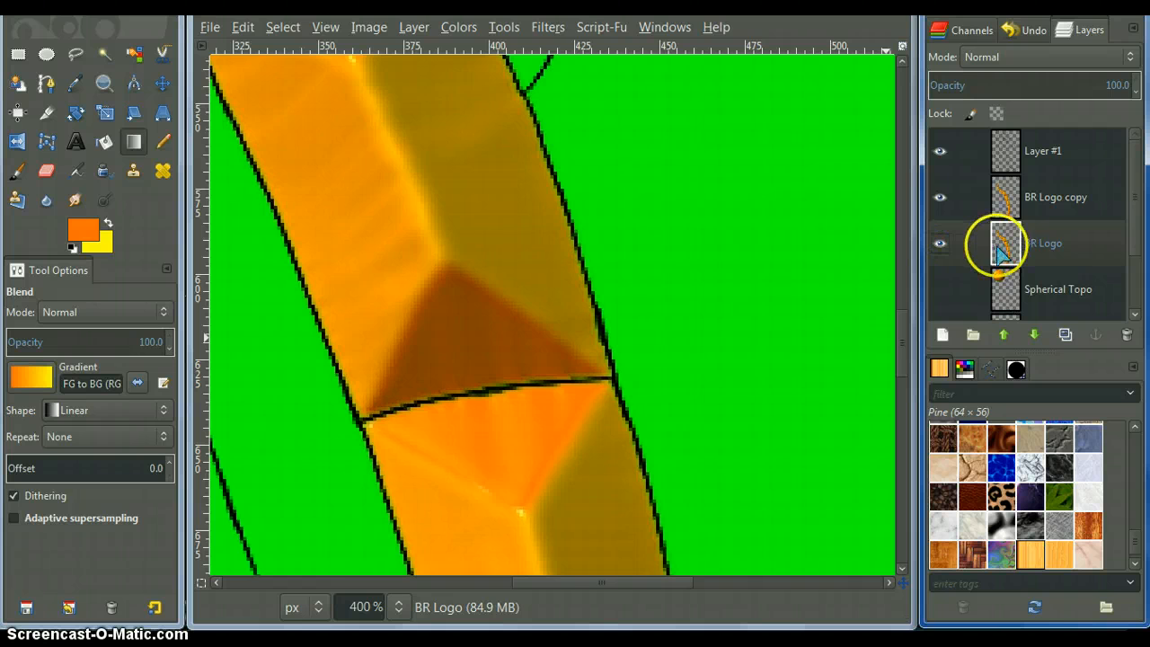
{"action": "left_click", "coordinate": [546, 27]}
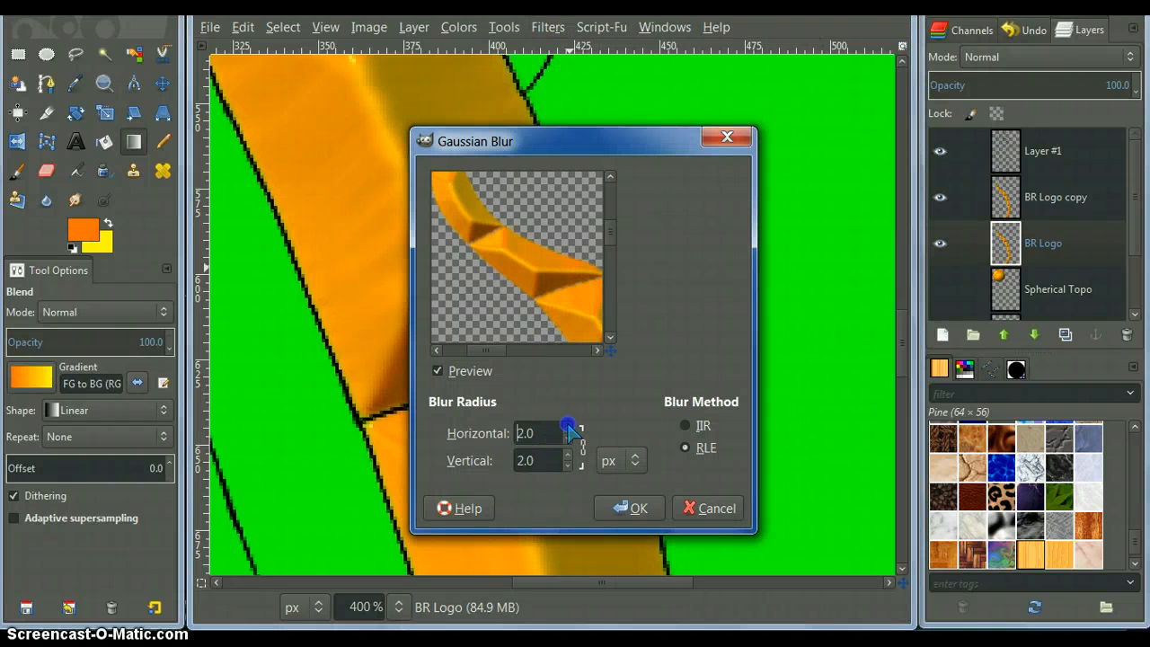
{"action": "left_click", "coordinate": [629, 507]}
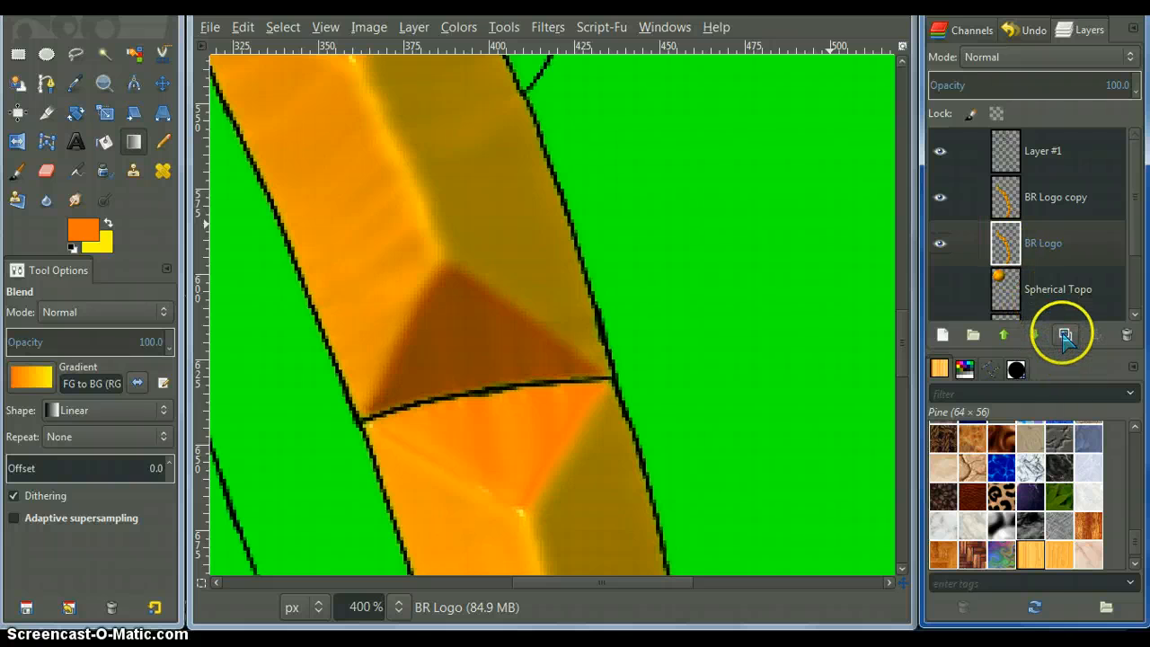
Step: Duplicate the strip copy layer, merge it down, and return to Layer #1
{"action": "left_click", "coordinate": [1064, 334]}
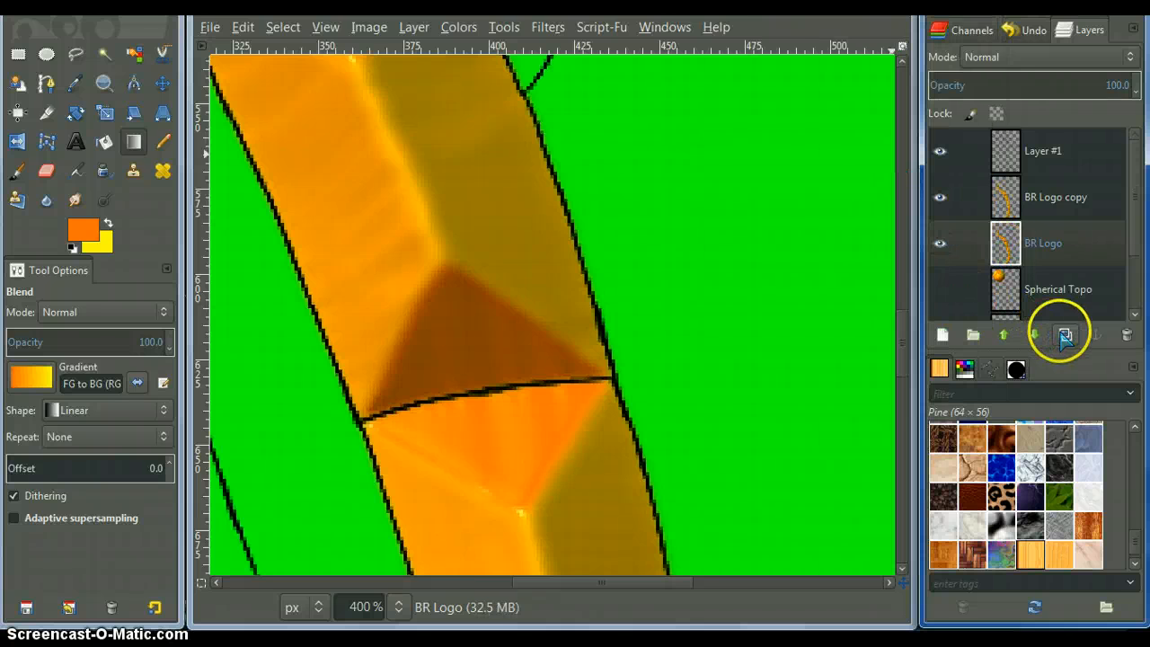
{"action": "left_click", "coordinate": [1064, 334]}
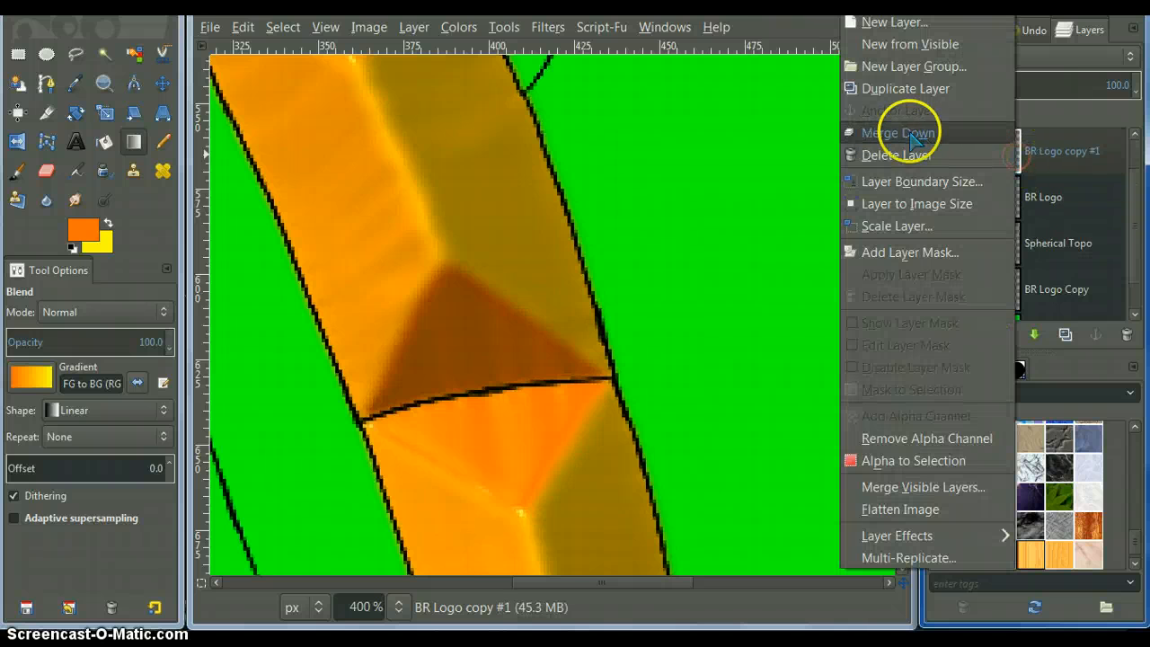
{"action": "left_click", "coordinate": [899, 133]}
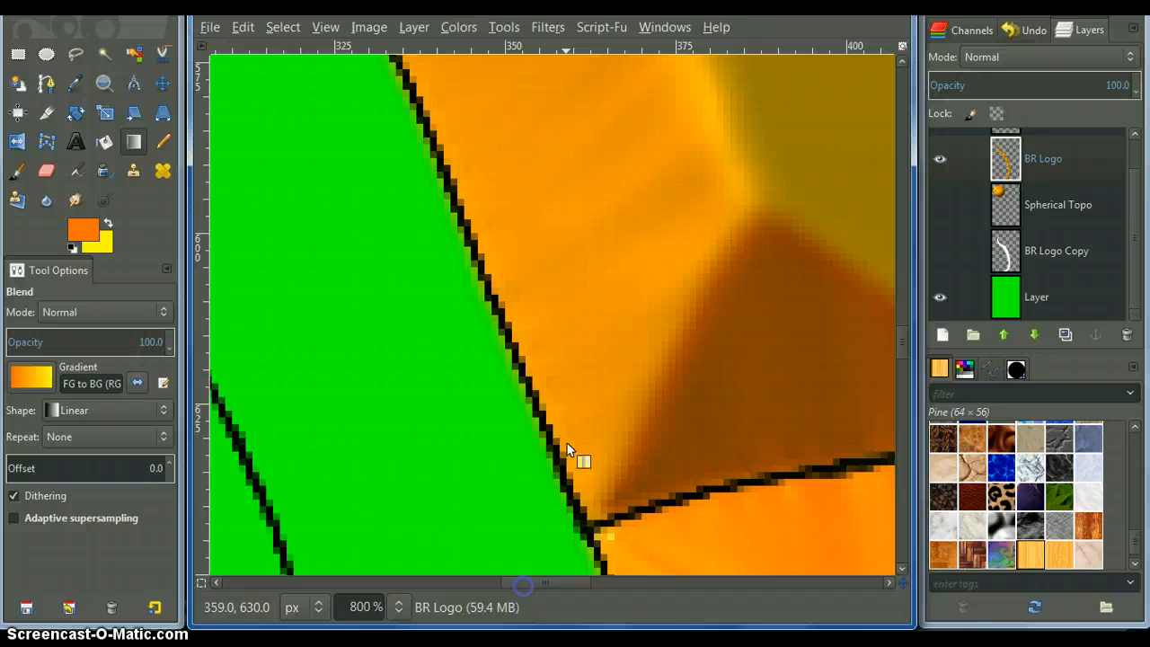
{"action": "mouse_move", "coordinate": [481, 273]}
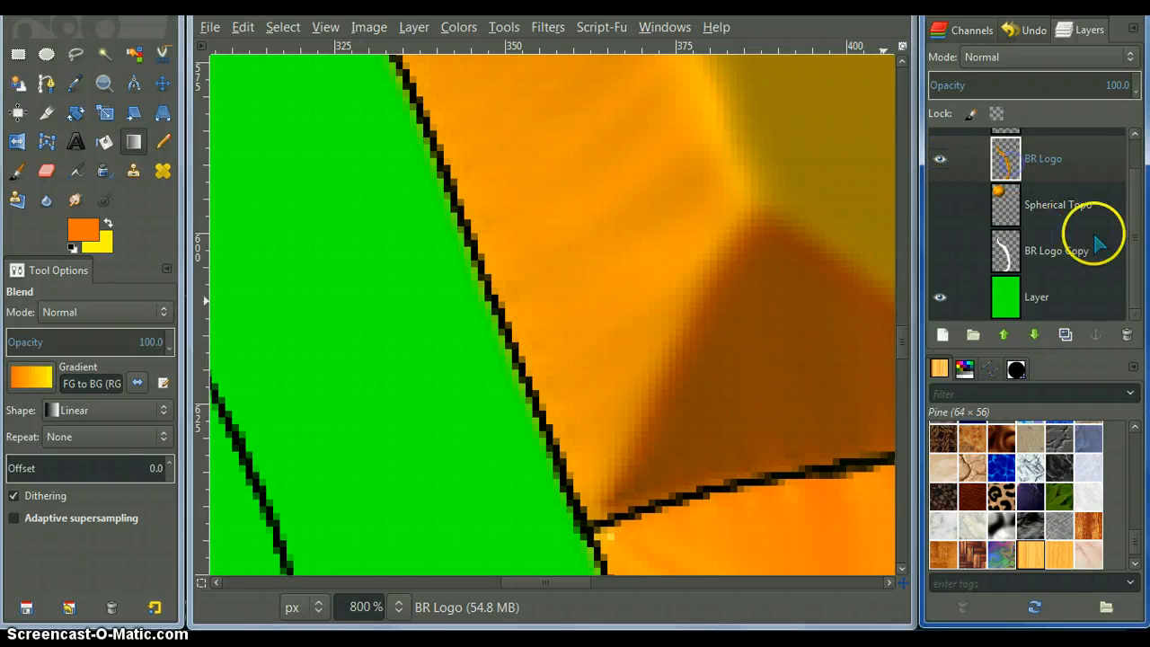
{"action": "left_click", "coordinate": [942, 334]}
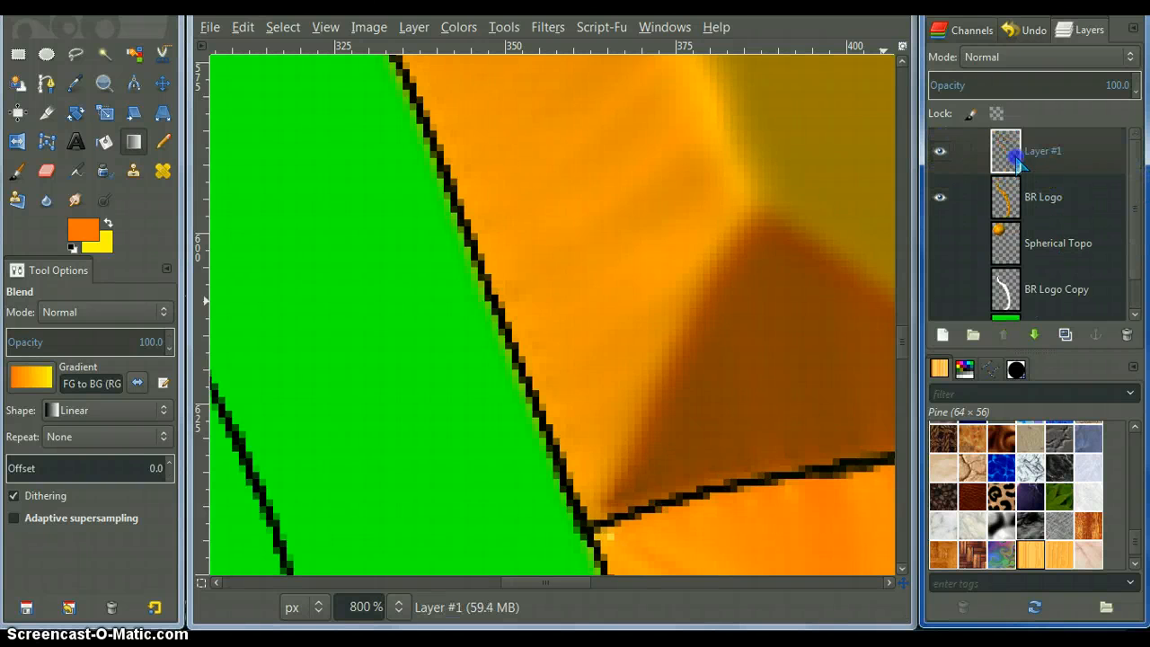
{"action": "left_click", "coordinate": [363, 607]}
{"action": "type", "text": "60"}
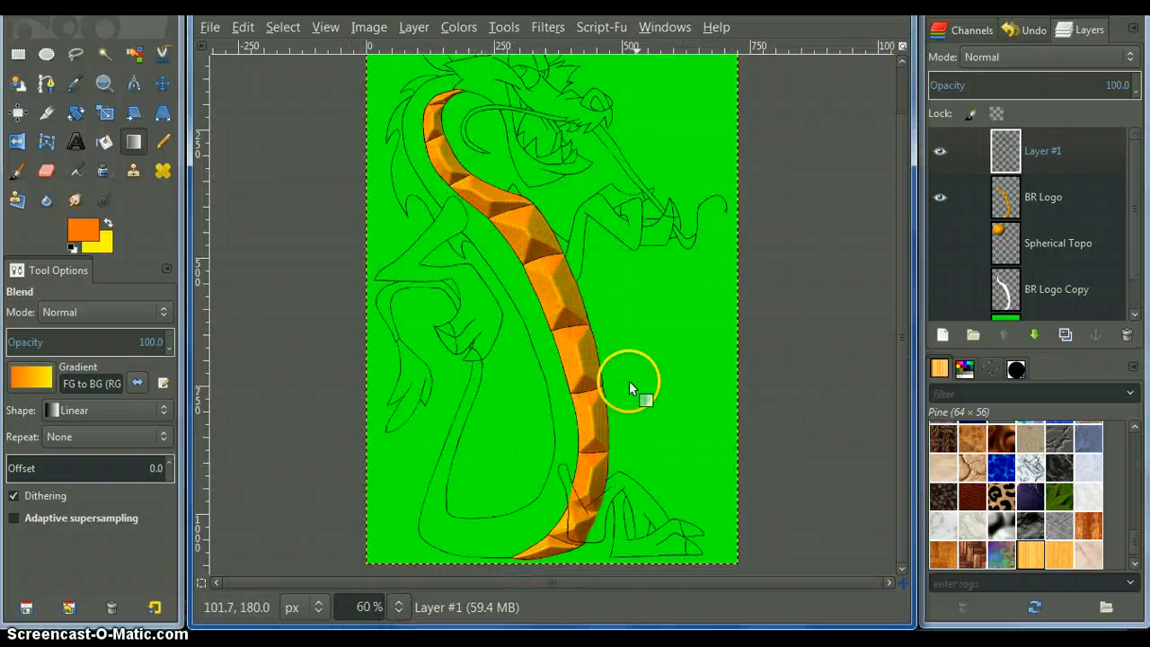
{"action": "mouse_move", "coordinate": [638, 471]}
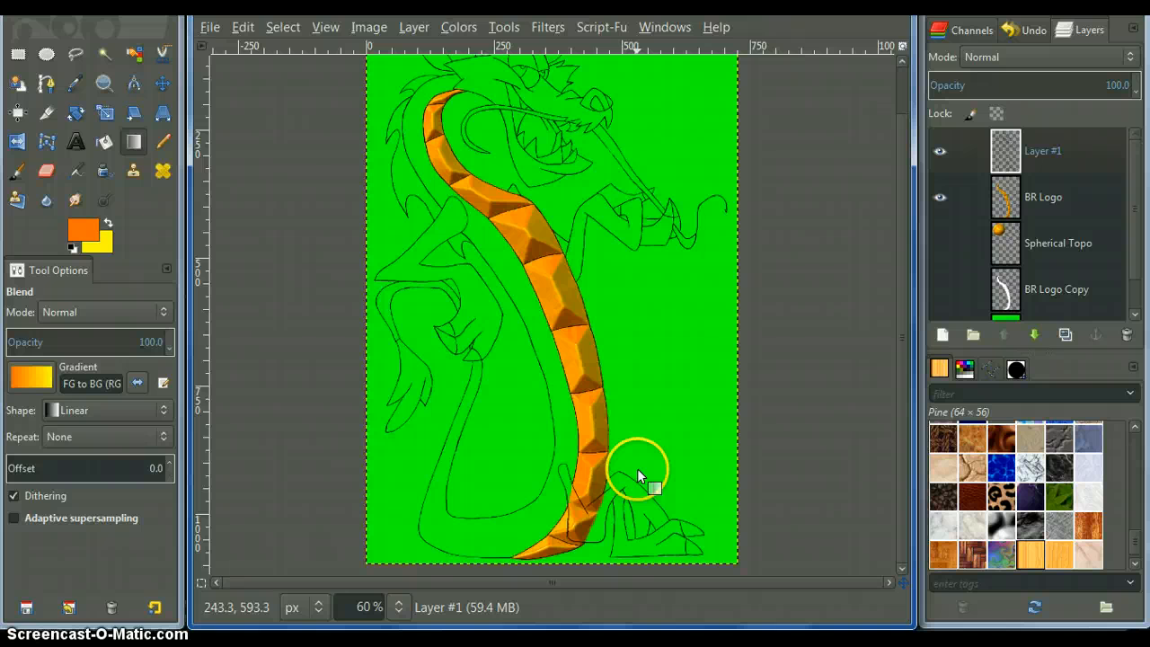
Step: Fuzzy-select the orange chest strip, undo a stray add, and grow the selection by 1 pixel
{"action": "left_click", "coordinate": [105, 54]}
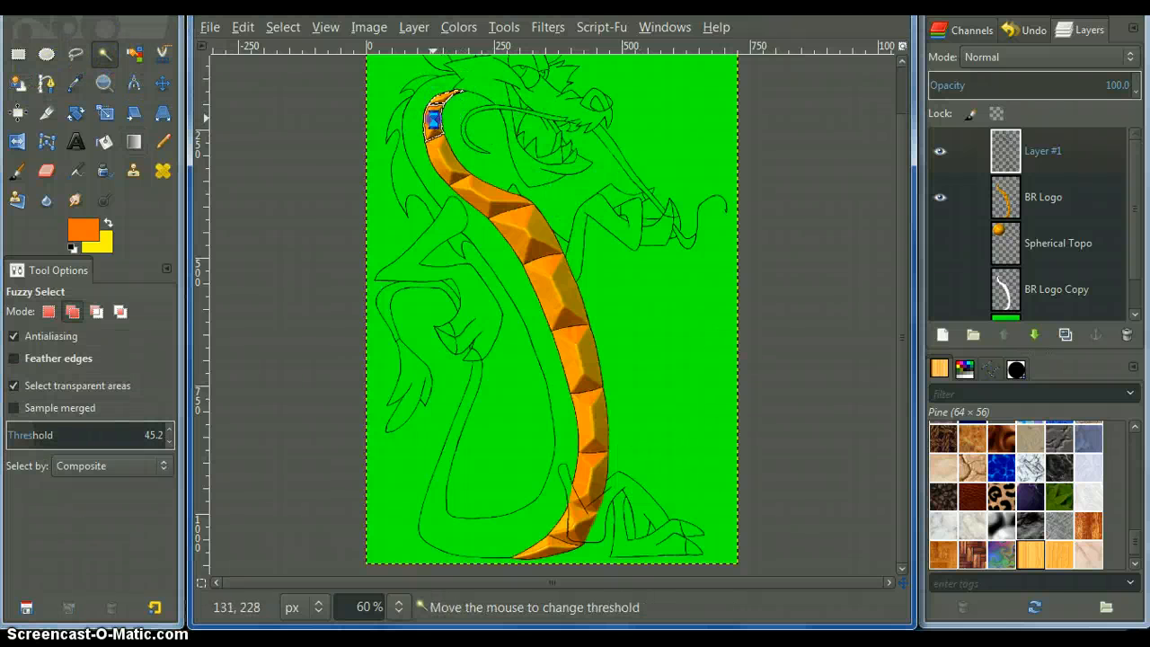
{"action": "left_click", "coordinate": [561, 295]}
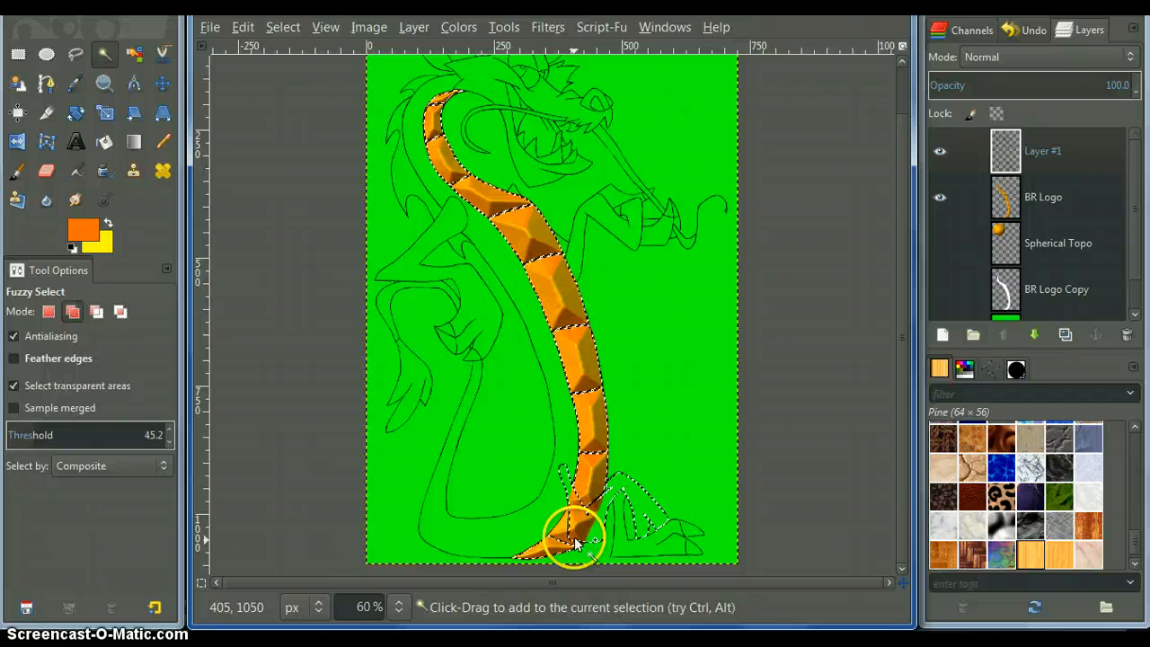
{"action": "left_click", "coordinate": [243, 27]}
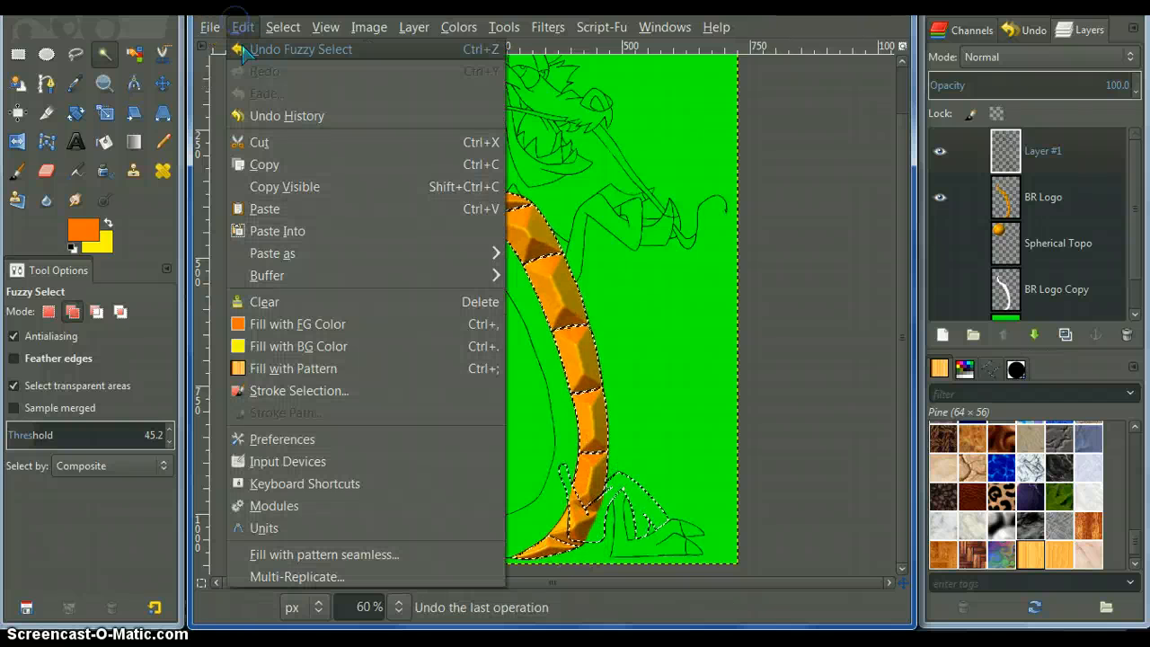
{"action": "left_click", "coordinate": [242, 27]}
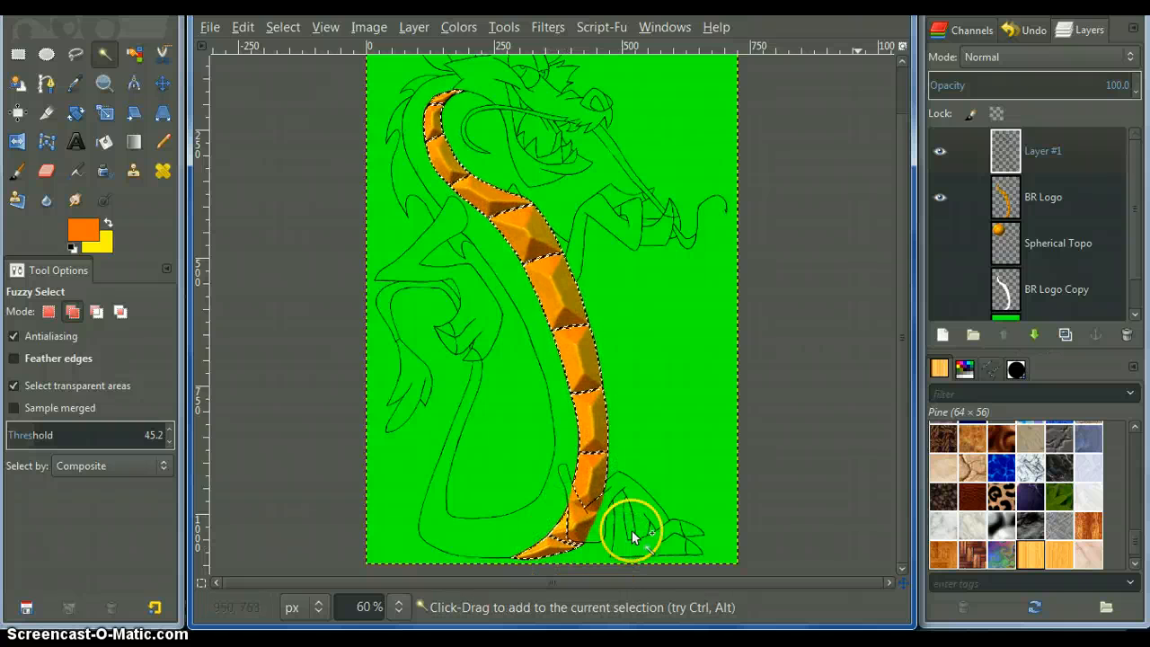
{"action": "left_click", "coordinate": [282, 27]}
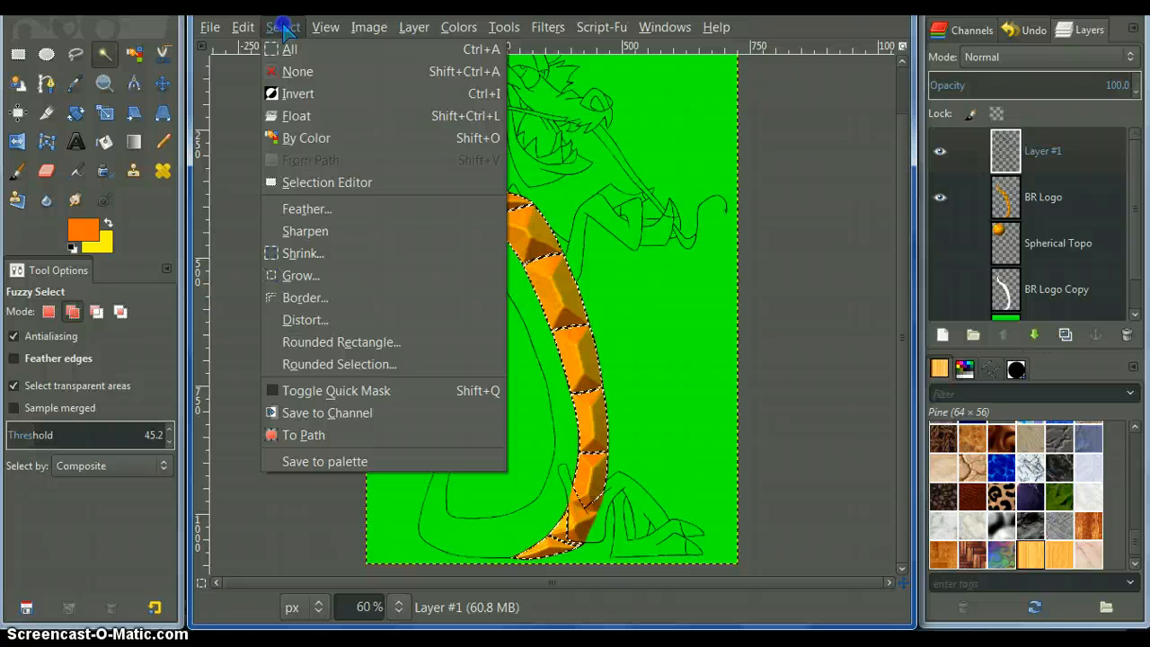
{"action": "left_click", "coordinate": [302, 275]}
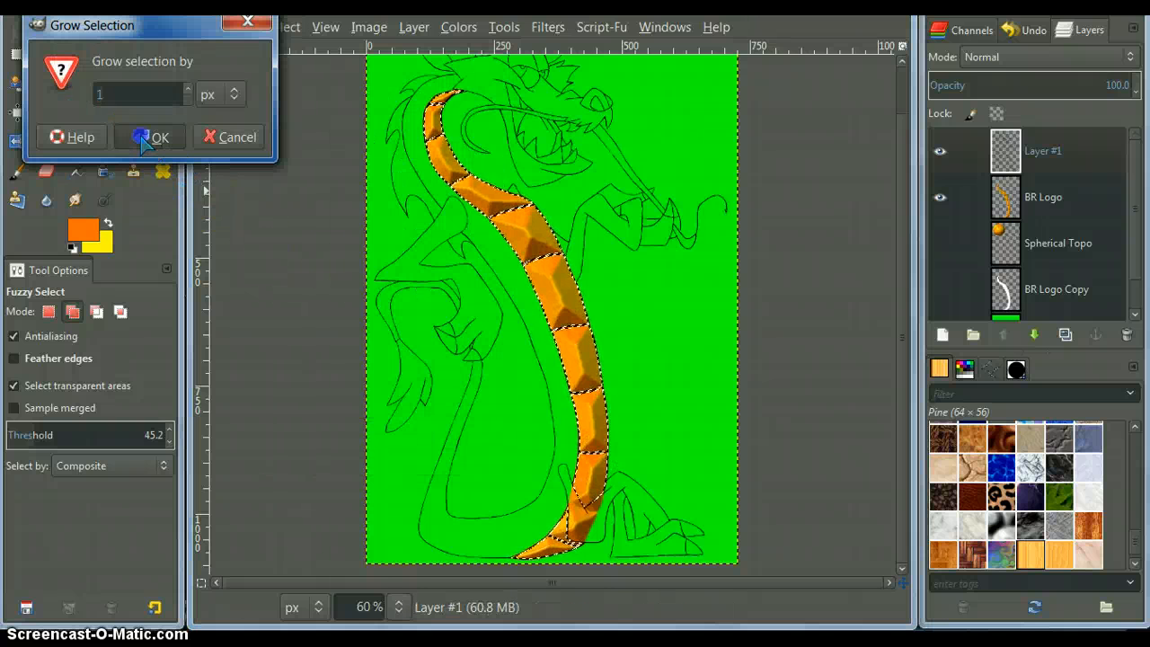
{"action": "left_click", "coordinate": [160, 136]}
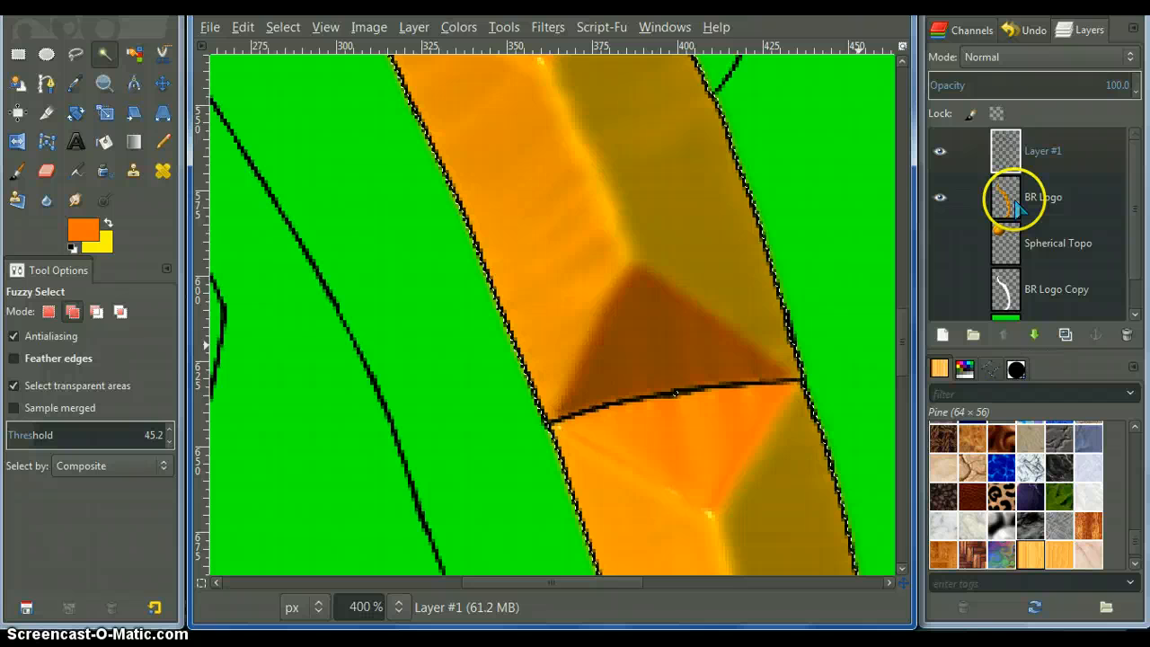
Step: Make the BR Logo strip layer active and bring up the Select menu commands
{"action": "left_click", "coordinate": [1043, 196]}
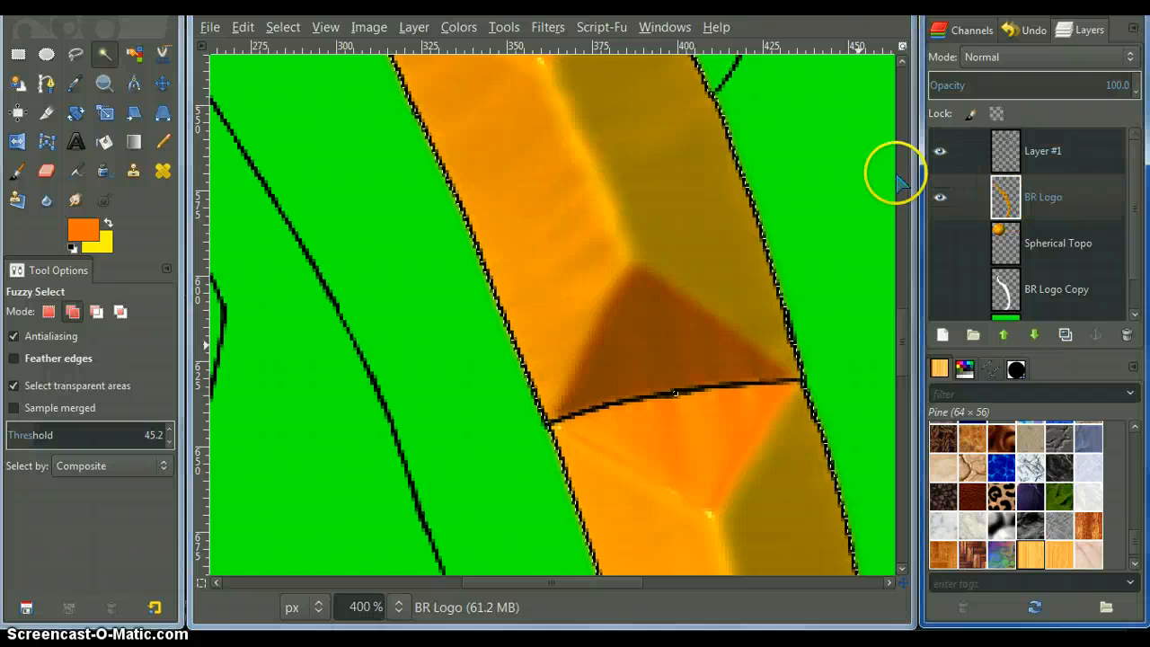
{"action": "left_click", "coordinate": [282, 27]}
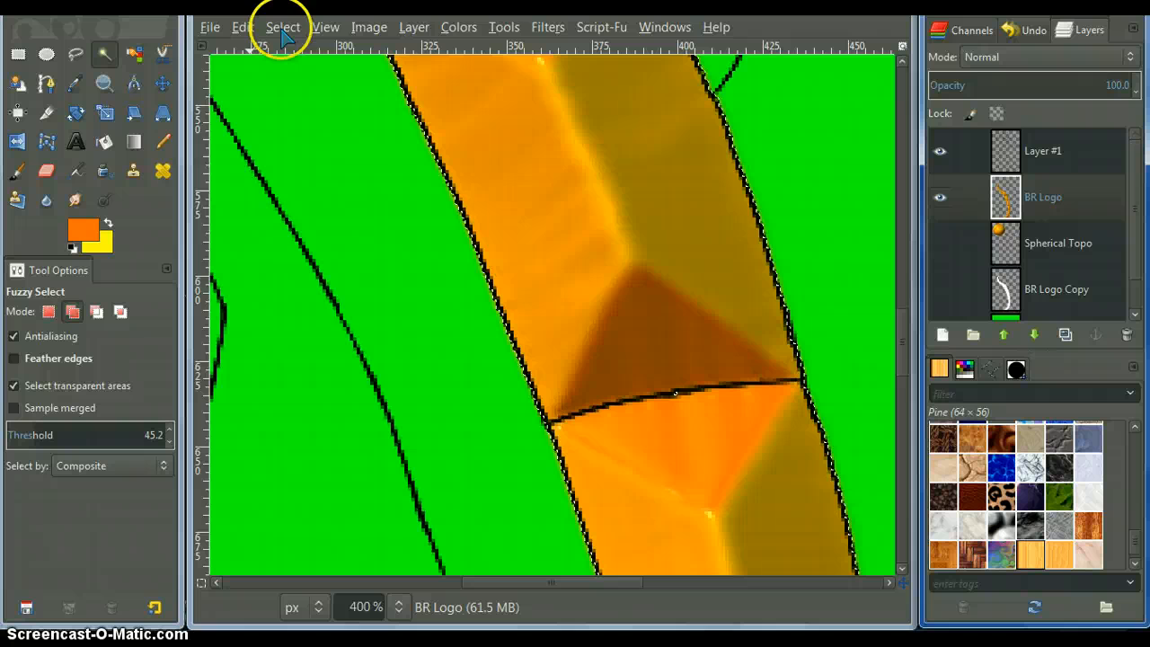
{"action": "left_click", "coordinate": [242, 27]}
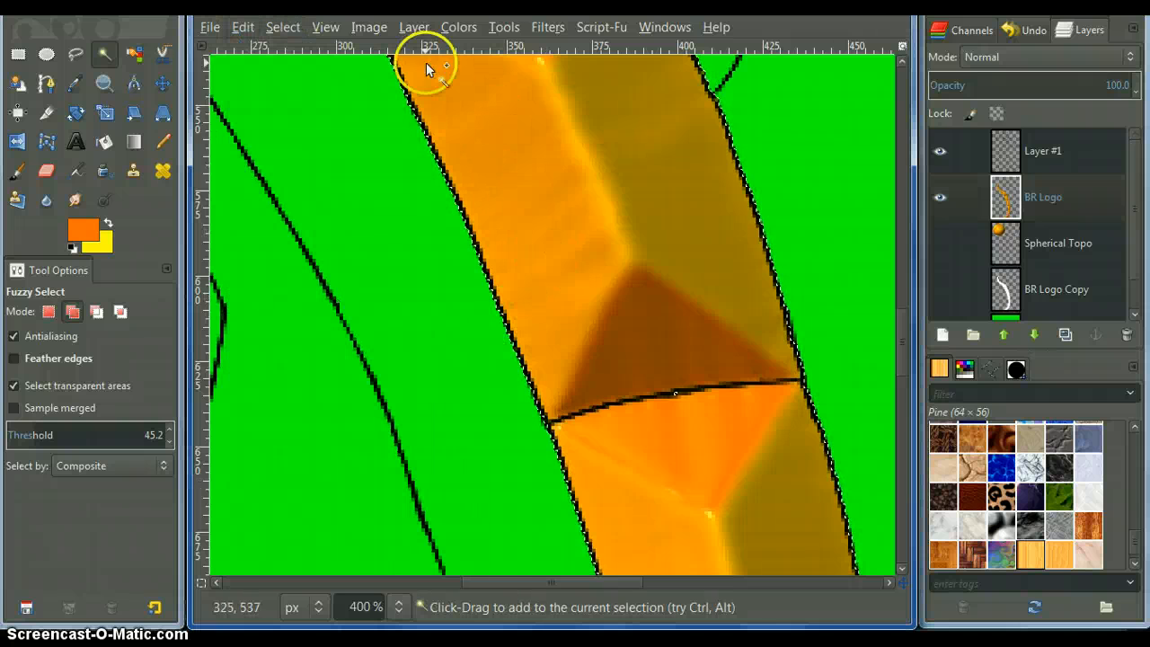
{"action": "left_click", "coordinate": [282, 27]}
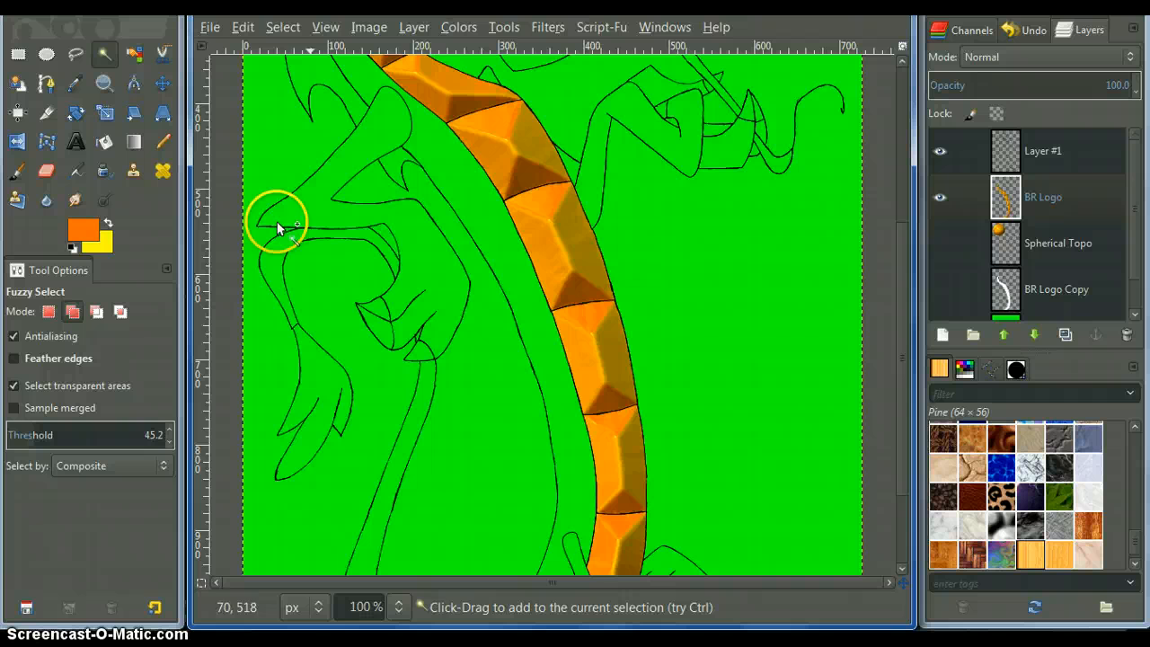
{"action": "mouse_move", "coordinate": [315, 198]}
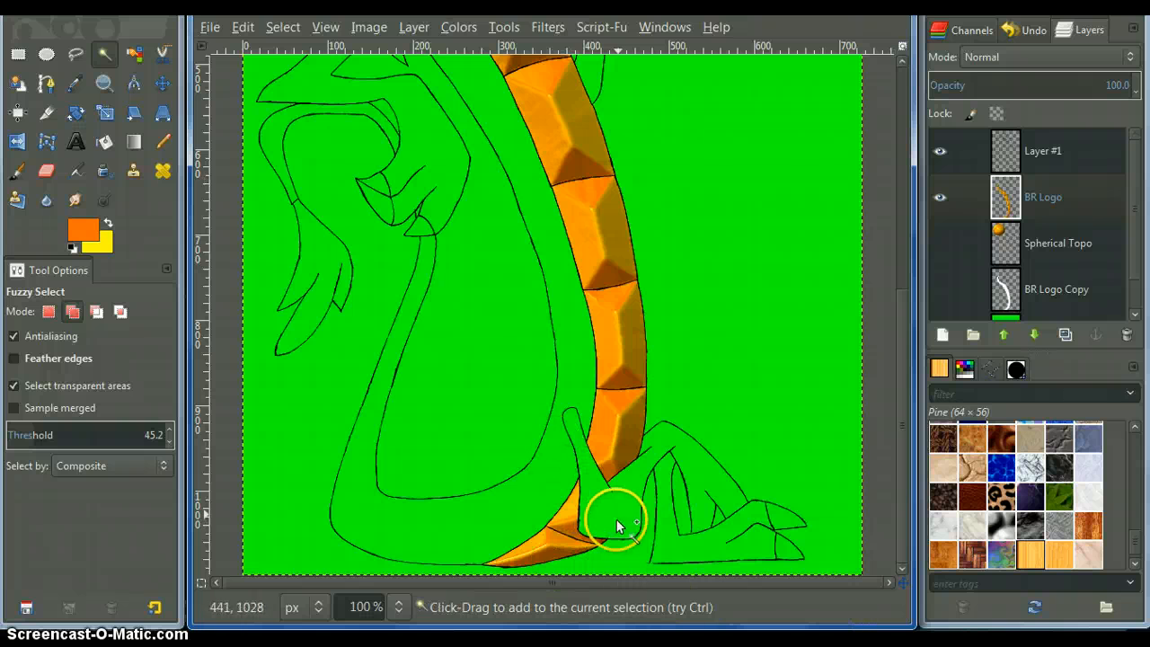
{"action": "mouse_move", "coordinate": [683, 449]}
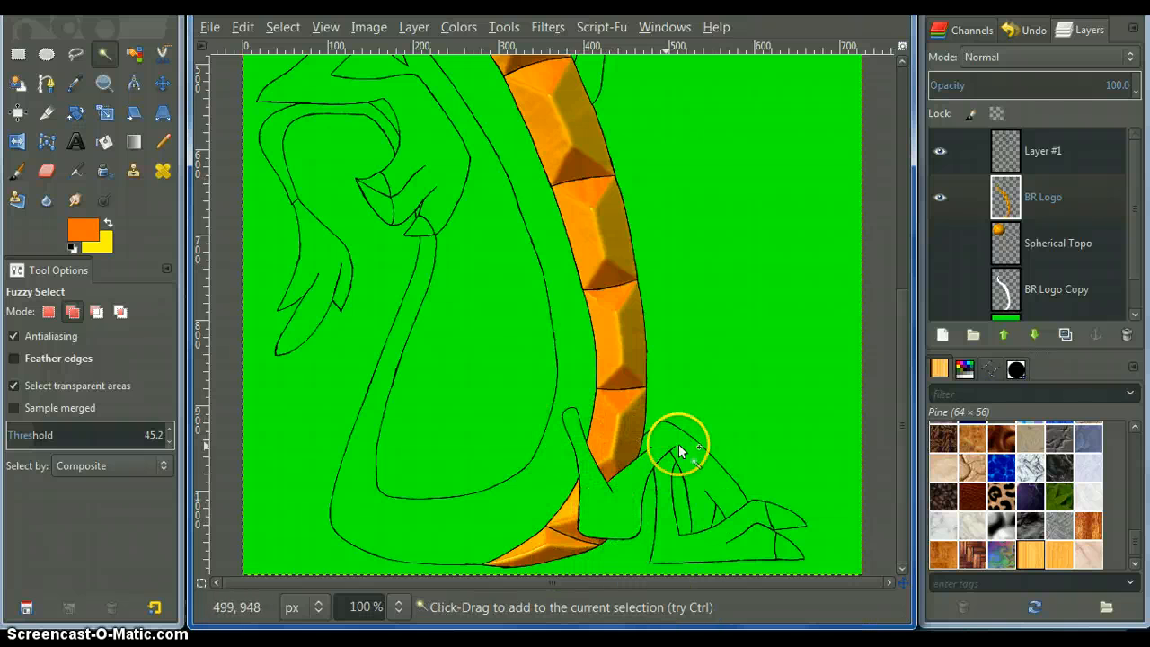
{"action": "mouse_move", "coordinate": [572, 500]}
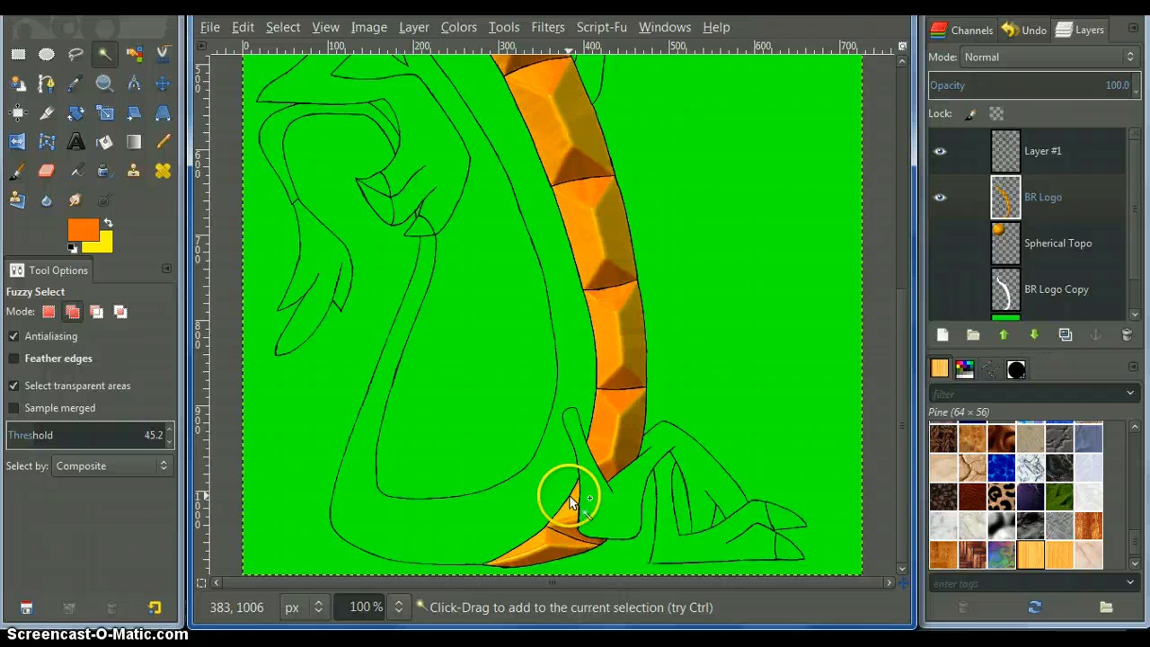
{"action": "mouse_move", "coordinate": [553, 529]}
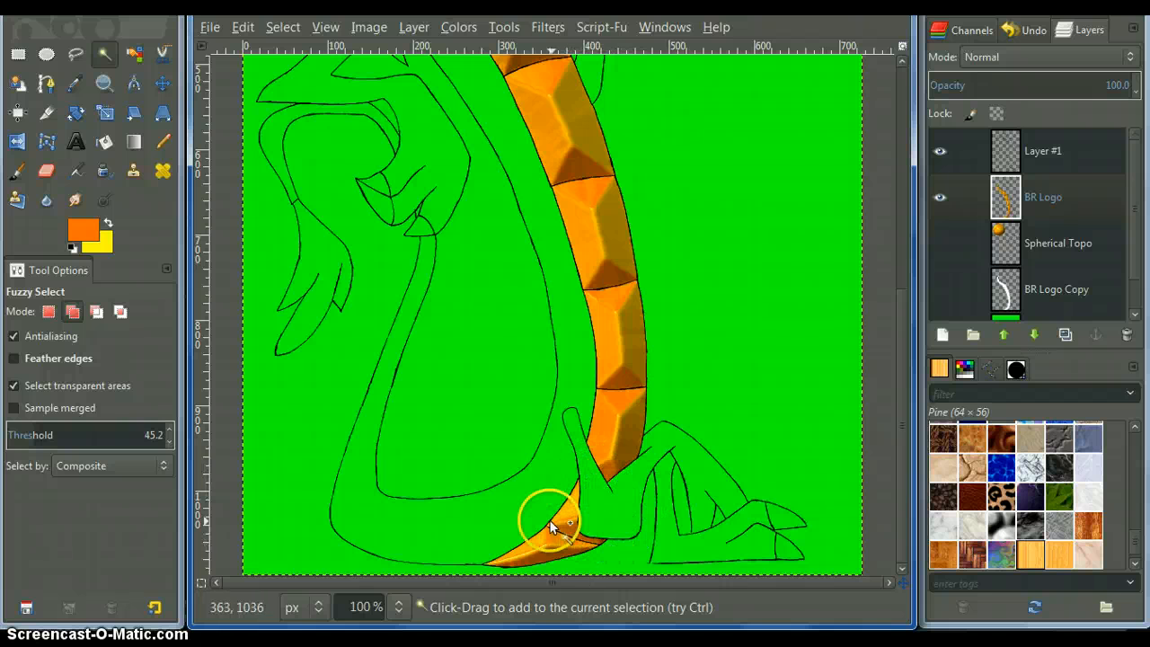
{"action": "mouse_move", "coordinate": [564, 519]}
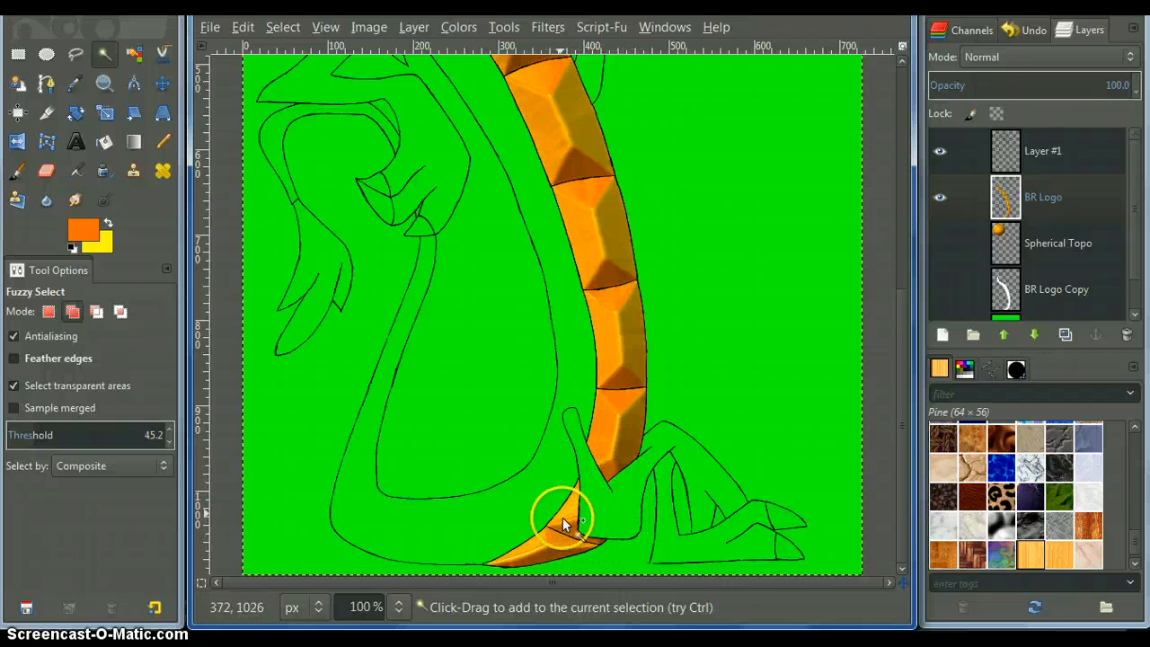
{"action": "mouse_move", "coordinate": [608, 507]}
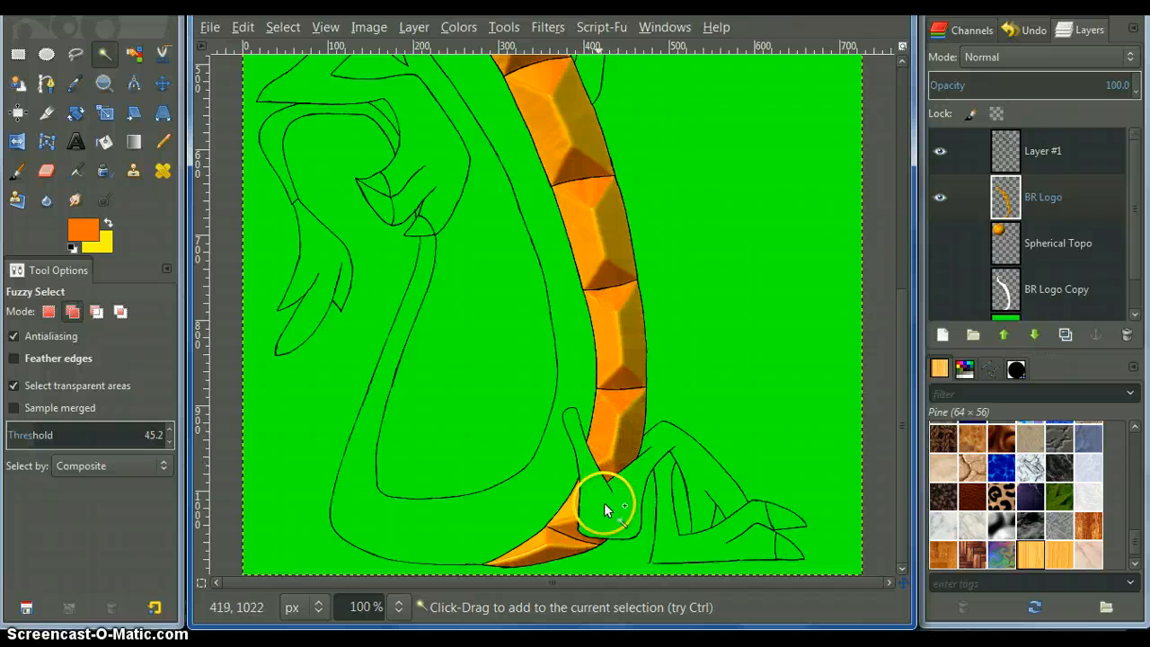
{"action": "mouse_move", "coordinate": [611, 248]}
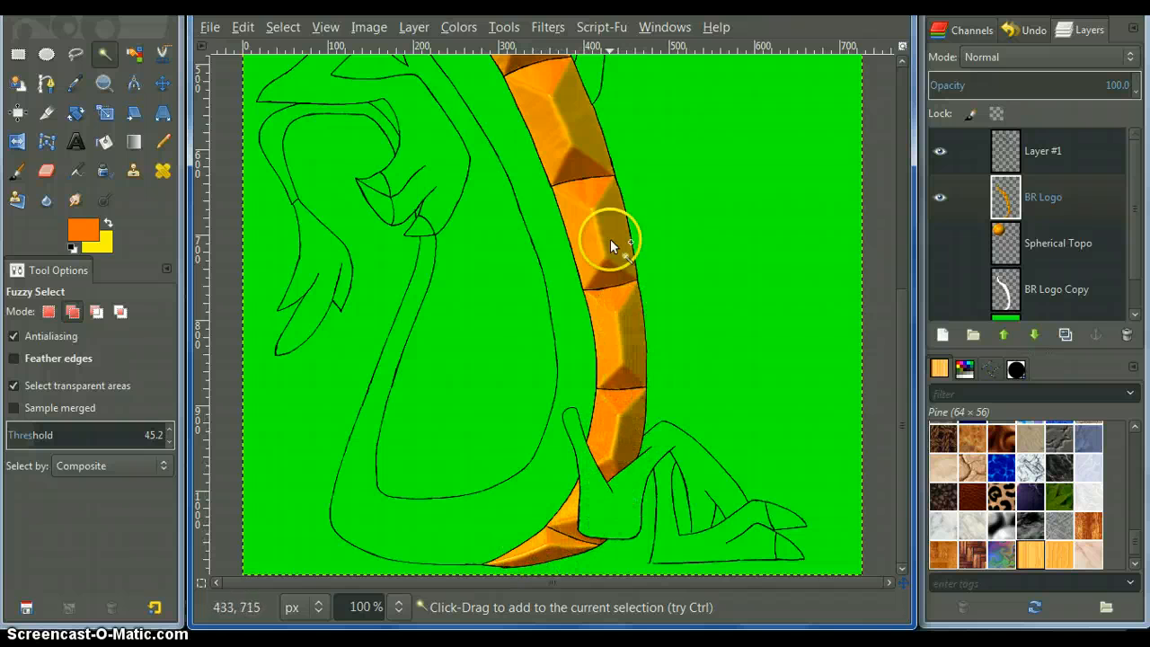
{"action": "mouse_move", "coordinate": [614, 507]}
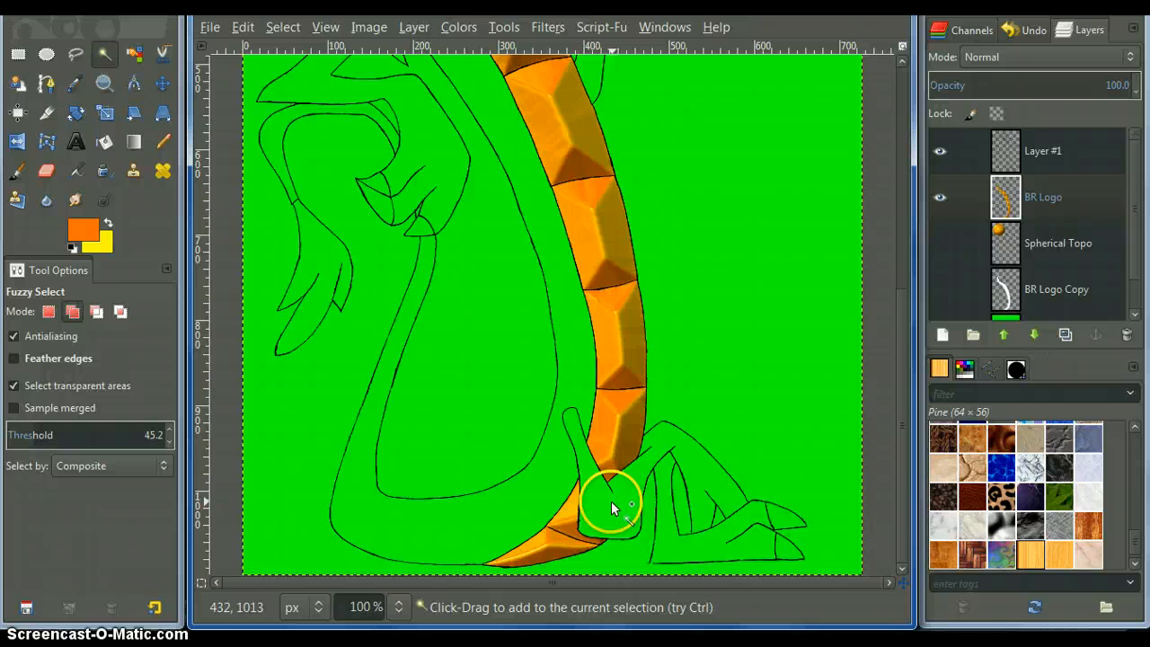
{"action": "mouse_move", "coordinate": [614, 458]}
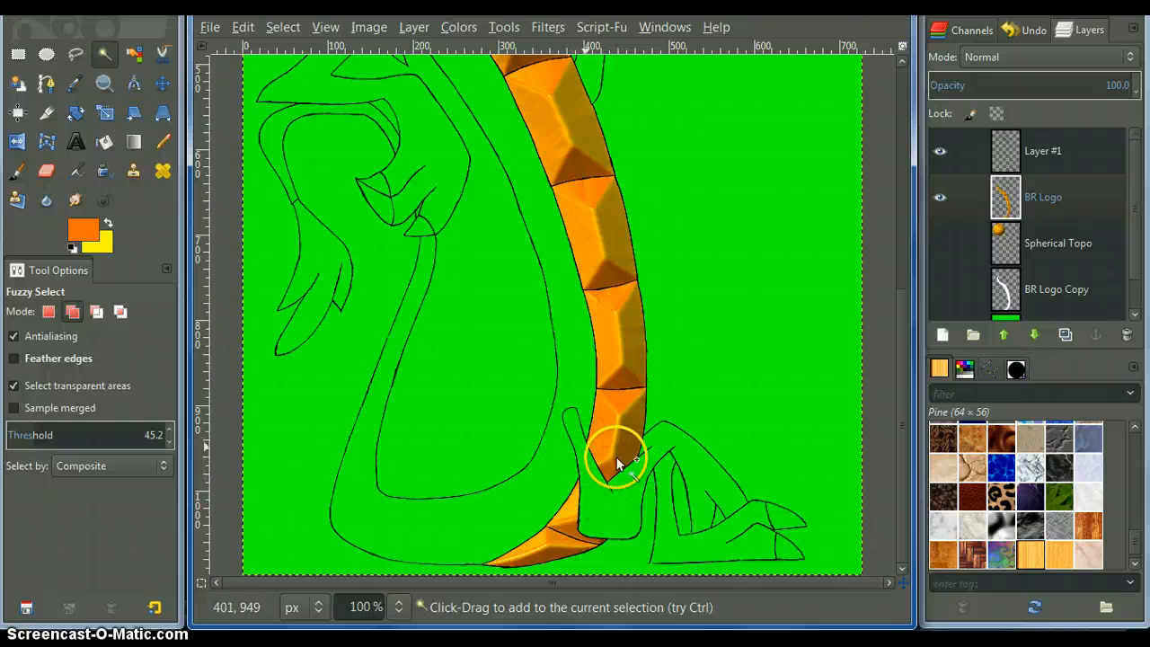
{"action": "mouse_move", "coordinate": [620, 441]}
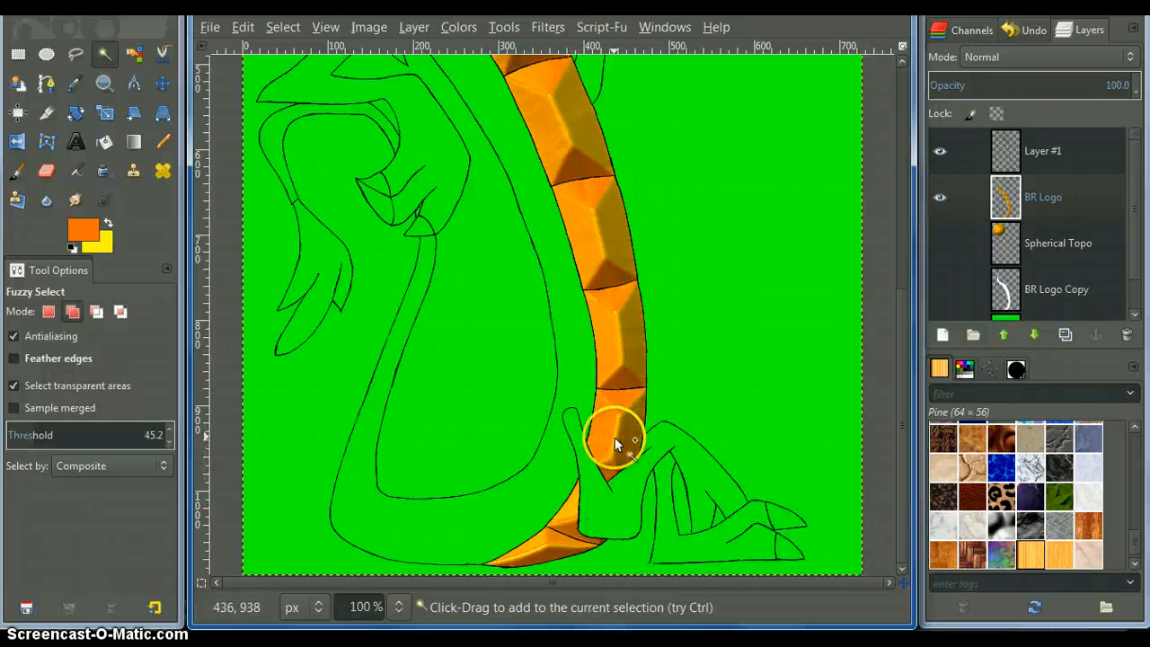
Step: Add the remaining parts of the dragon's foot to the fuzzy selection
{"action": "left_click", "coordinate": [1043, 151]}
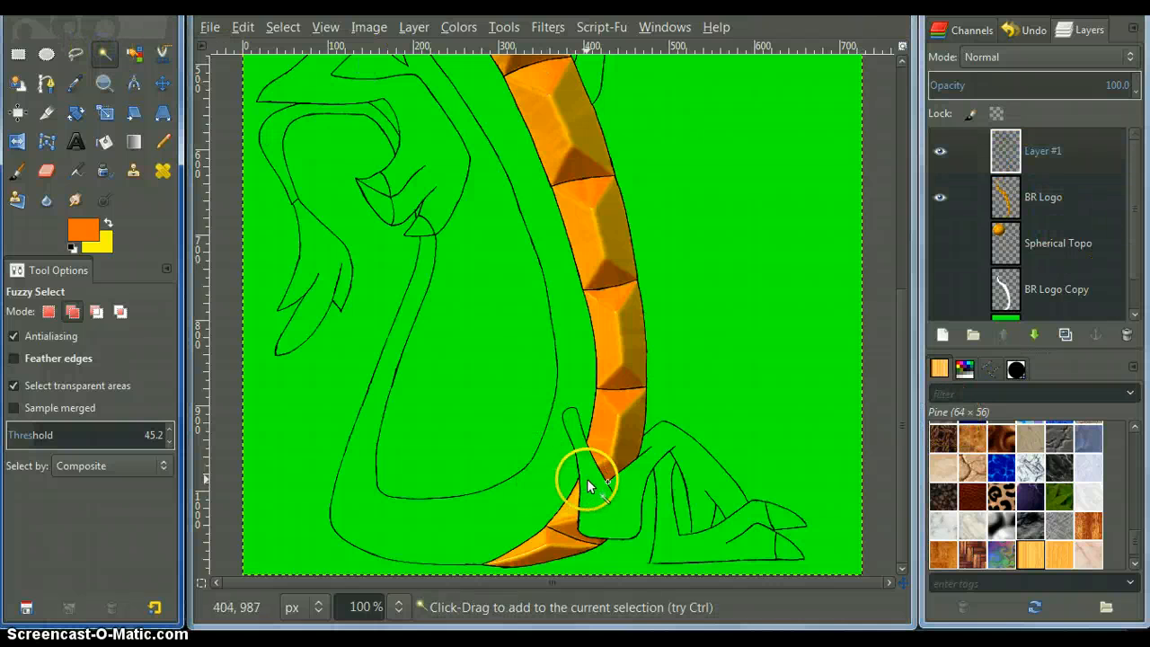
{"action": "left_click", "coordinate": [584, 482]}
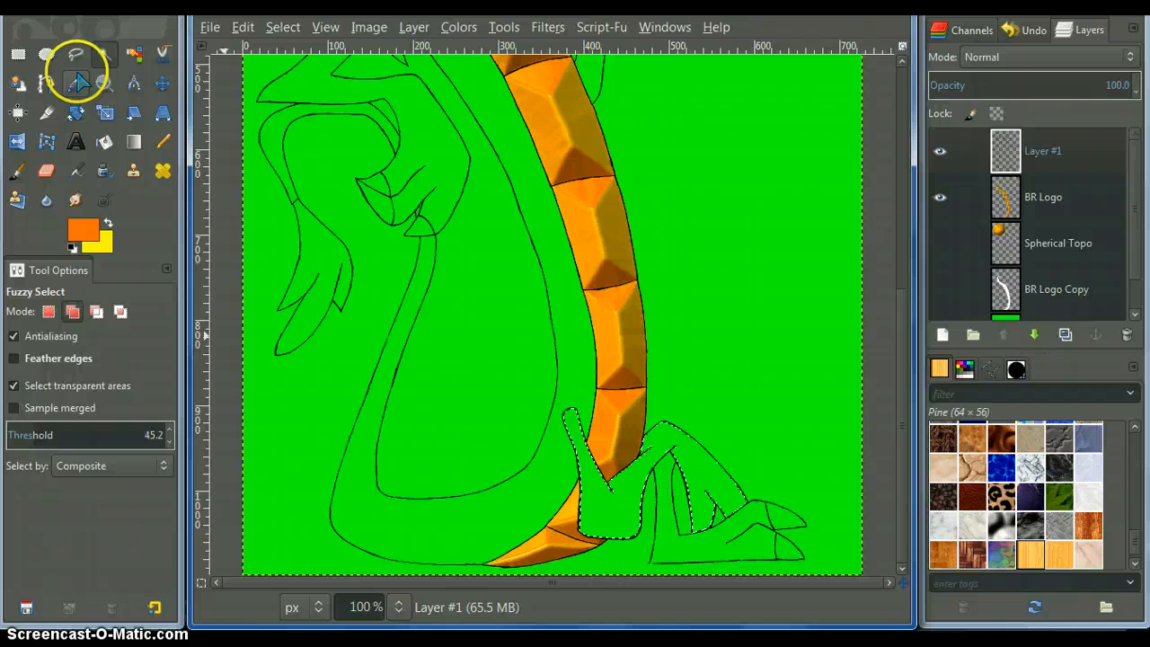
Step: Outline the toe areas into the selection with Free Select at 400%, then return to 90% zoom
{"action": "left_click", "coordinate": [364, 608]}
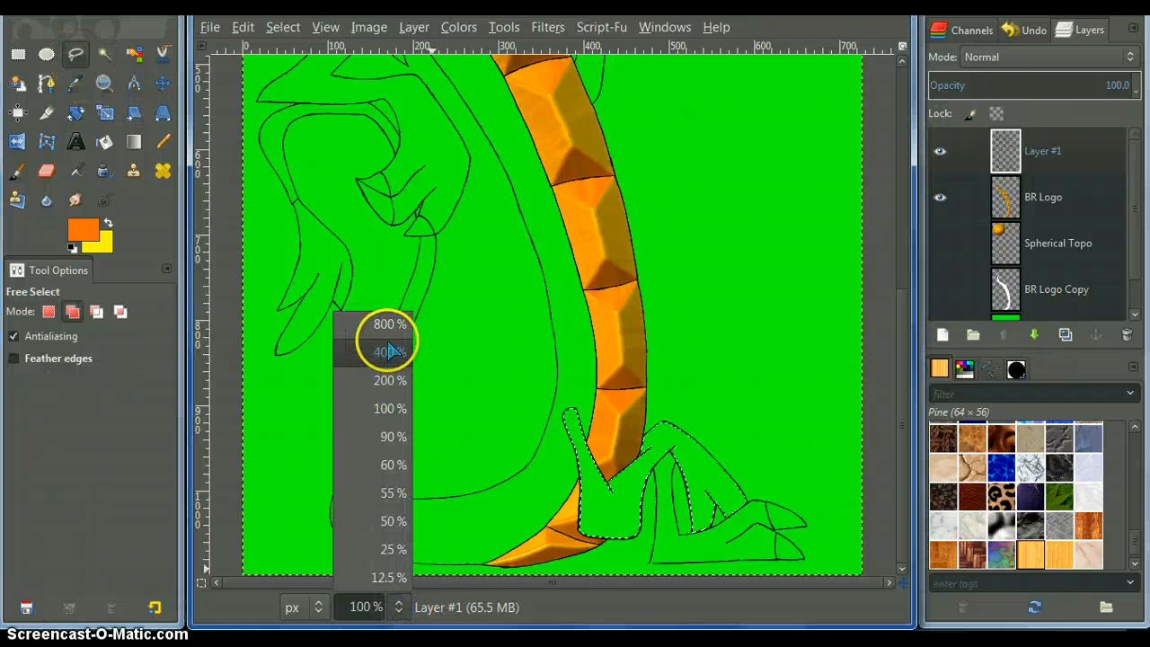
{"action": "left_click", "coordinate": [385, 351]}
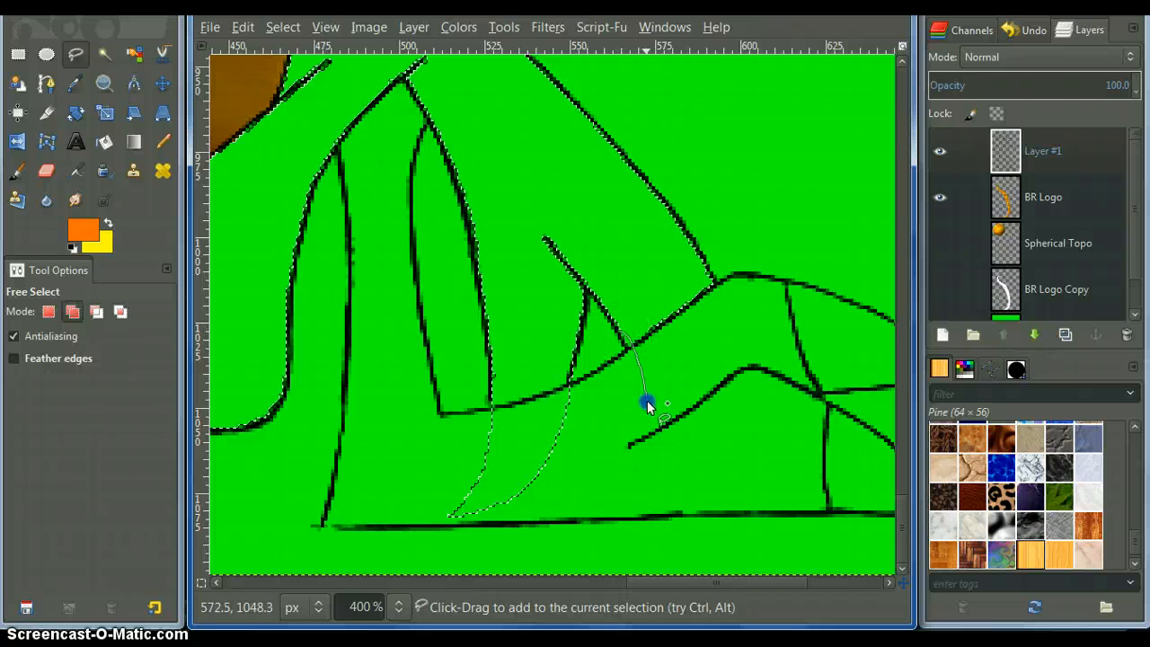
{"action": "left_click_drag", "start_coordinate": [647, 401], "coordinate": [679, 406]}
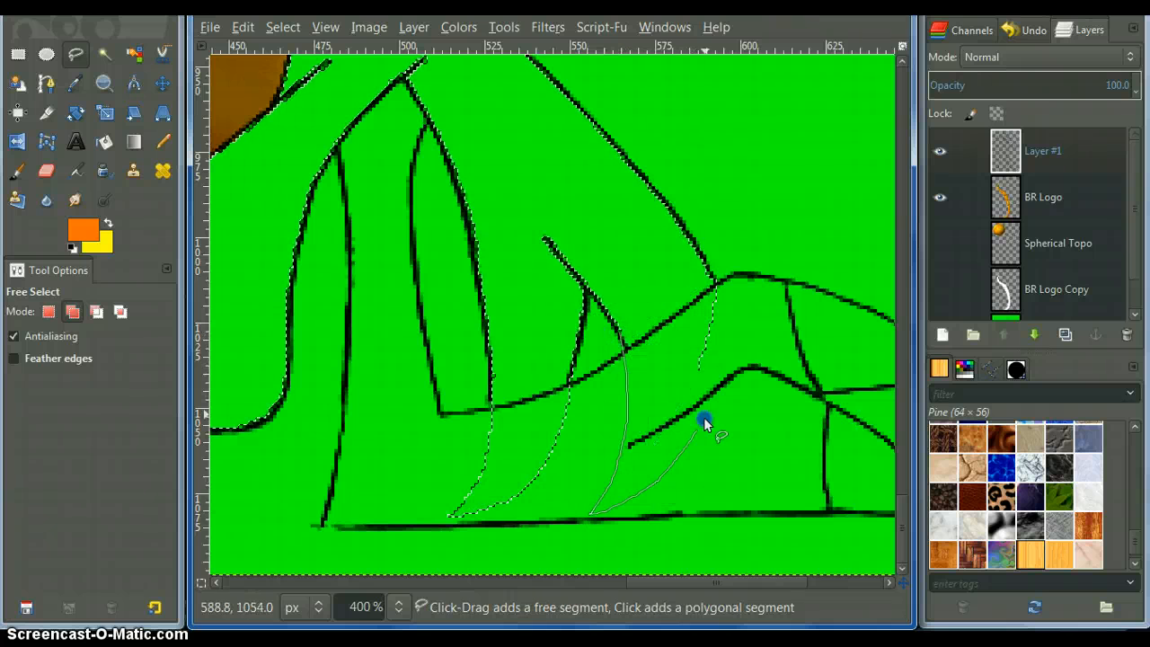
{"action": "left_click", "coordinate": [710, 266]}
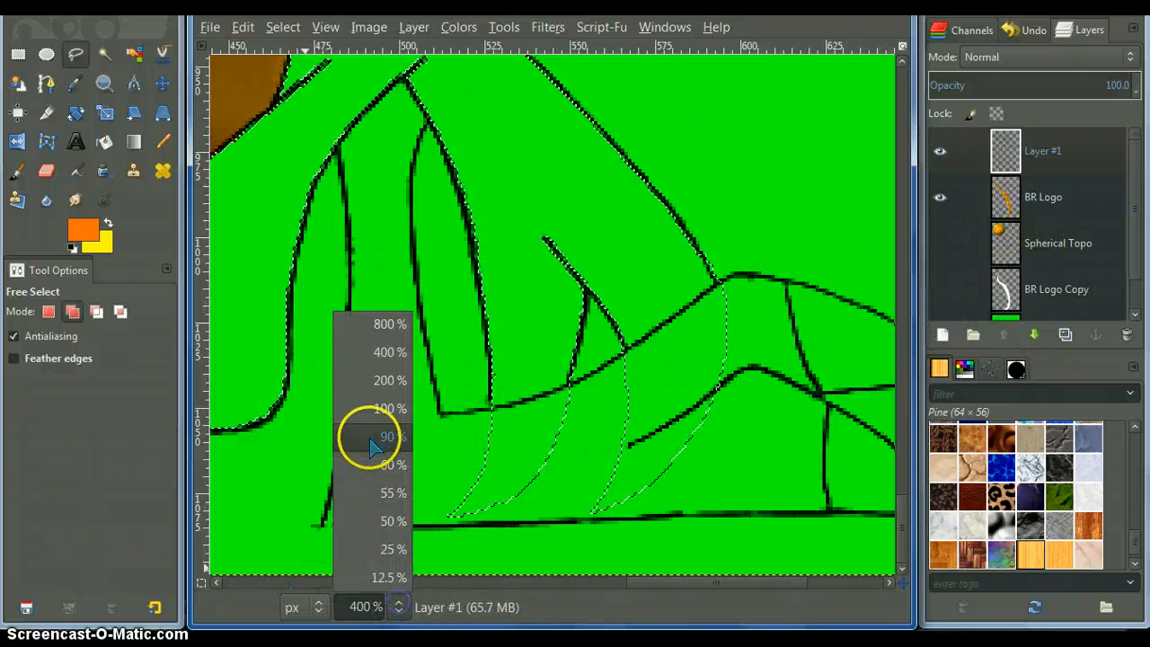
{"action": "left_click", "coordinate": [387, 436]}
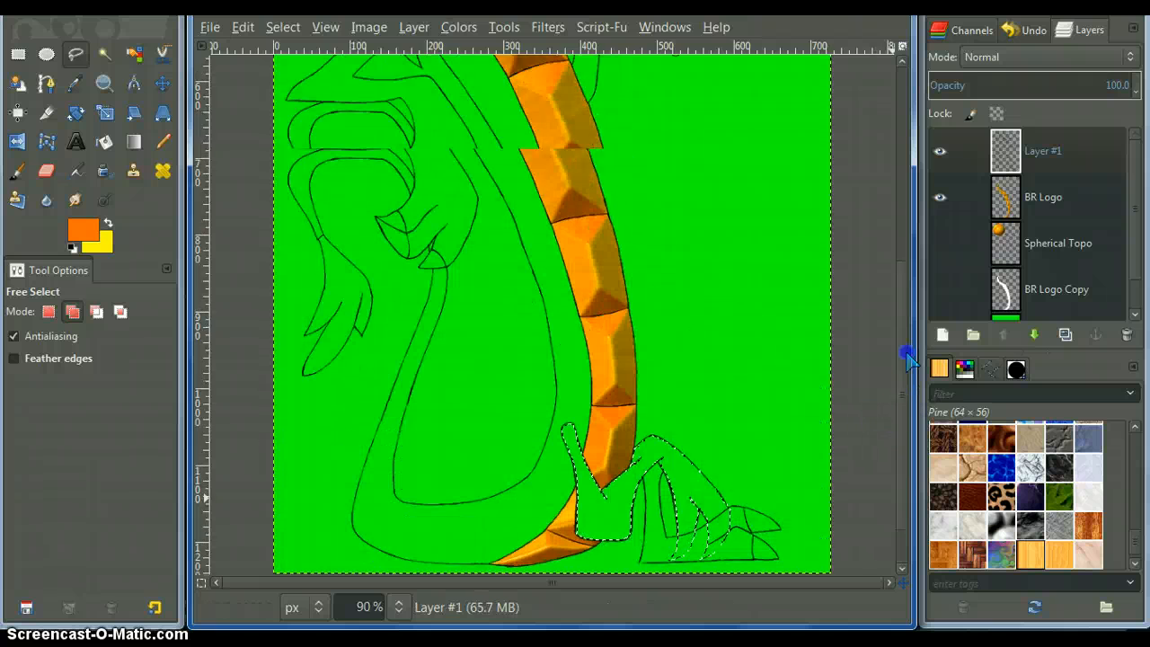
Step: Create a new layer and fill the foot selection with white foreground colour
{"action": "left_click", "coordinate": [413, 27]}
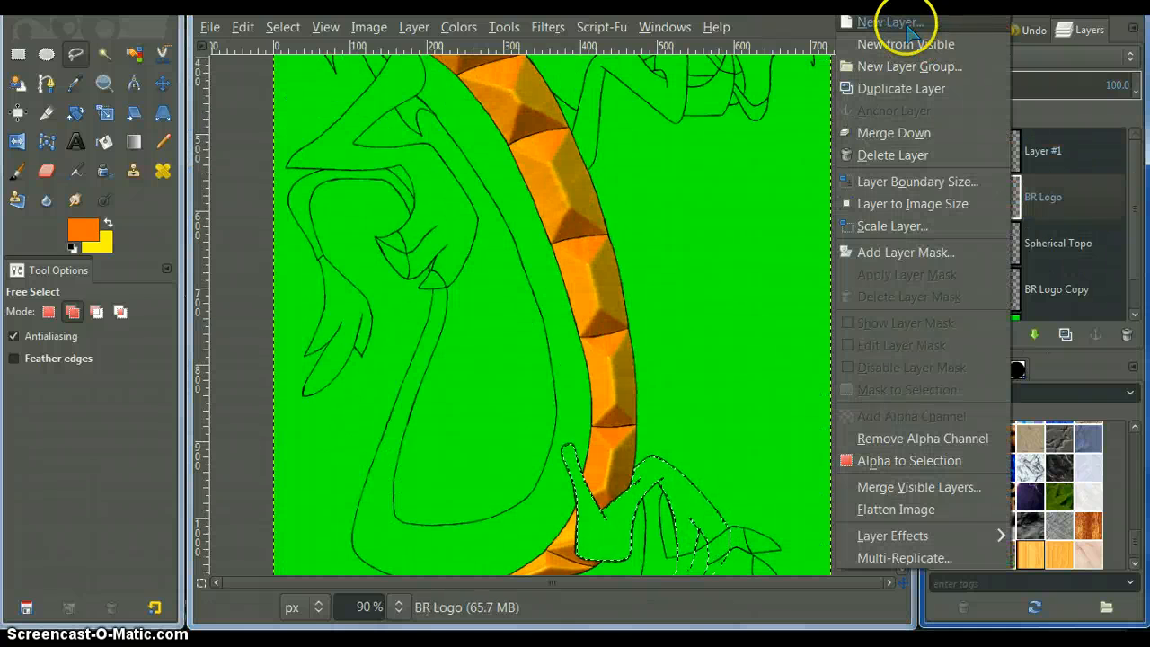
{"action": "left_click", "coordinate": [889, 21]}
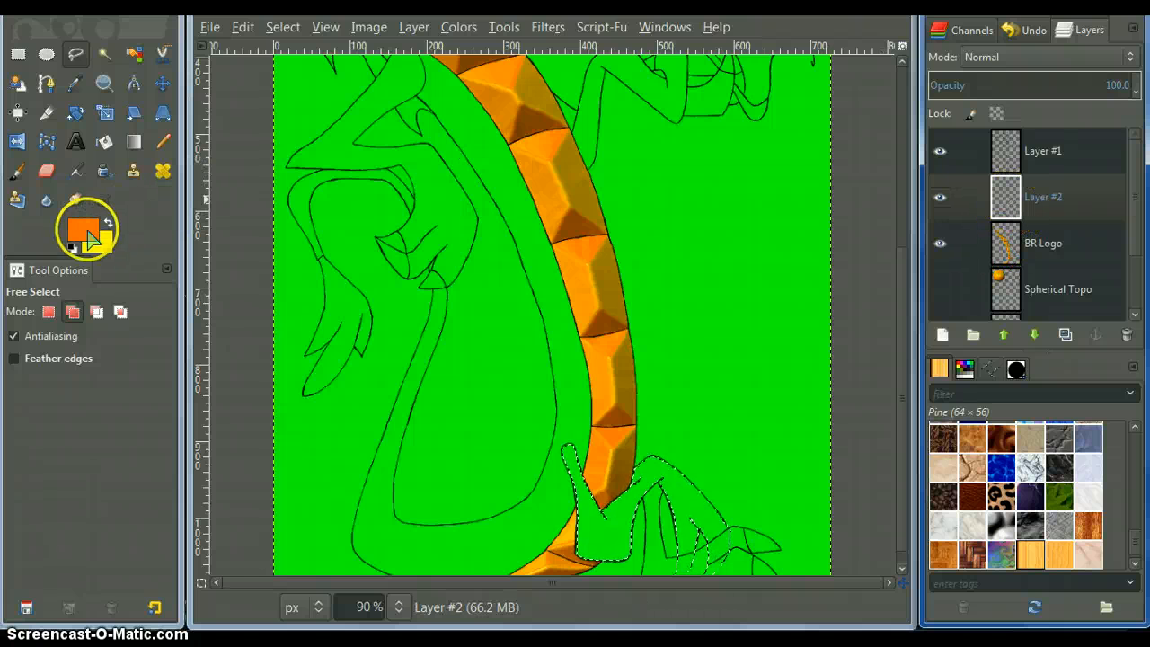
{"action": "left_click", "coordinate": [83, 223]}
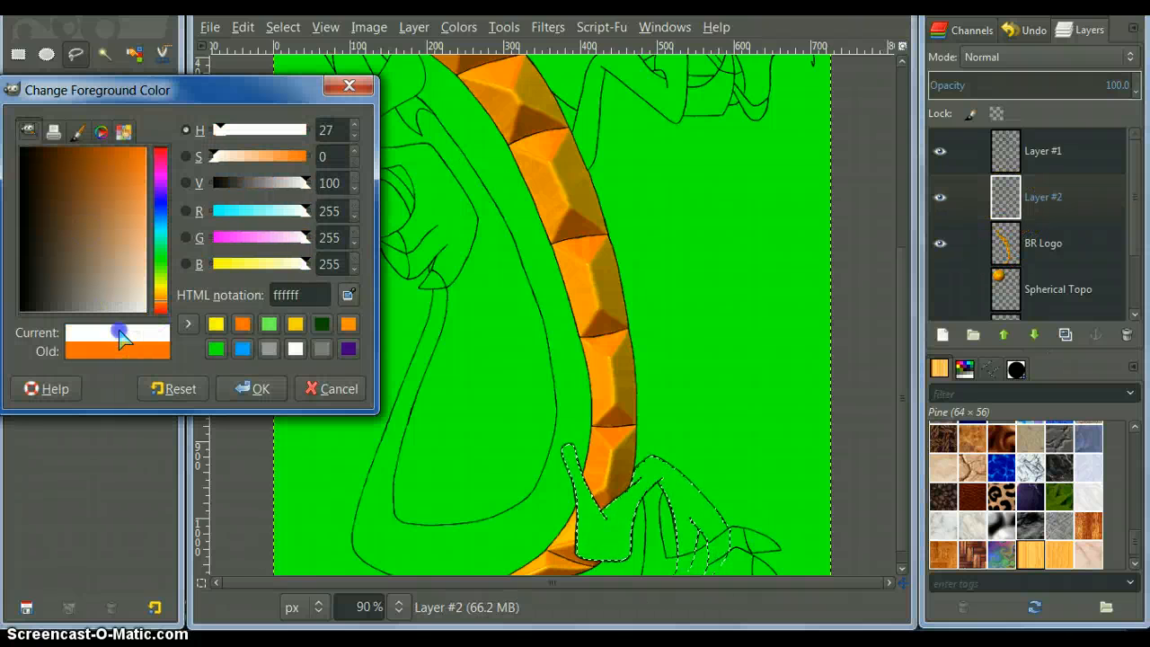
{"action": "left_click", "coordinate": [258, 389]}
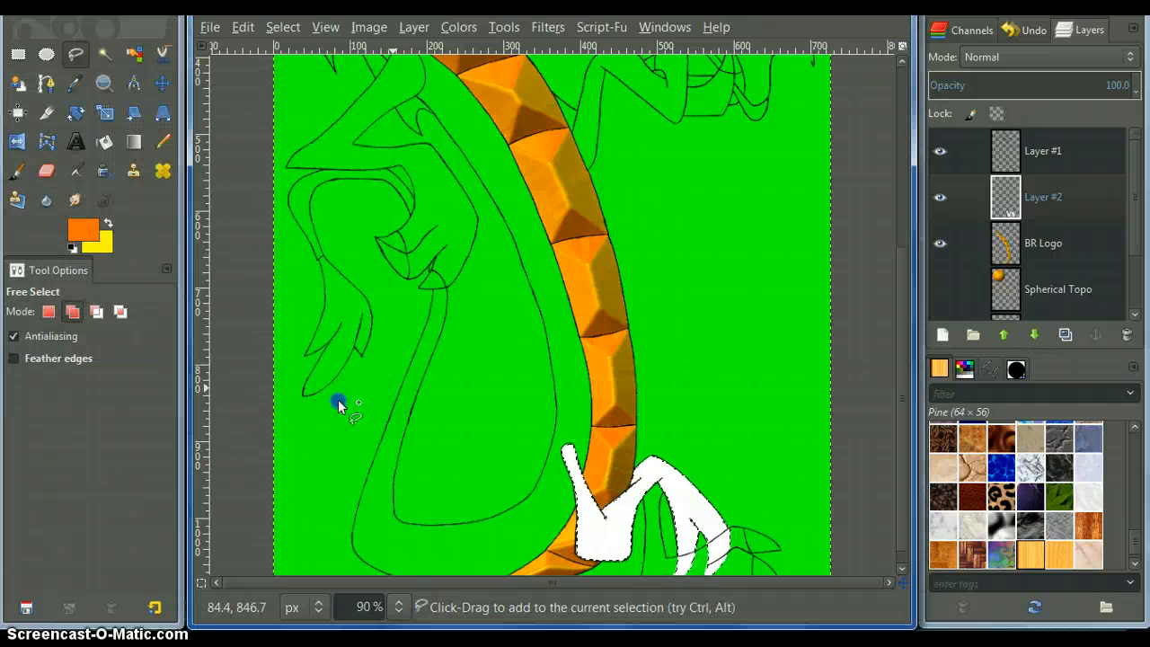
{"action": "left_click", "coordinate": [81, 230]}
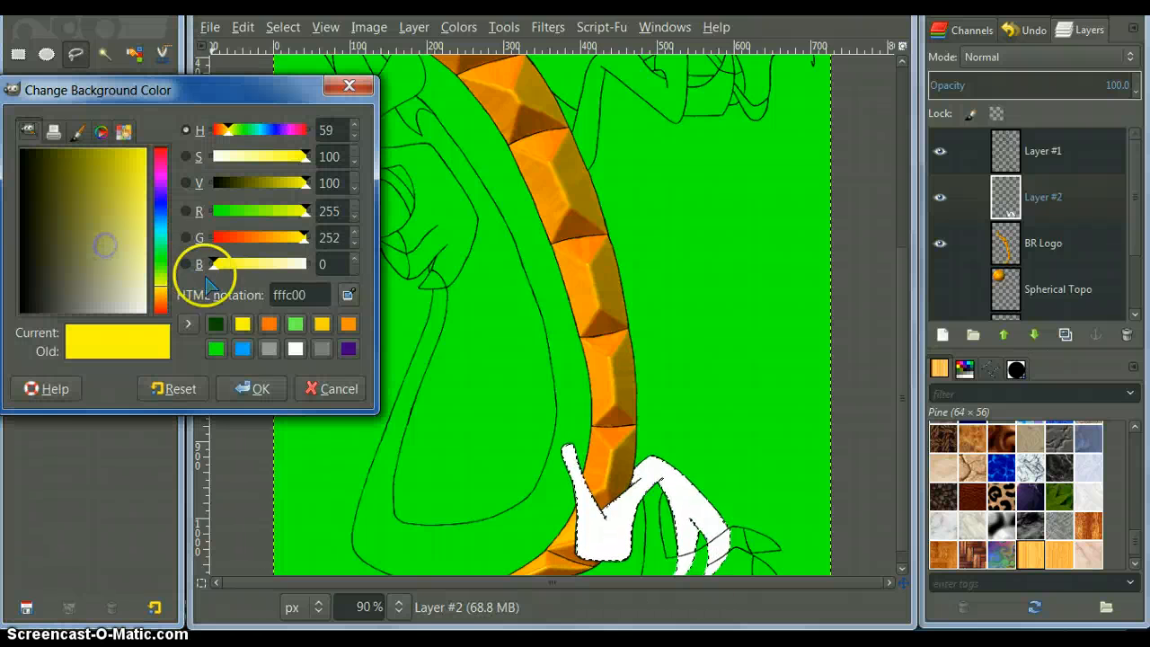
Step: Set the background to green and the foreground to dark green 117700
{"action": "left_click_drag", "start_coordinate": [315, 212], "coordinate": [212, 212]}
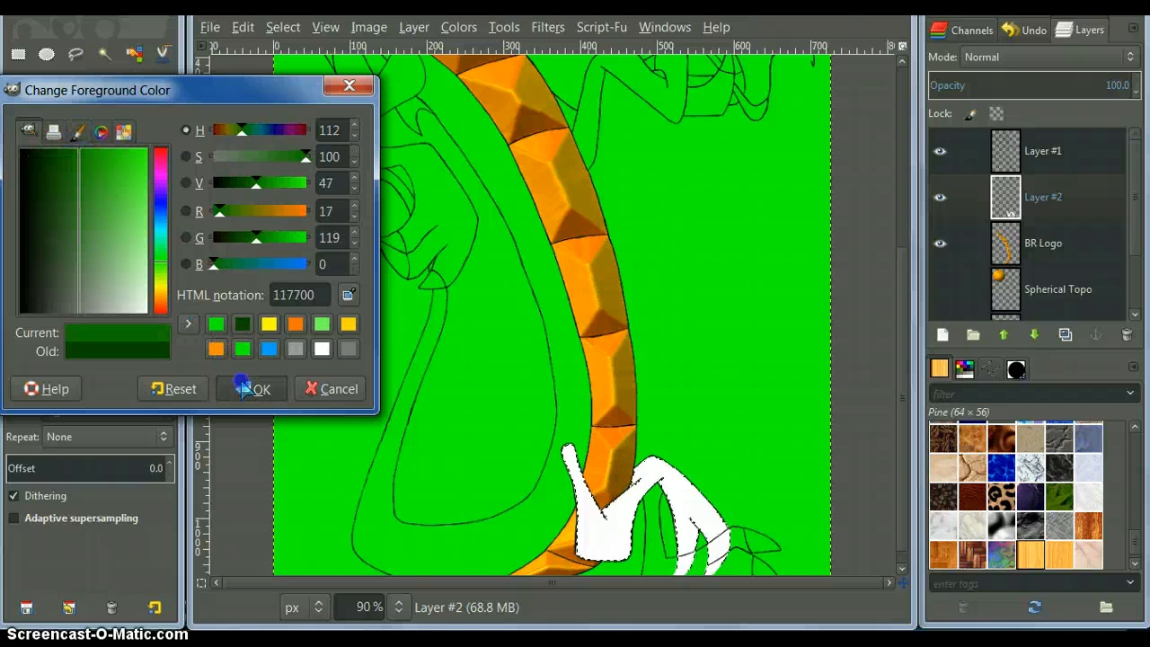
{"action": "left_click", "coordinate": [259, 388]}
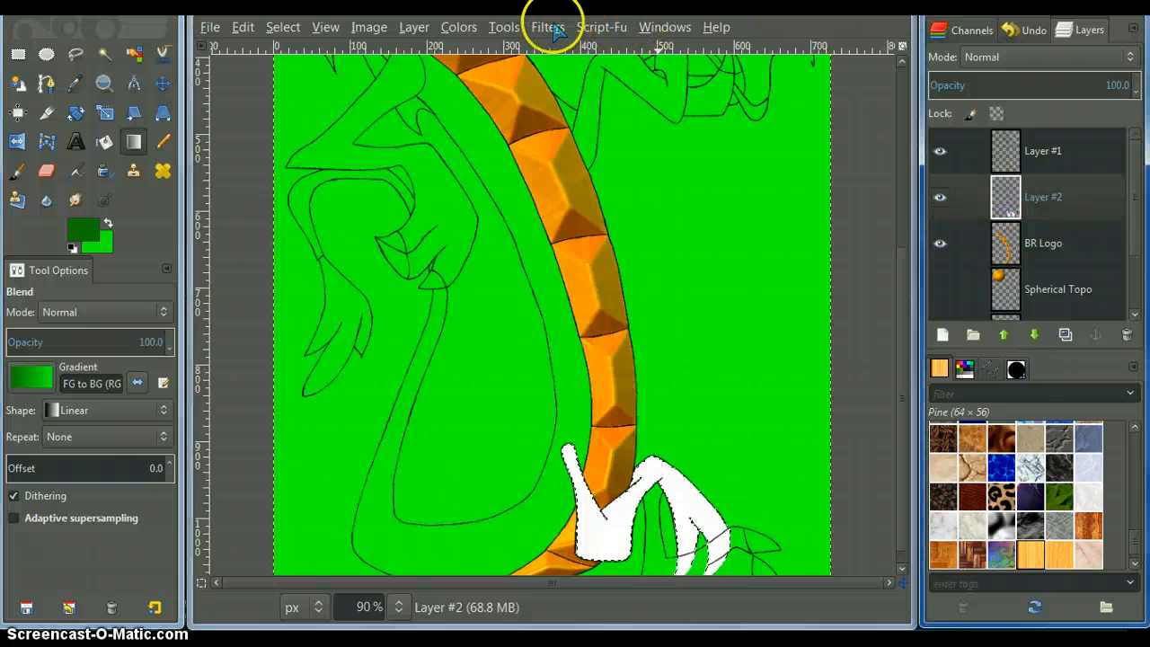
Step: Run the Layer Effects bevel script with the green FG-to-BG gradient on the foot
{"action": "left_click", "coordinate": [546, 27]}
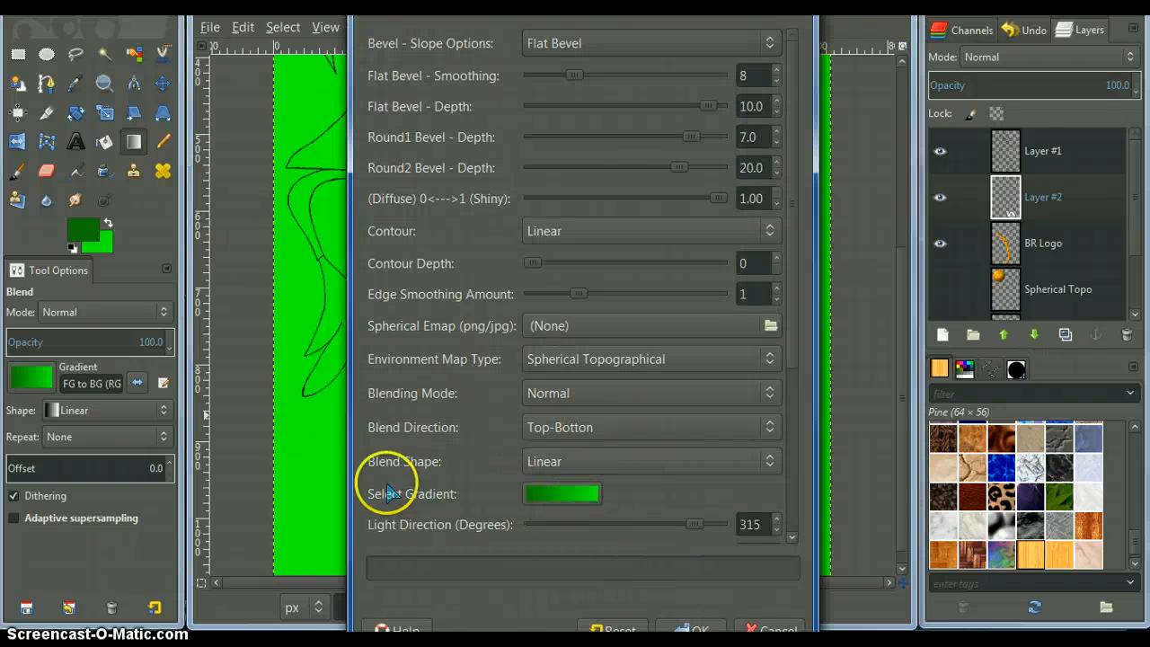
{"action": "mouse_move", "coordinate": [548, 507]}
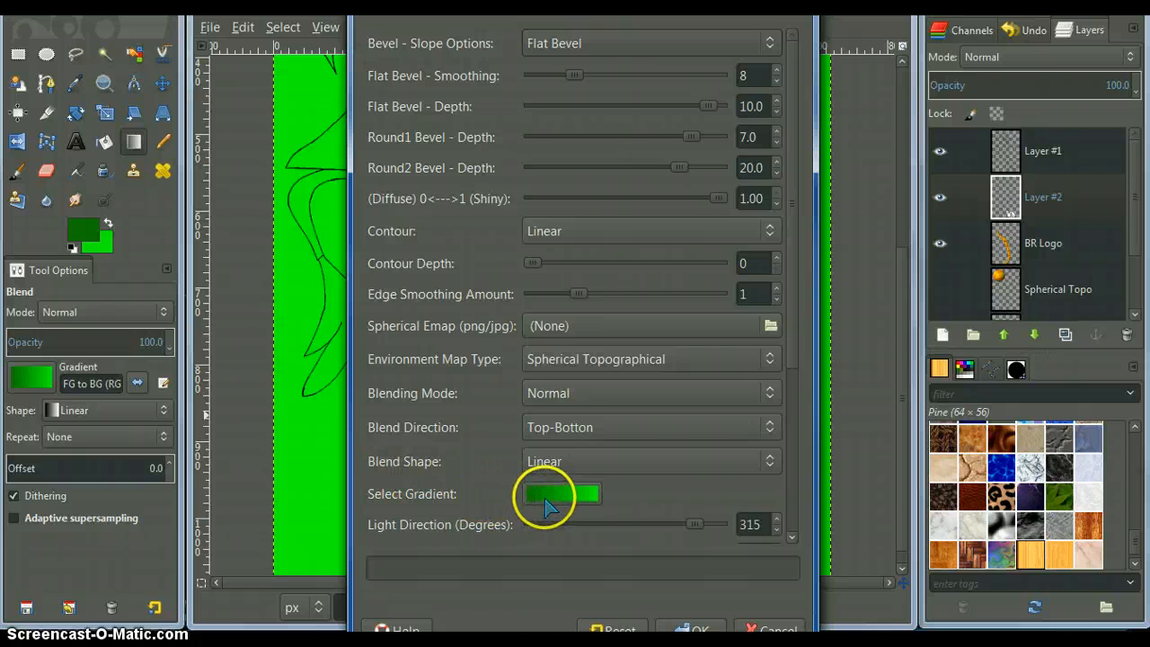
{"action": "left_click", "coordinate": [561, 495]}
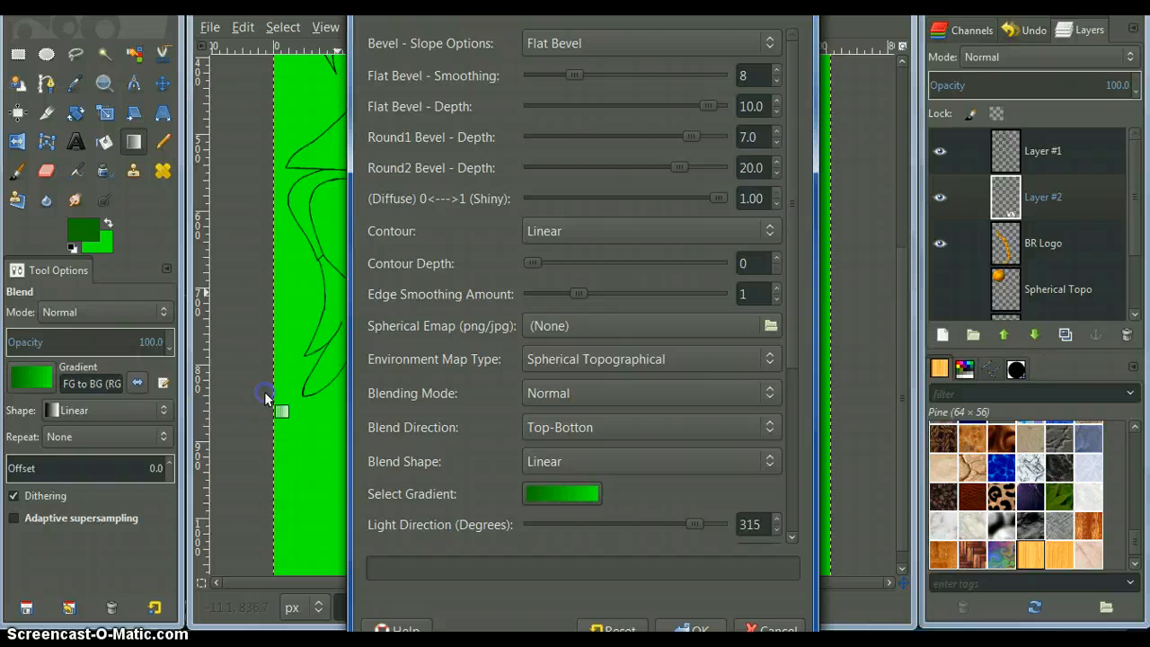
{"action": "mouse_move", "coordinate": [672, 579]}
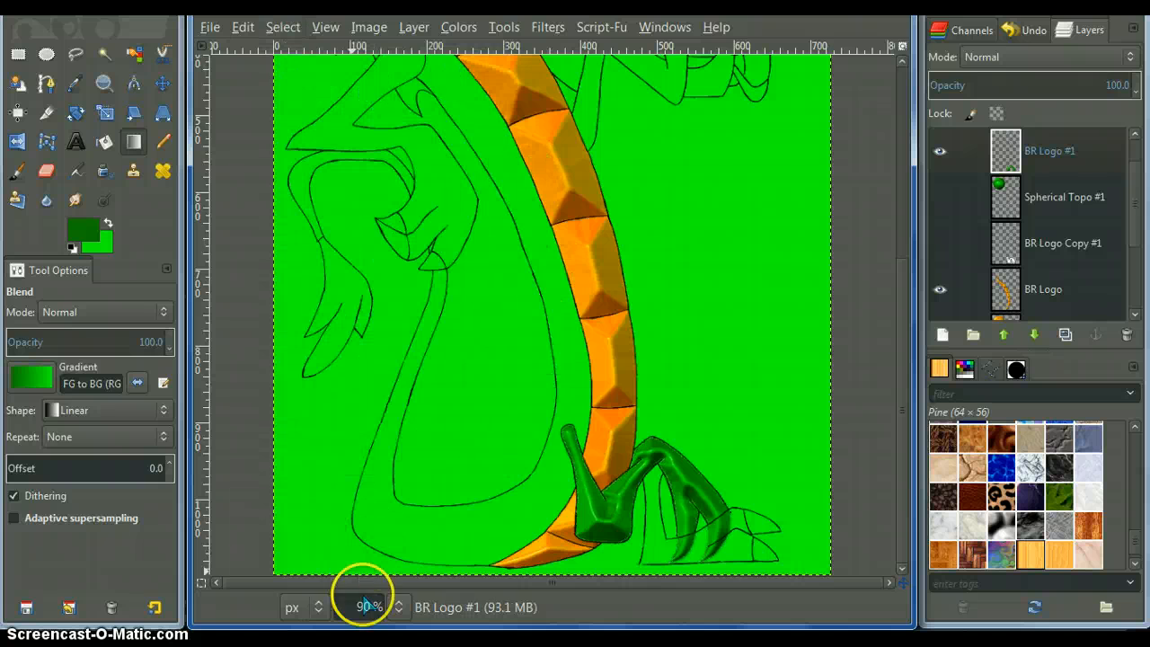
Step: Apply a Gaussian blur of radius 2 to the BR Logo #1 foot layer
{"action": "type", "text": "400"}
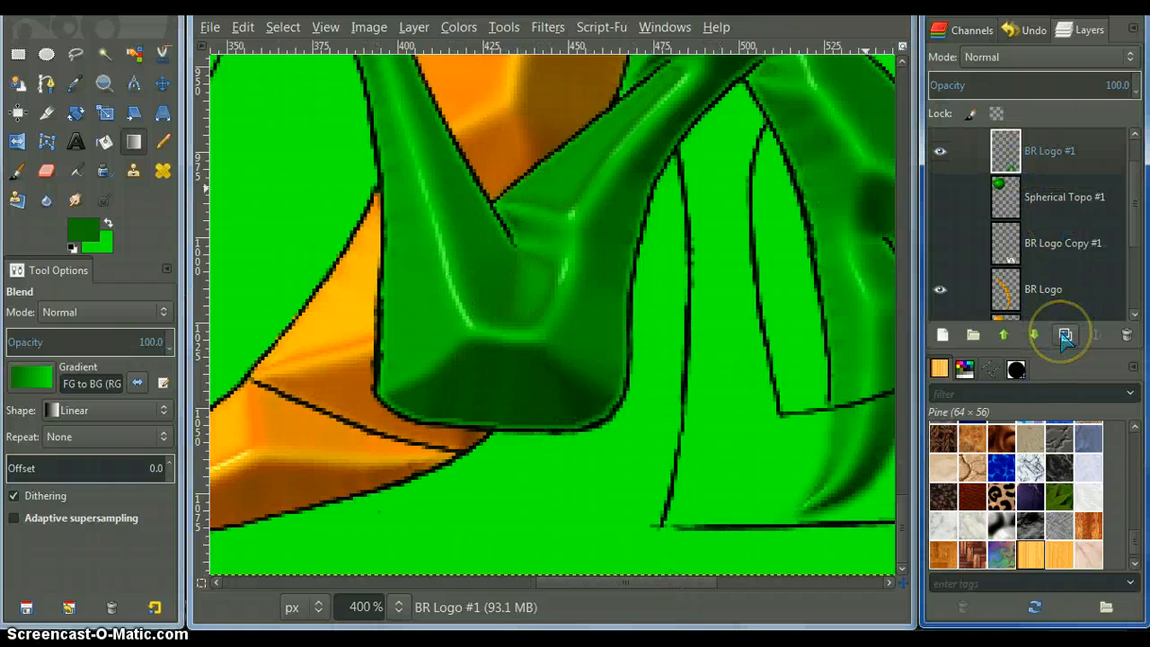
{"action": "mouse_move", "coordinate": [1064, 336]}
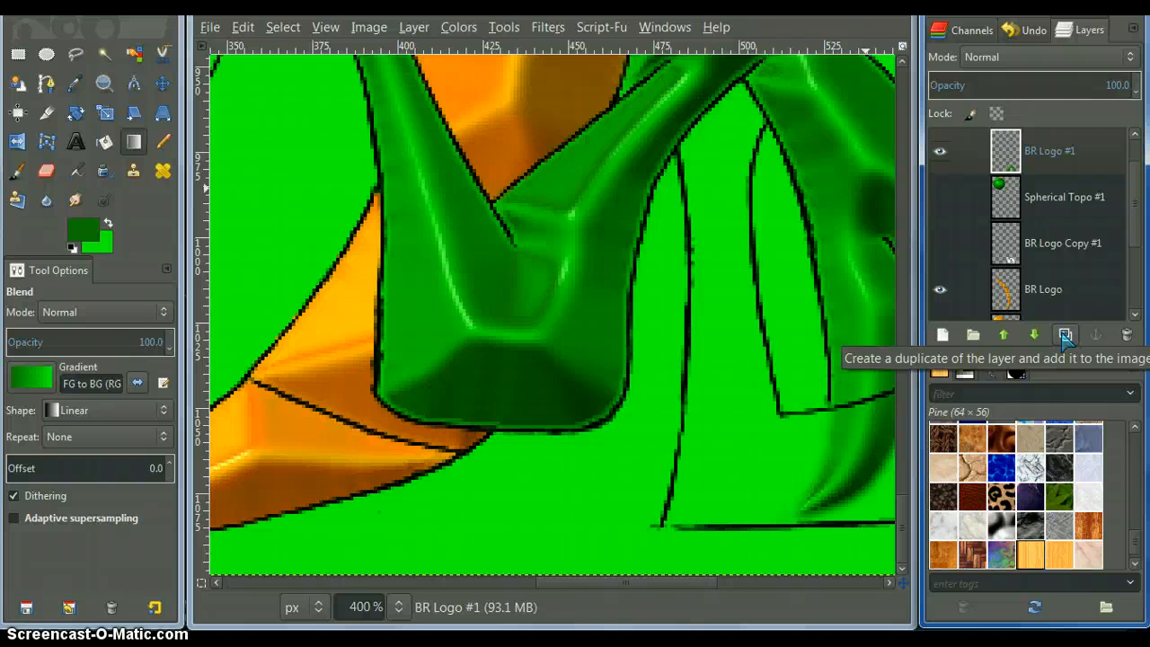
{"action": "left_click", "coordinate": [1064, 334]}
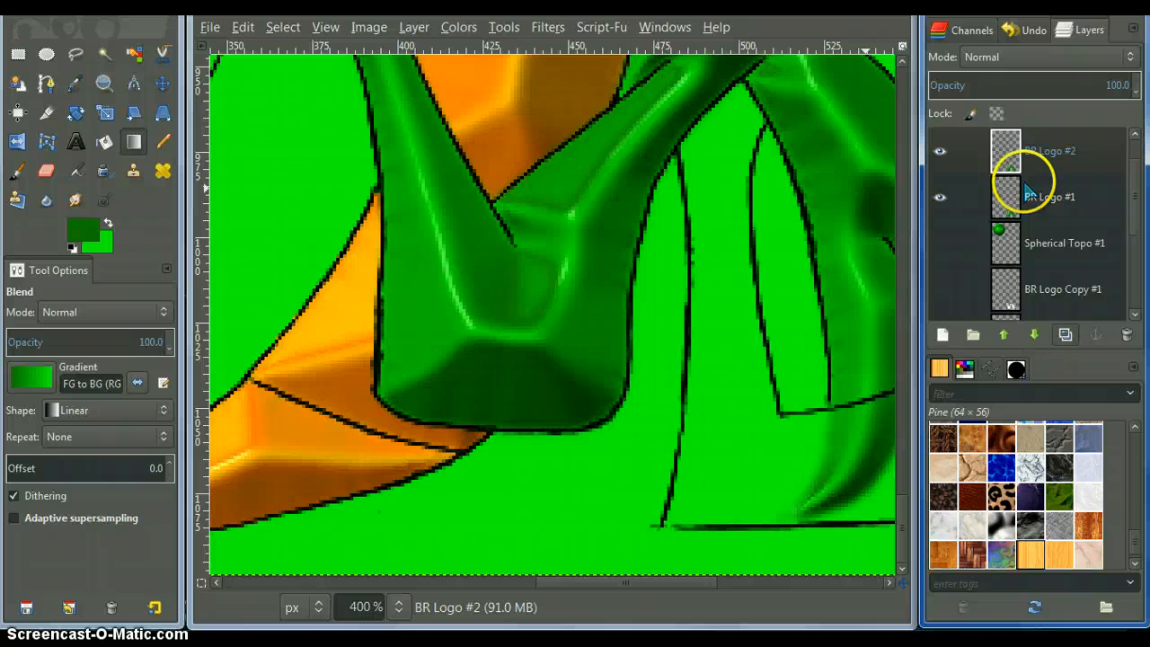
{"action": "left_click", "coordinate": [1049, 196]}
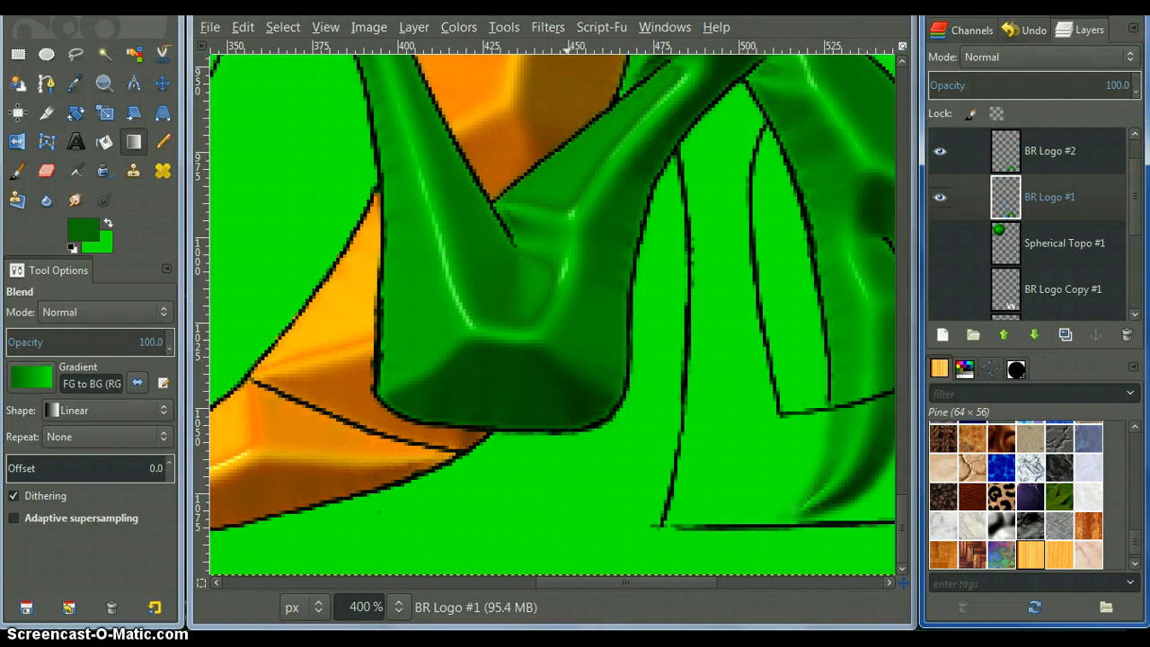
{"action": "left_click", "coordinate": [548, 27]}
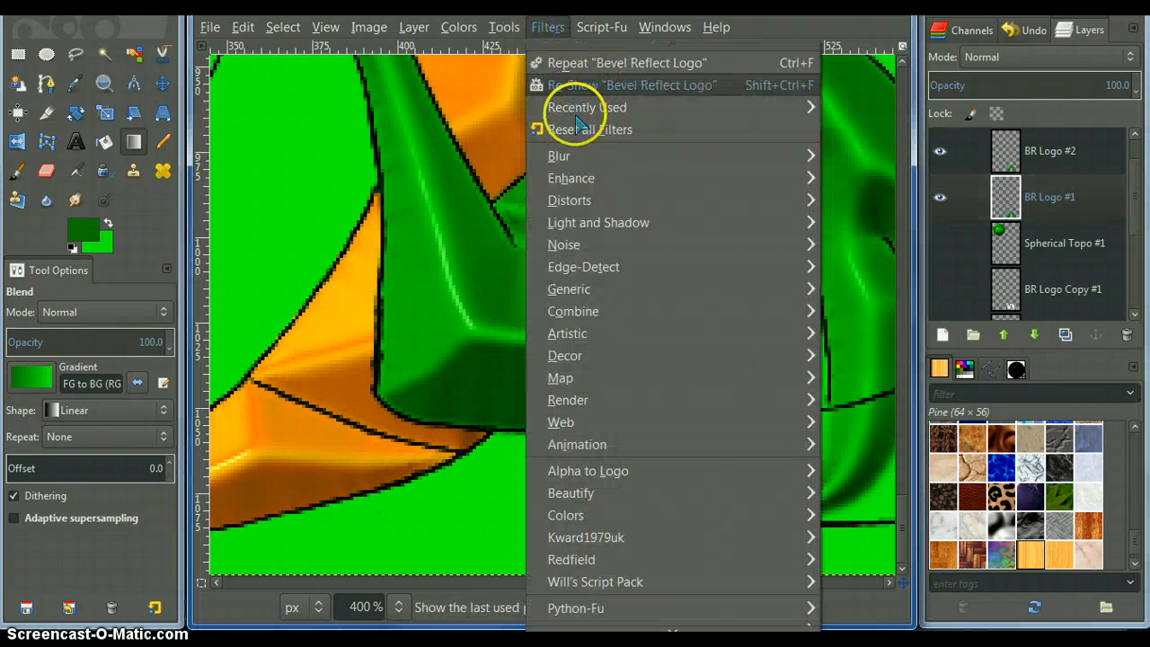
{"action": "mouse_move", "coordinate": [559, 154]}
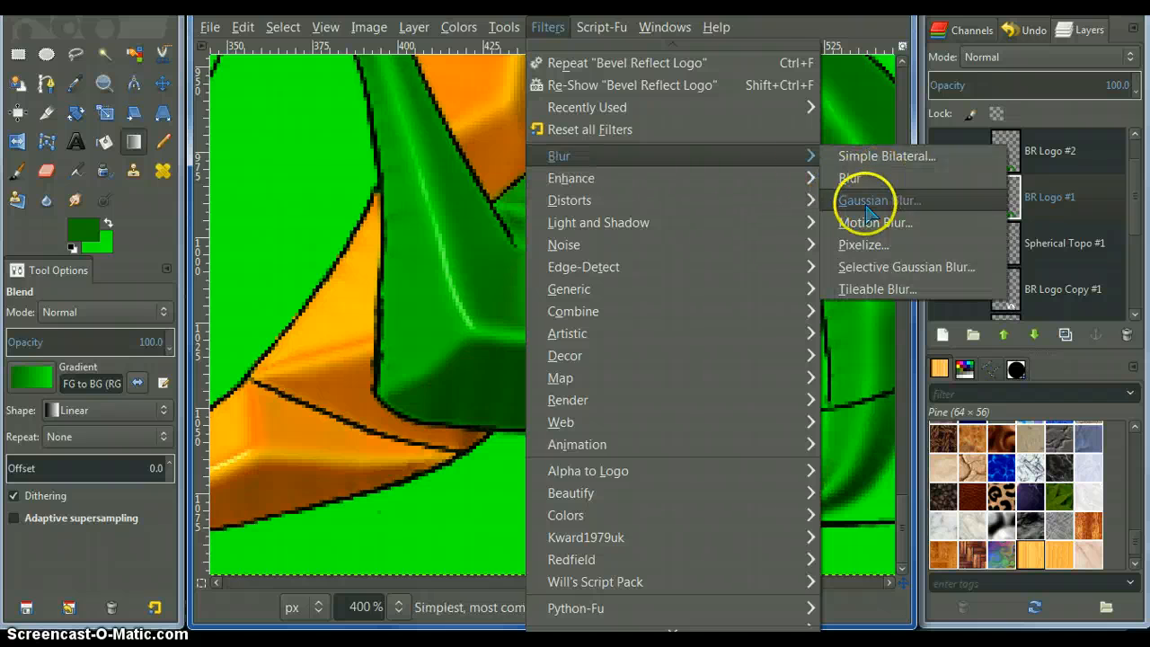
{"action": "left_click", "coordinate": [870, 201]}
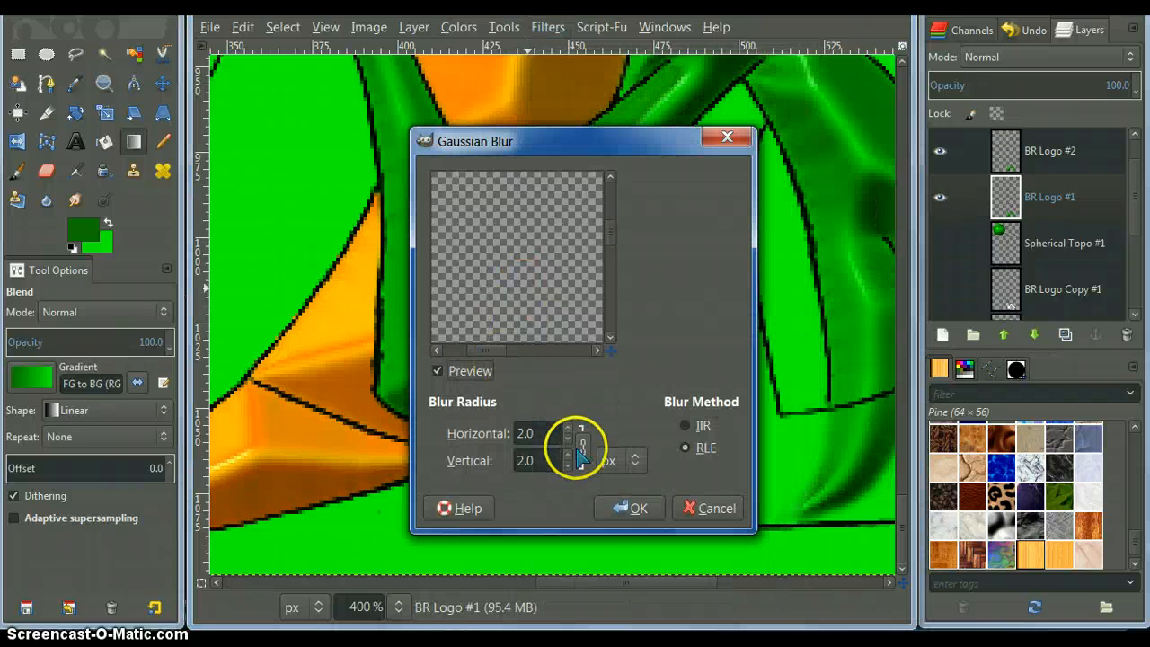
{"action": "left_click", "coordinate": [629, 507]}
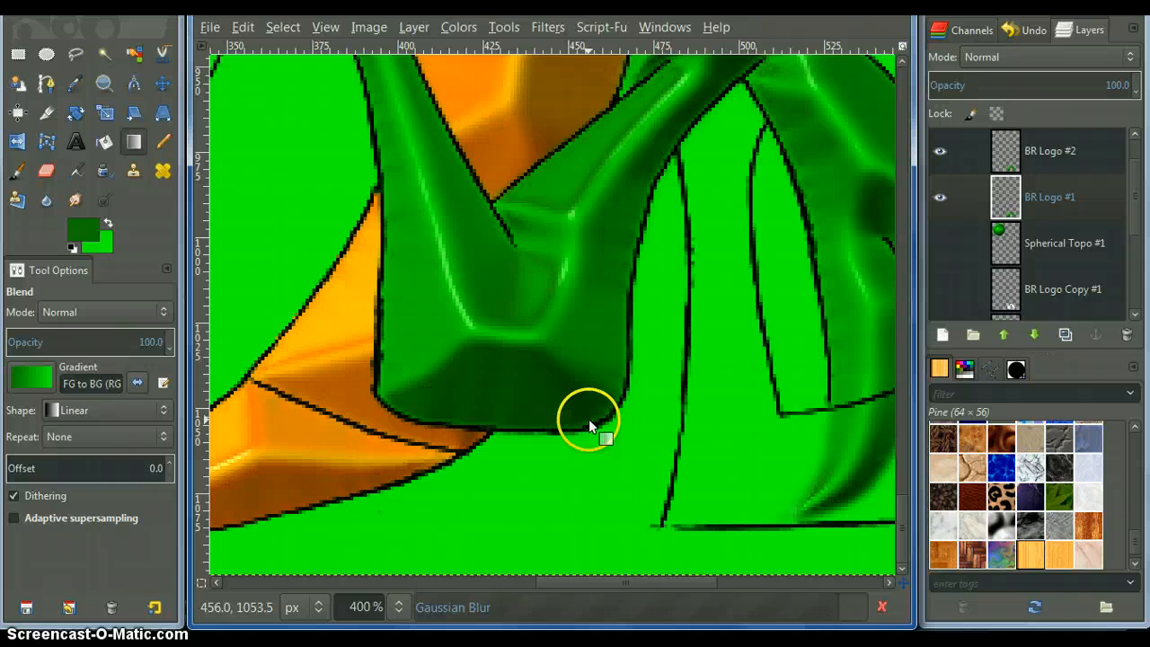
Step: Duplicate BR Logo #1 and delete the surplus duplicate layers
{"action": "left_click", "coordinate": [1052, 196]}
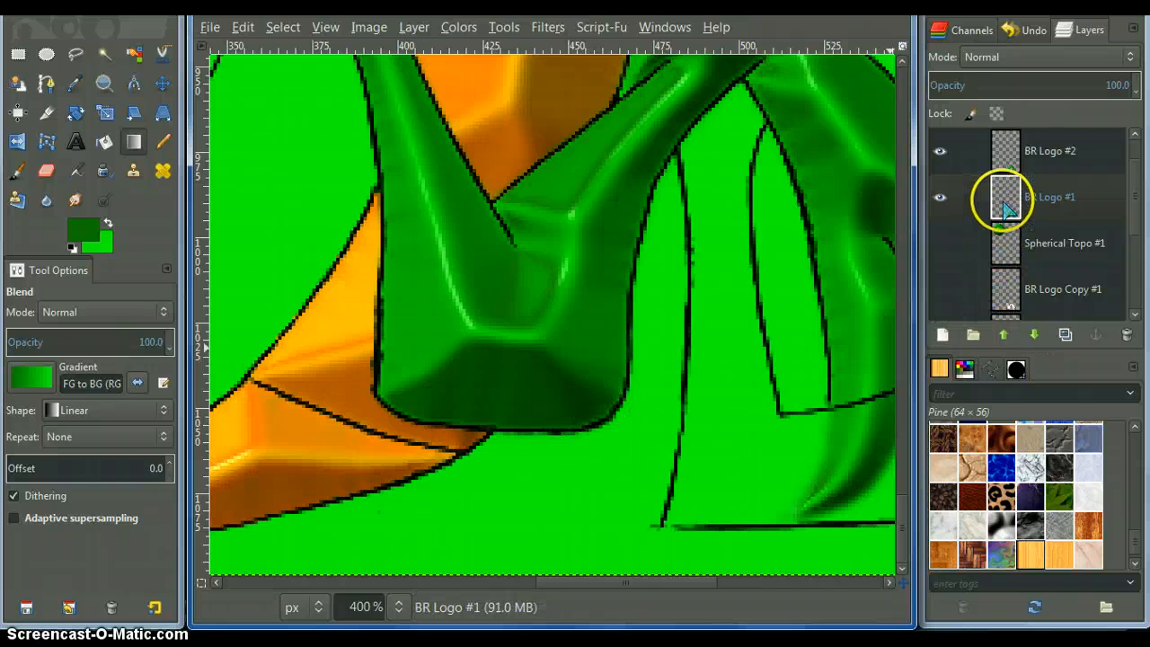
{"action": "left_click", "coordinate": [1064, 335]}
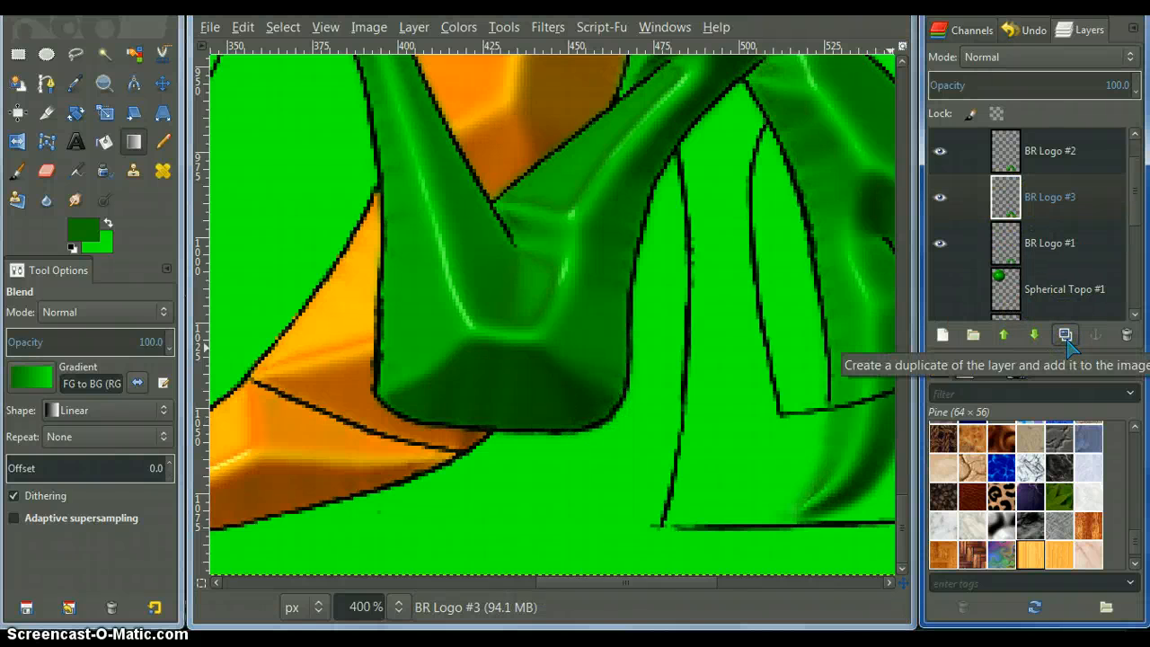
{"action": "left_click", "coordinate": [1064, 335]}
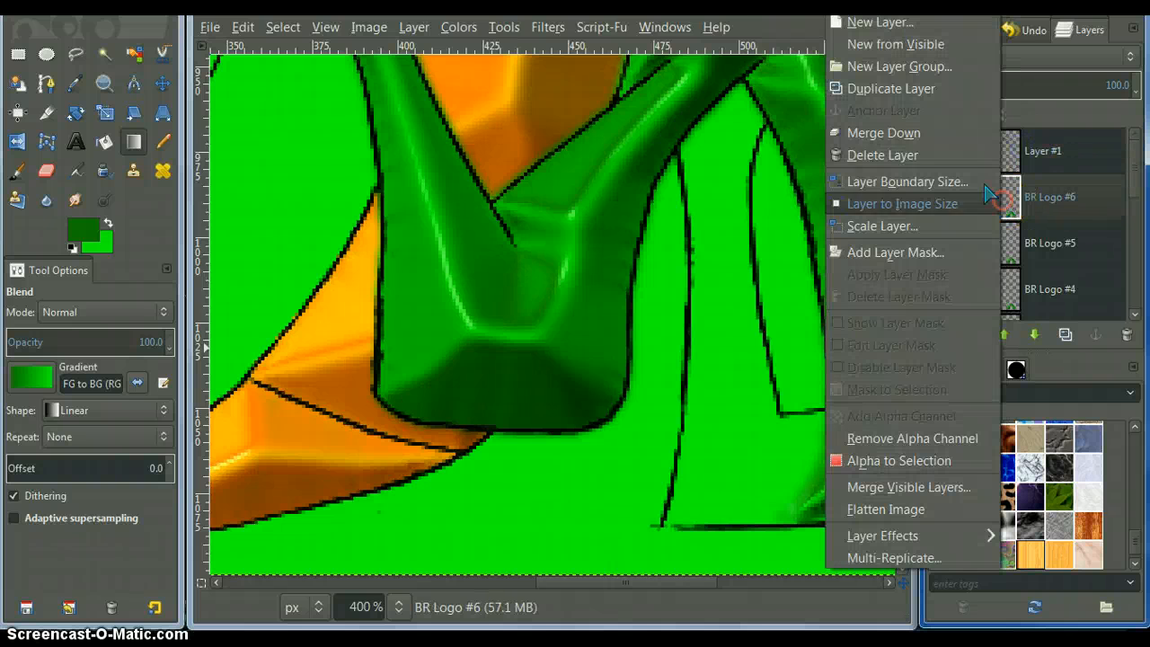
{"action": "left_click", "coordinate": [890, 155]}
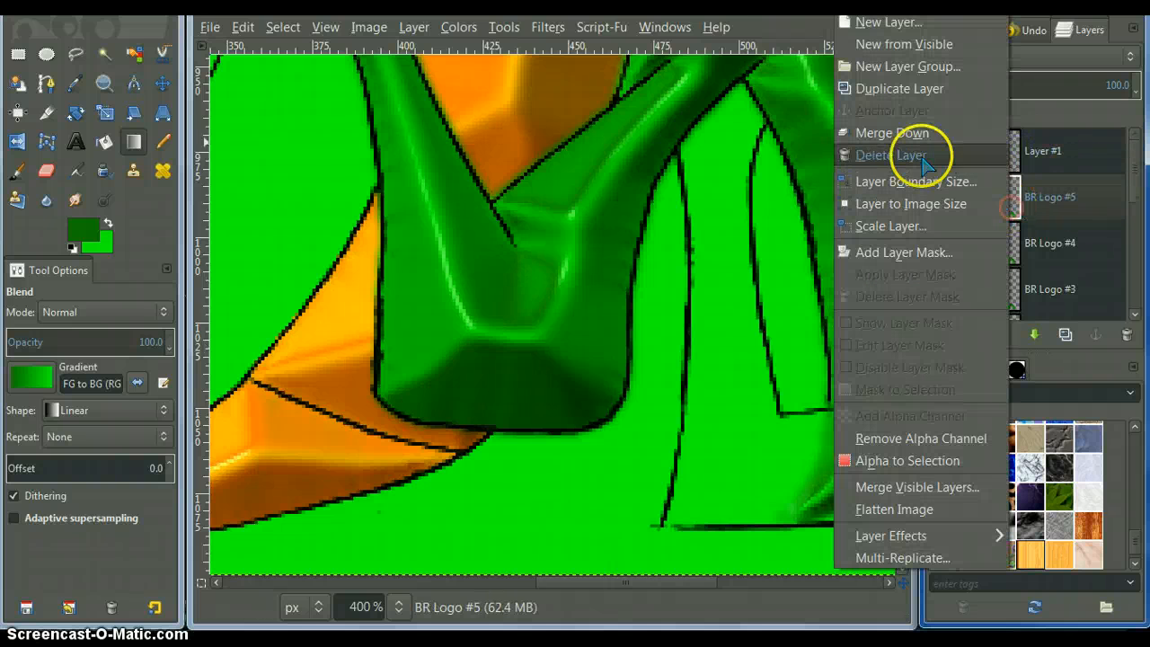
{"action": "left_click", "coordinate": [892, 154]}
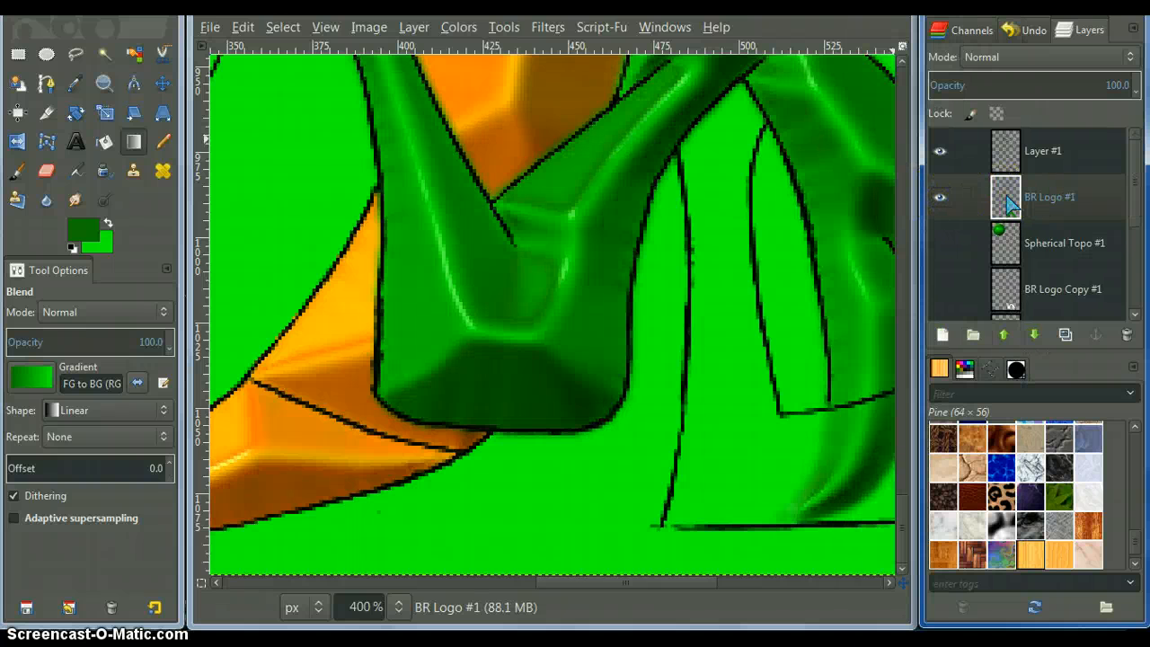
{"action": "mouse_move", "coordinate": [1065, 334]}
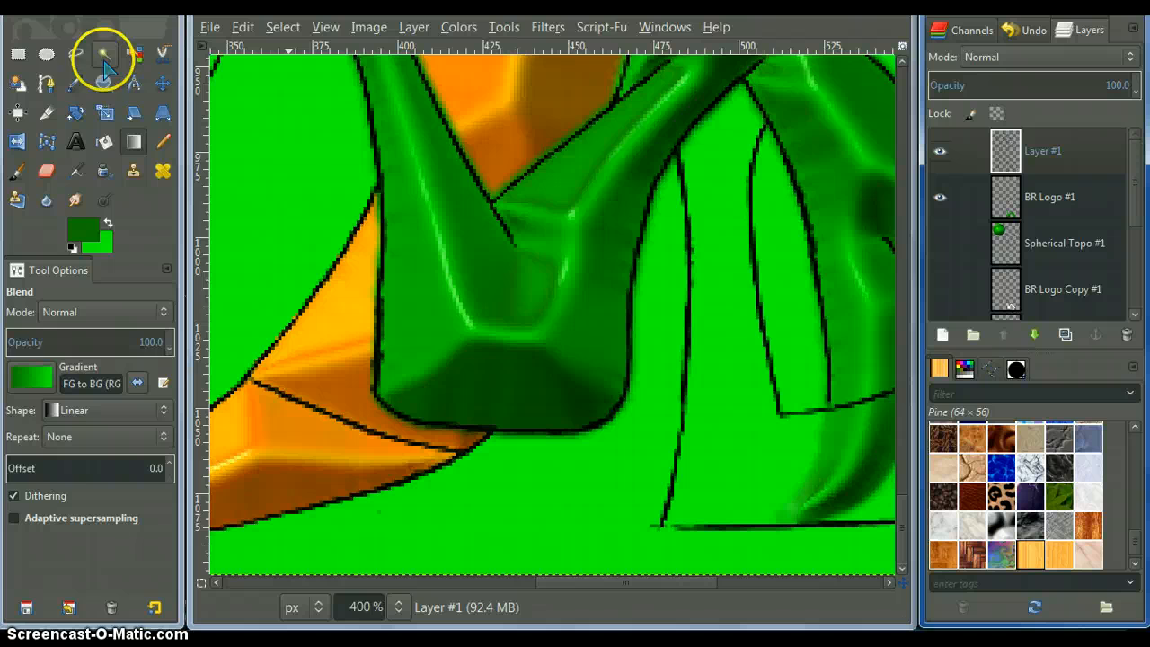
Step: Fuzzy-select the foot, grow and invert the selection, and clear BR Logo #1 outside it
{"action": "left_click", "coordinate": [104, 54]}
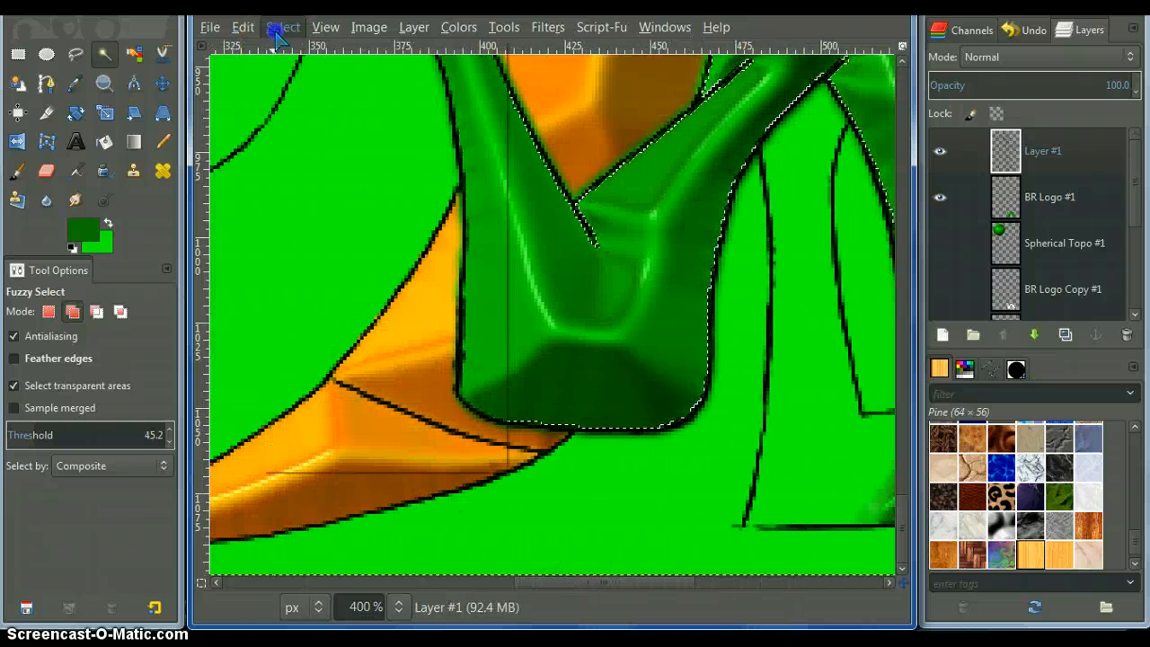
{"action": "left_click", "coordinate": [282, 27]}
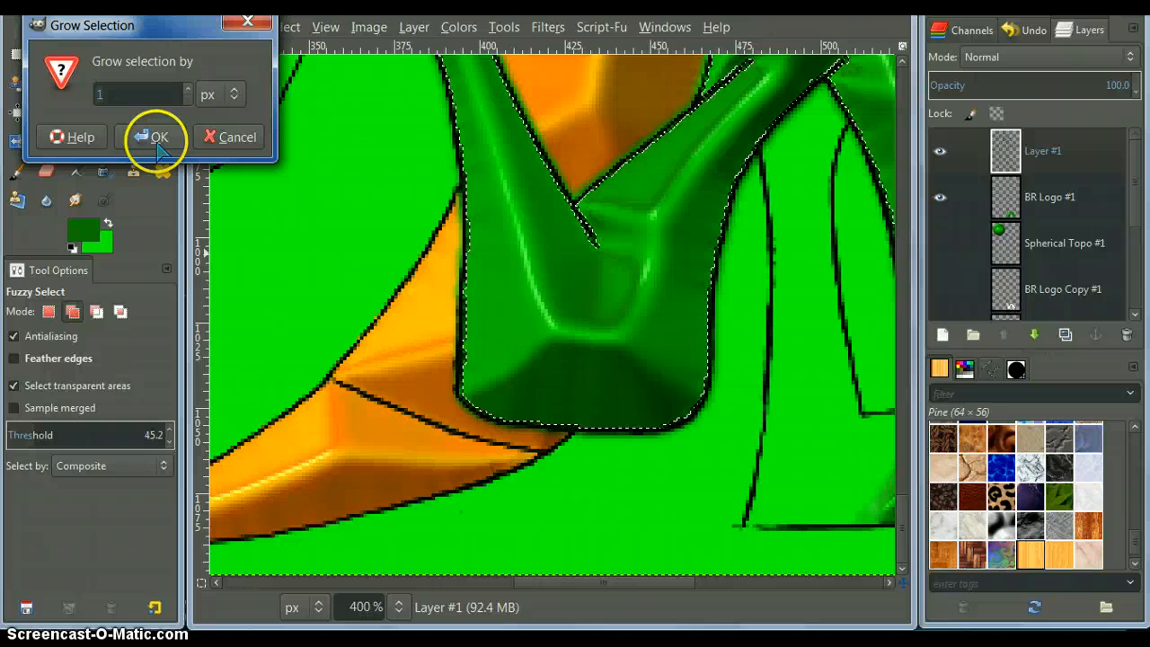
{"action": "left_click", "coordinate": [158, 137]}
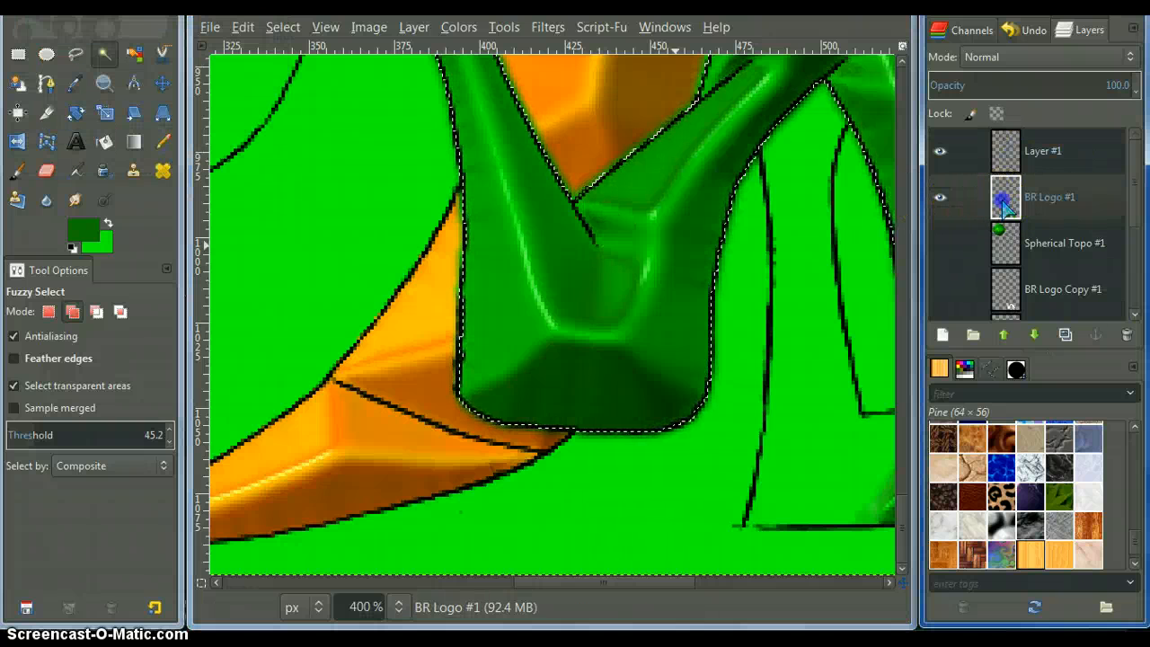
{"action": "left_click", "coordinate": [1004, 196]}
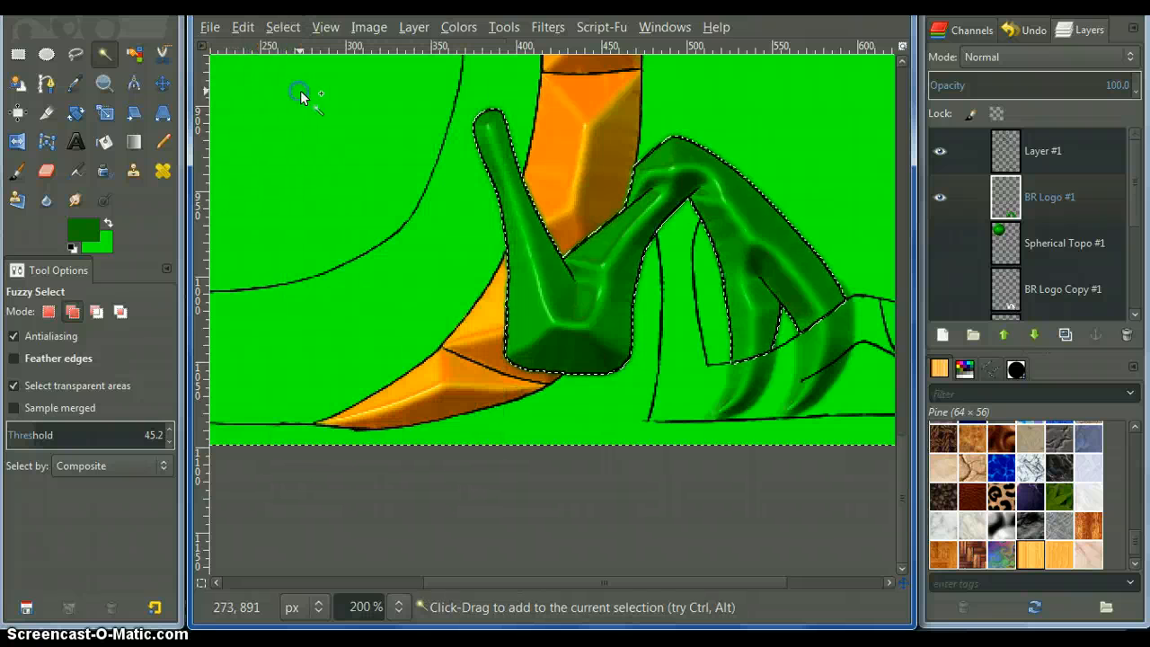
{"action": "left_click", "coordinate": [242, 27]}
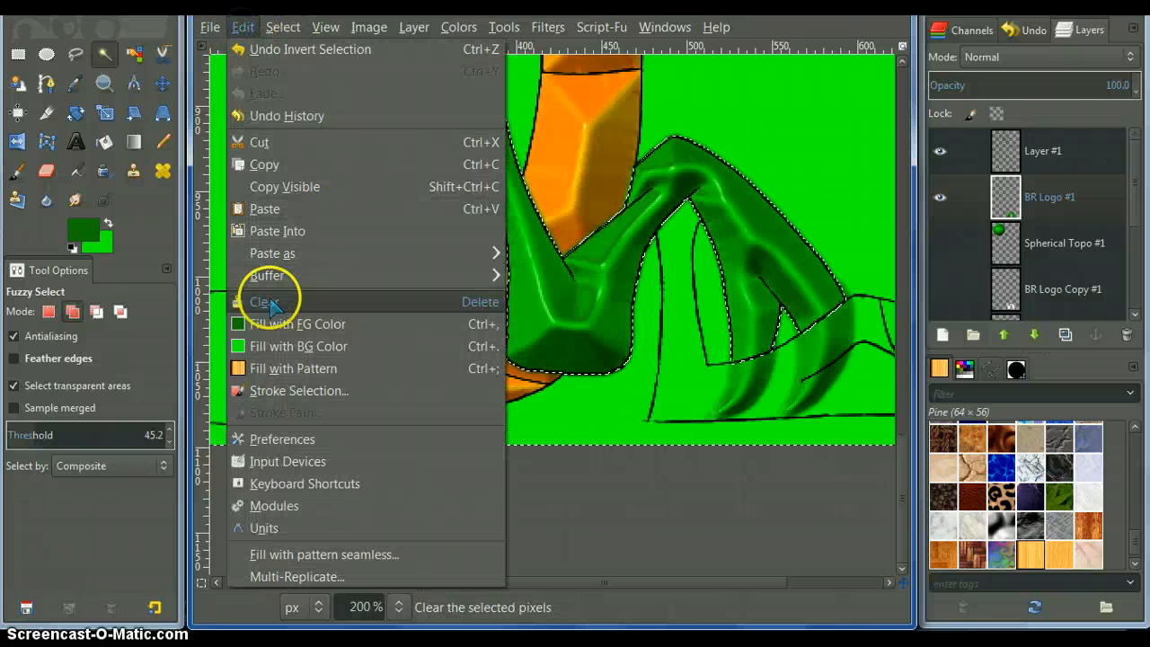
{"action": "left_click", "coordinate": [282, 27]}
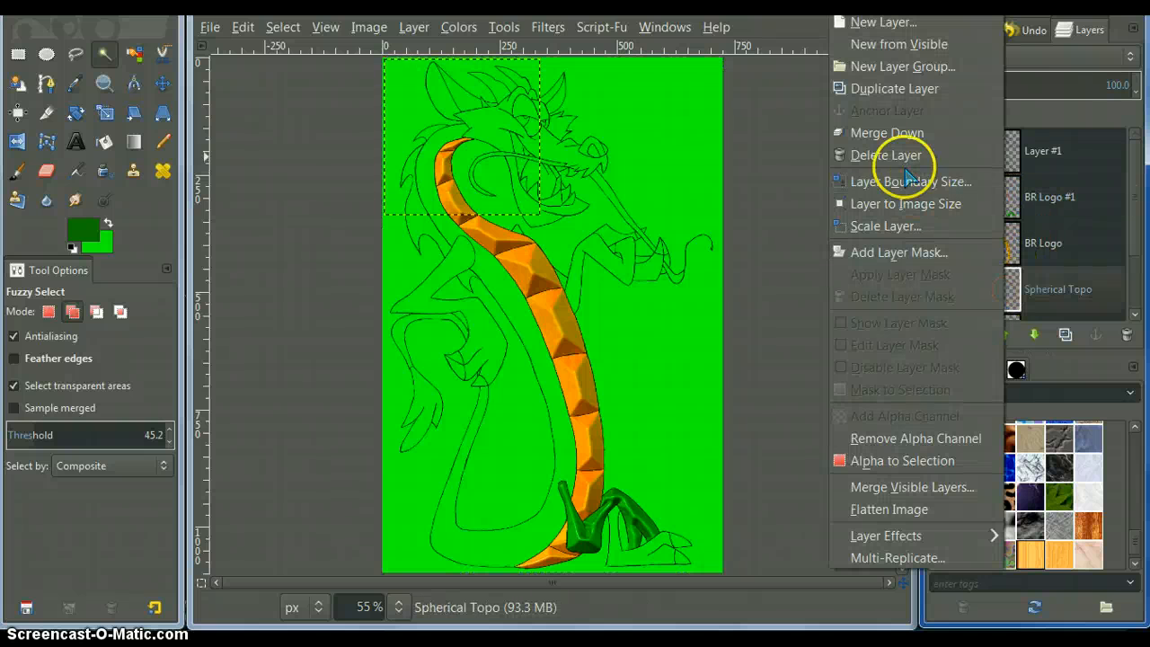
Step: Delete the Spherical Topo layer and check the remaining foot and chest strip layers
{"action": "left_click", "coordinate": [895, 88]}
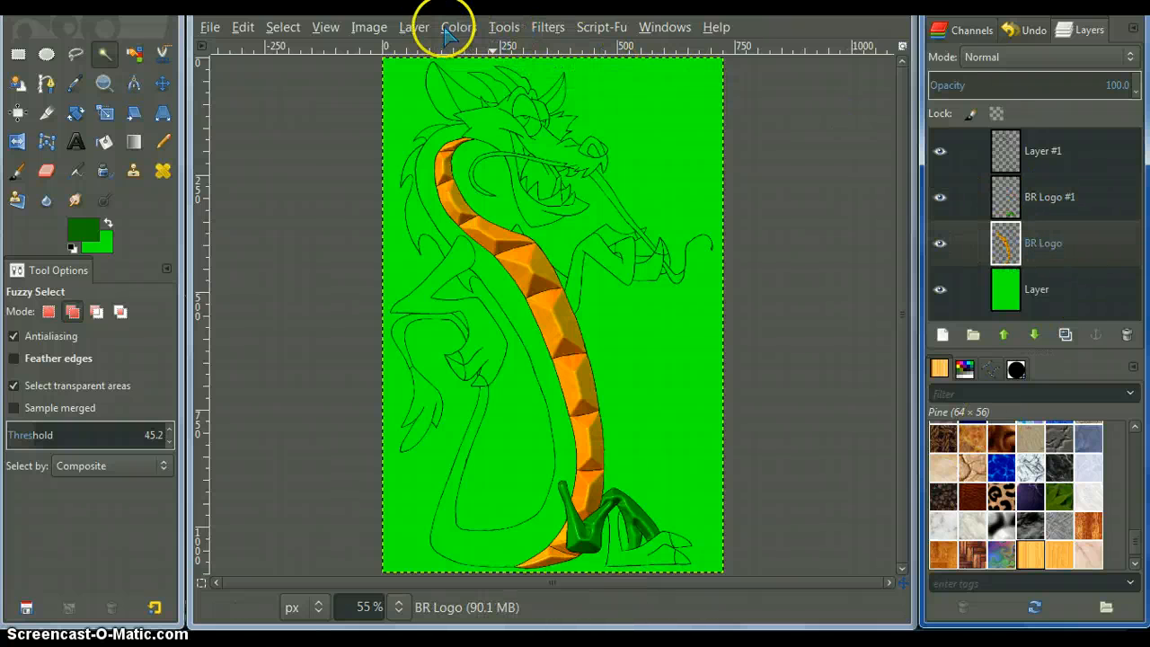
{"action": "left_click", "coordinate": [414, 27]}
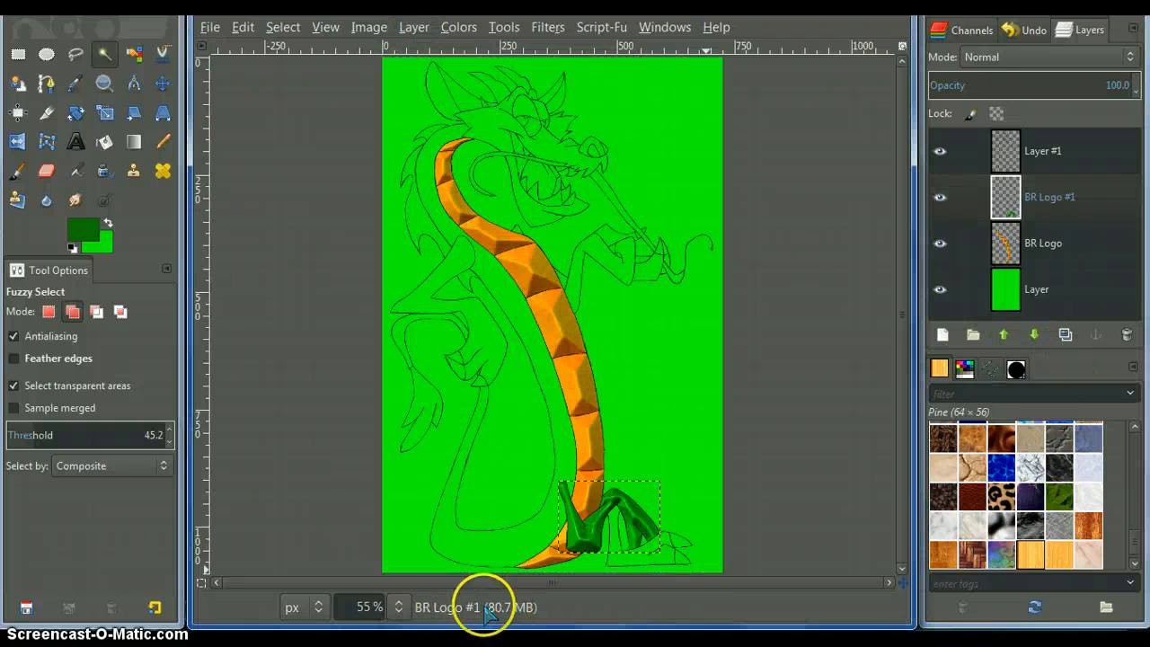
{"action": "left_click", "coordinate": [1043, 151]}
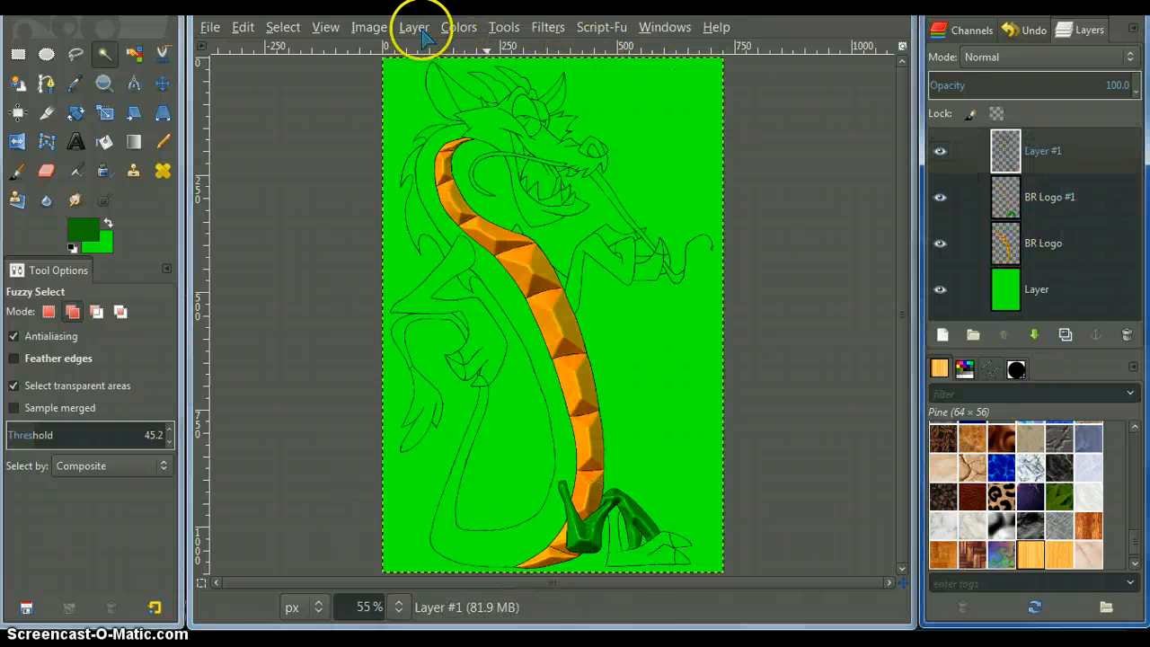
{"action": "left_click", "coordinate": [584, 566]}
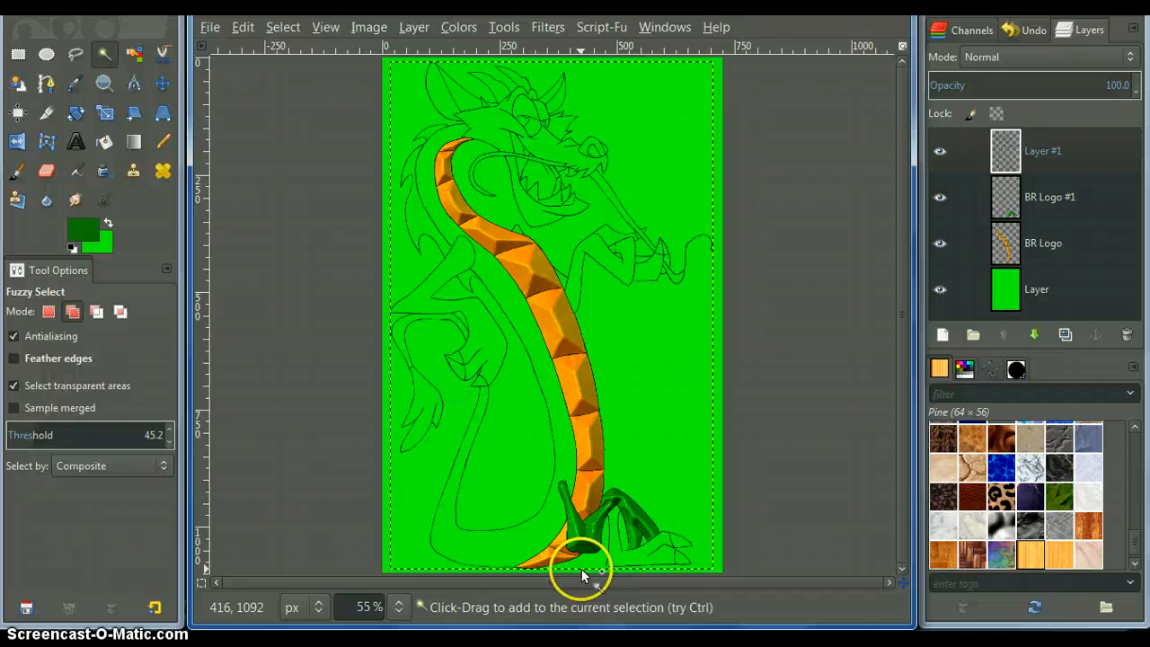
{"action": "left_click", "coordinate": [1042, 151]}
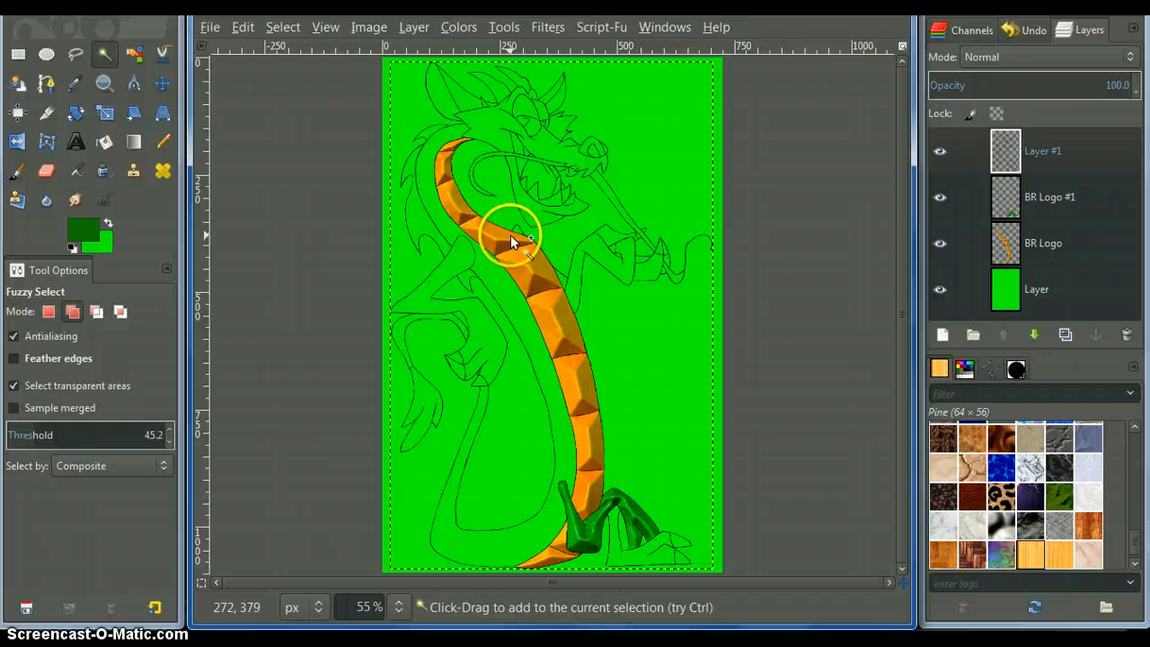
{"action": "left_click", "coordinate": [369, 608]}
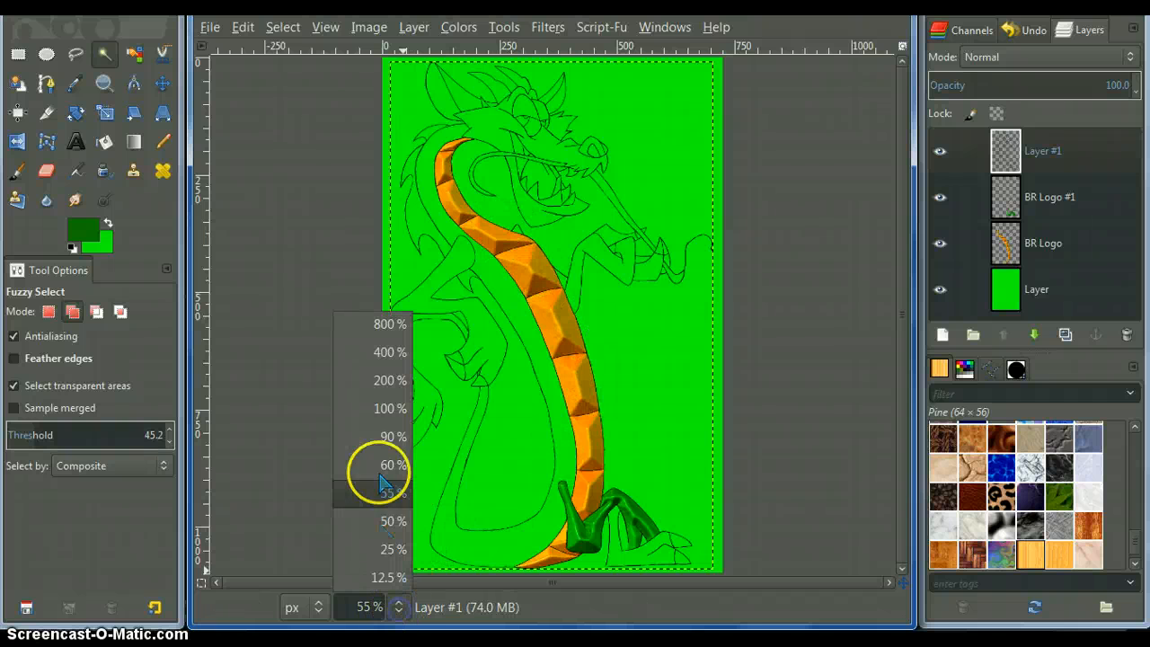
Step: Magnify the view to 200% to inspect the chest strip's bevelled segments
{"action": "left_click", "coordinate": [390, 379]}
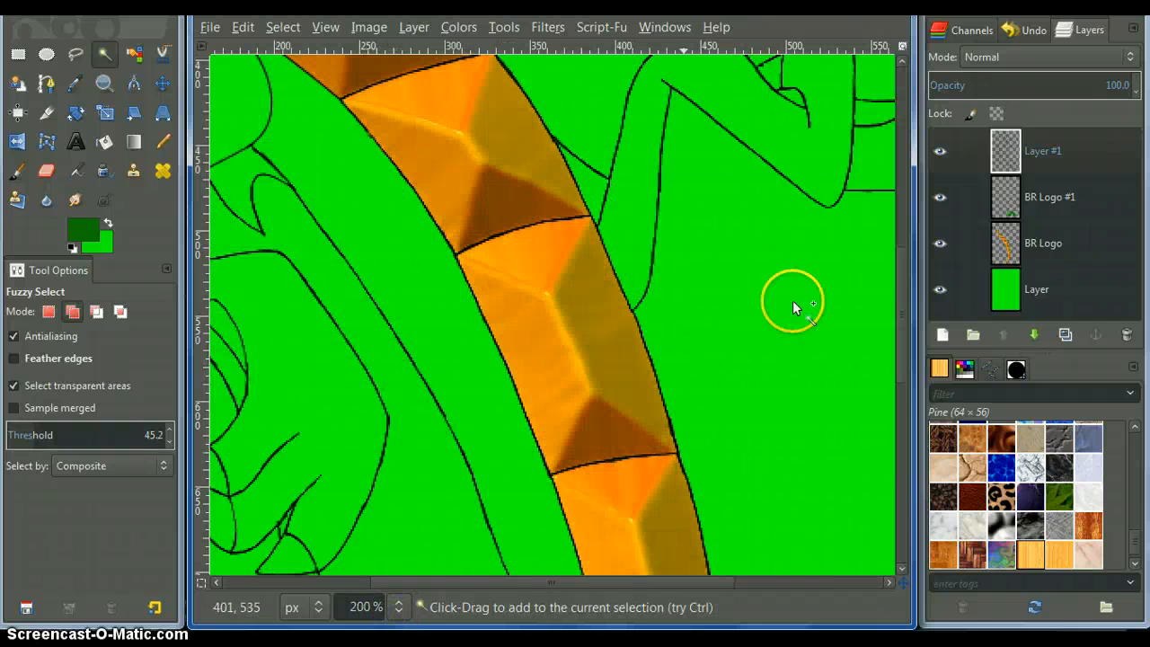
{"action": "mouse_move", "coordinate": [308, 135]}
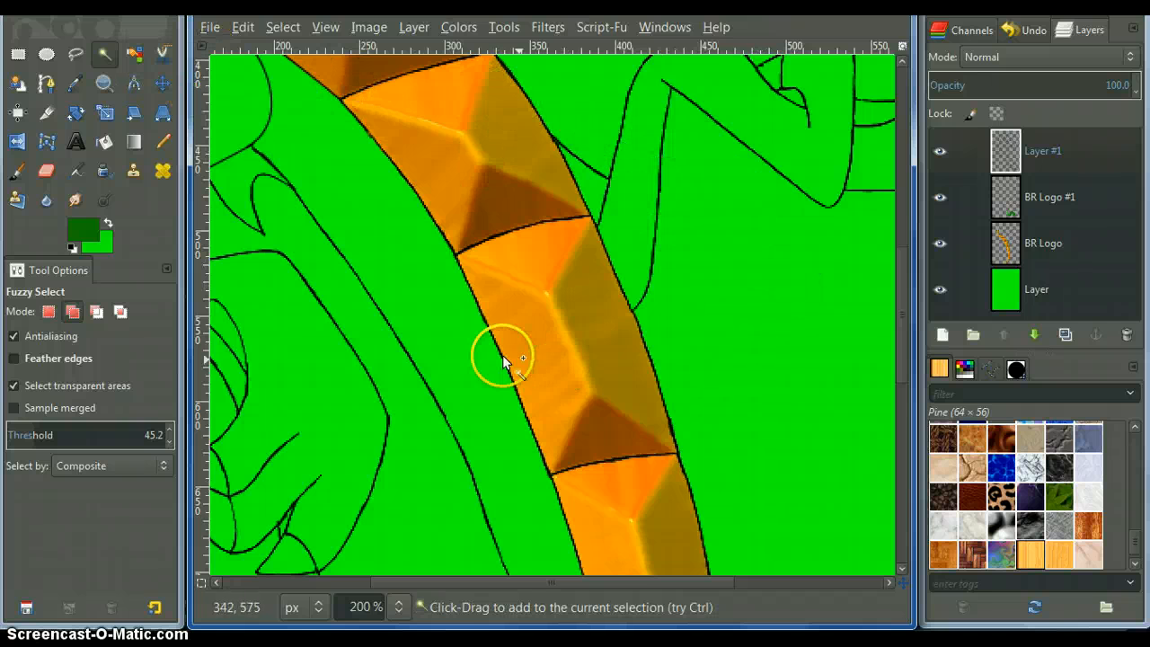
{"action": "mouse_move", "coordinate": [440, 377]}
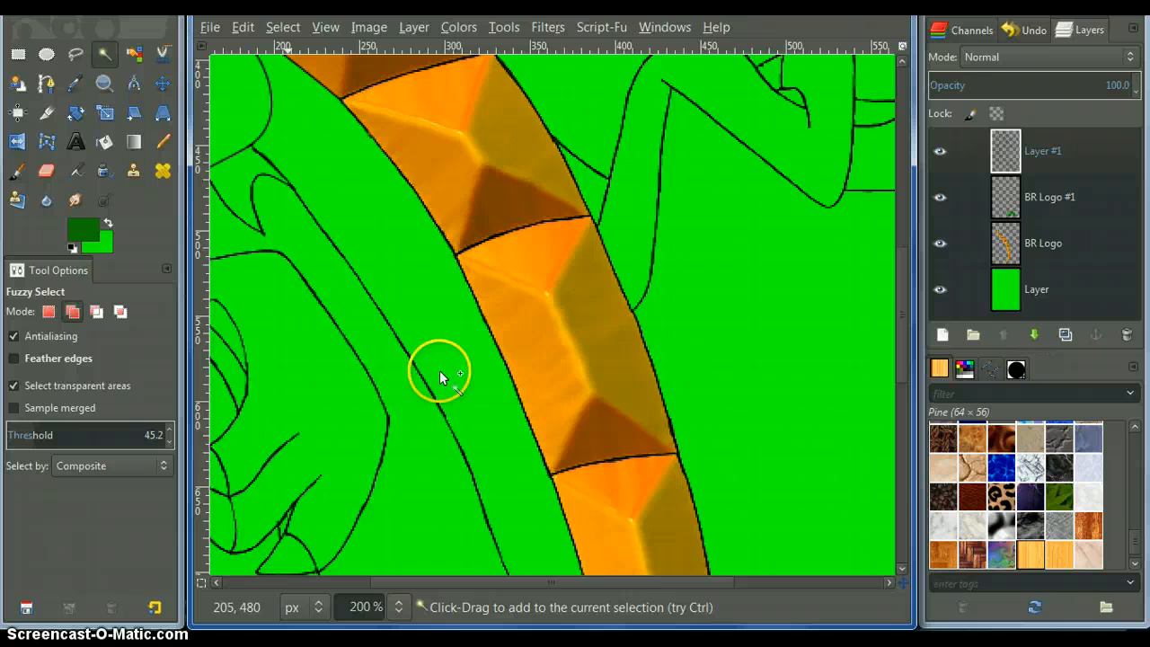